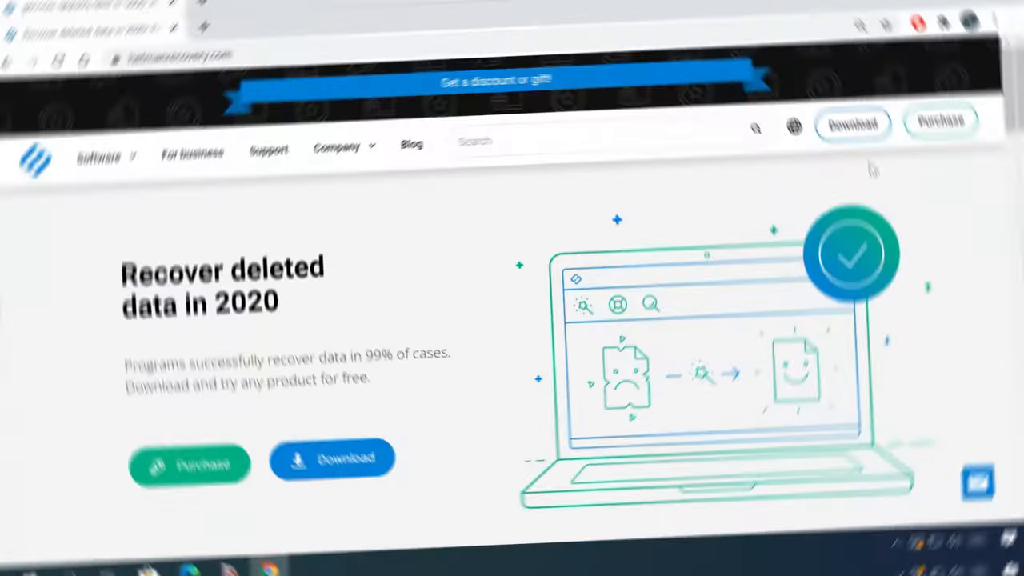
# Scroll hetmanrecovery.com and open the Partition Recovery 3.1 download page.
pyautogui.scroll(-3)
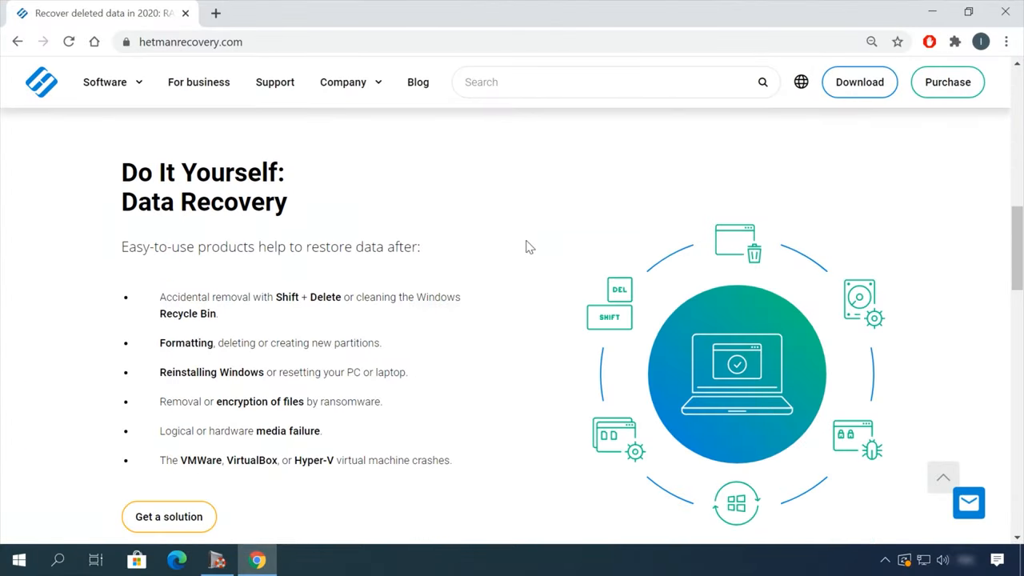
pyautogui.scroll(3)
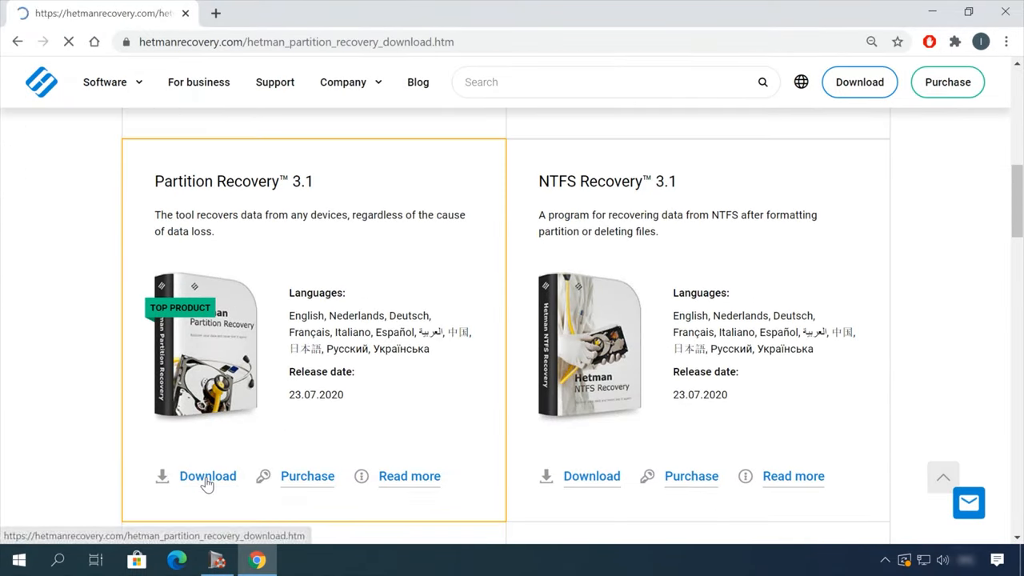
pyautogui.click(207, 475)
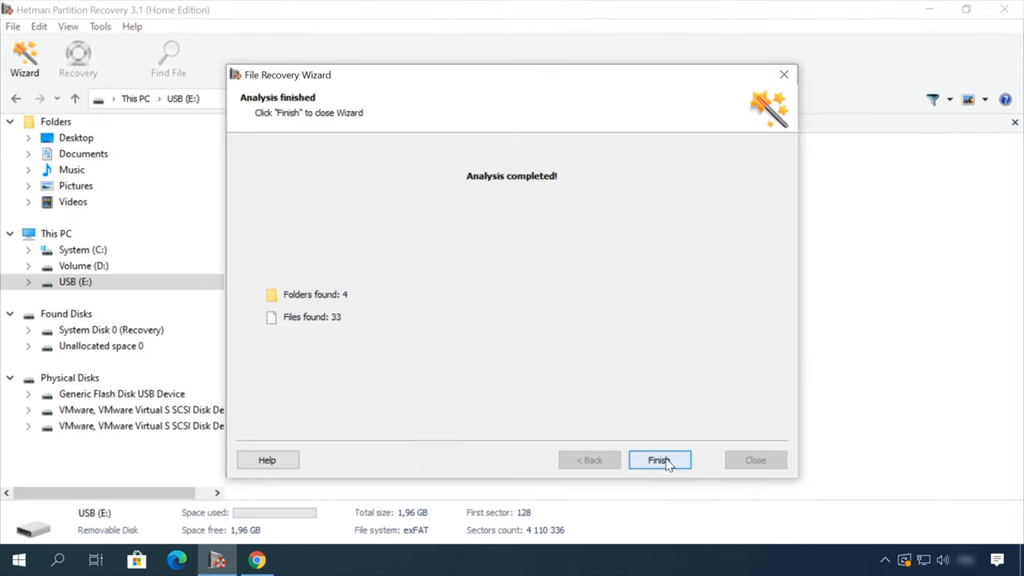
# Close the analysis, preview Earth - 2611.mp4 in the Video folder and recover it.
pyautogui.click(657, 459)
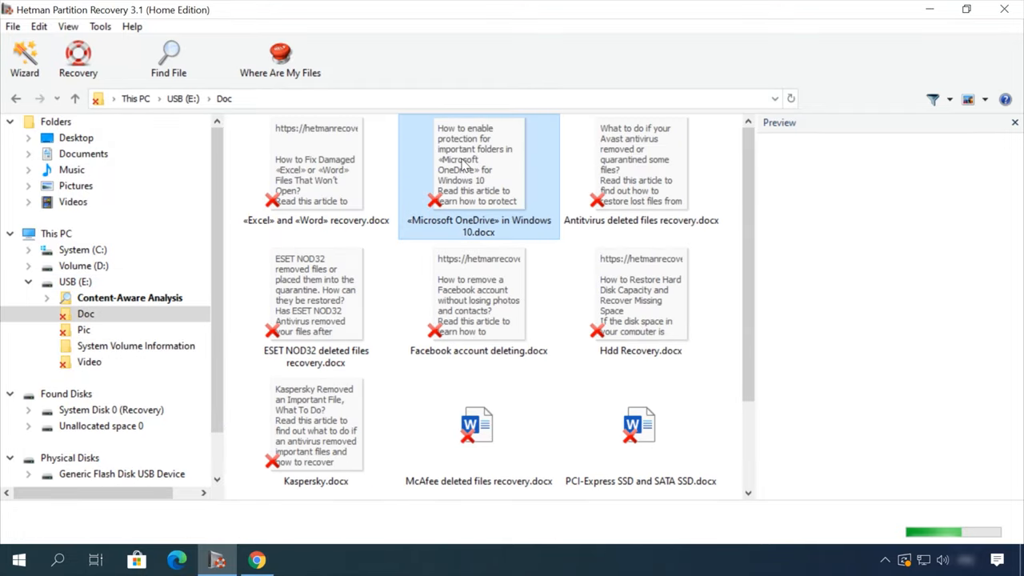
pyautogui.click(89, 361)
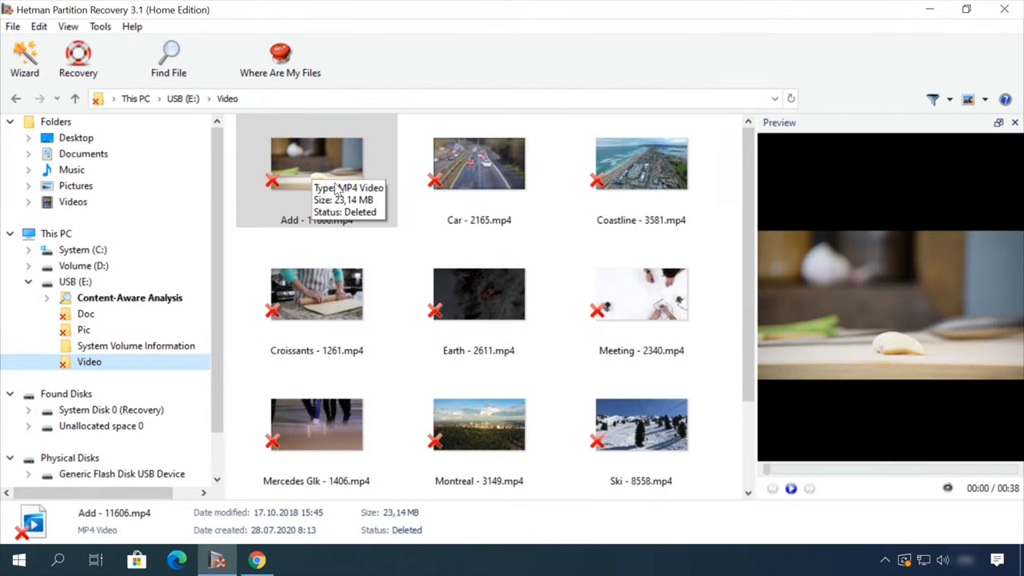
pyautogui.click(478, 293)
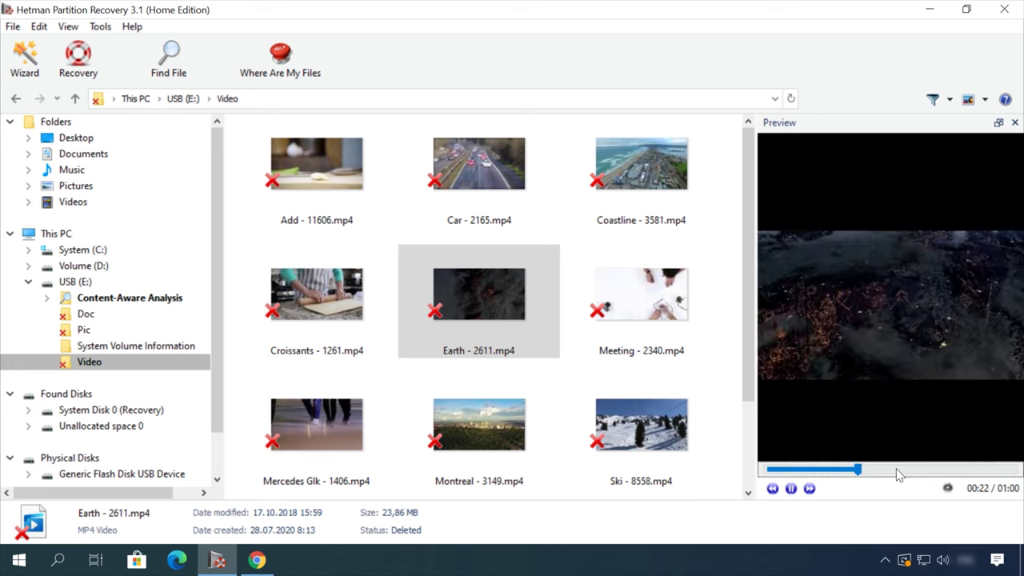
pyautogui.rightClick(479, 294)
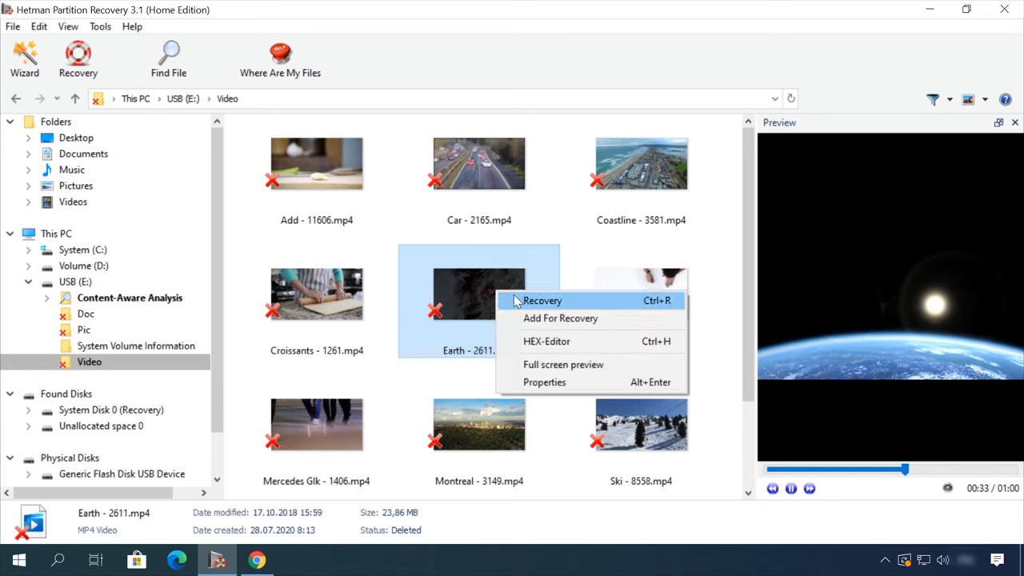
pyautogui.click(542, 300)
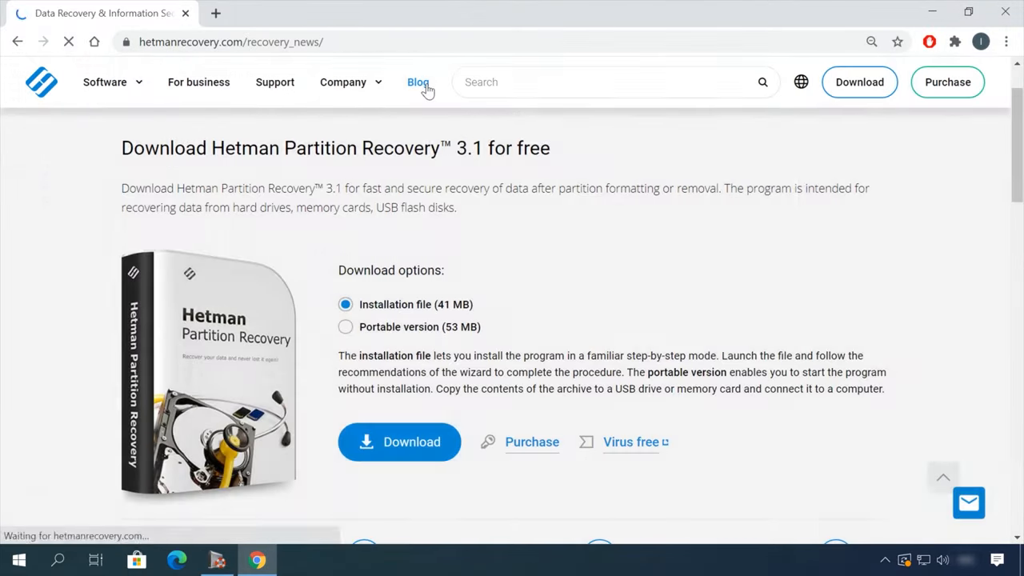
# Open the blog article 'How to remove files safely from an HDD or SSD in Windows 10'.
pyautogui.click(418, 81)
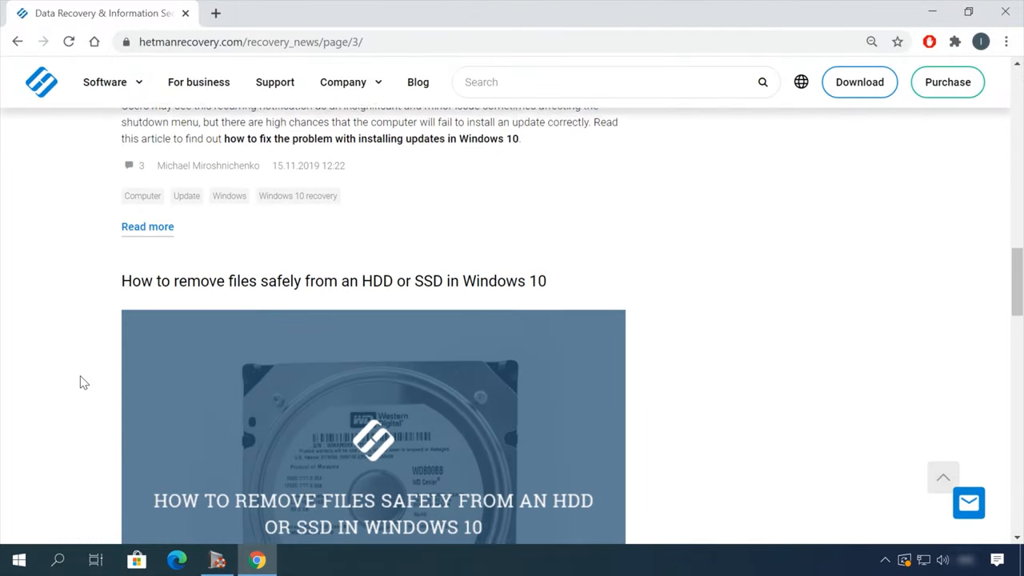
pyautogui.click(334, 281)
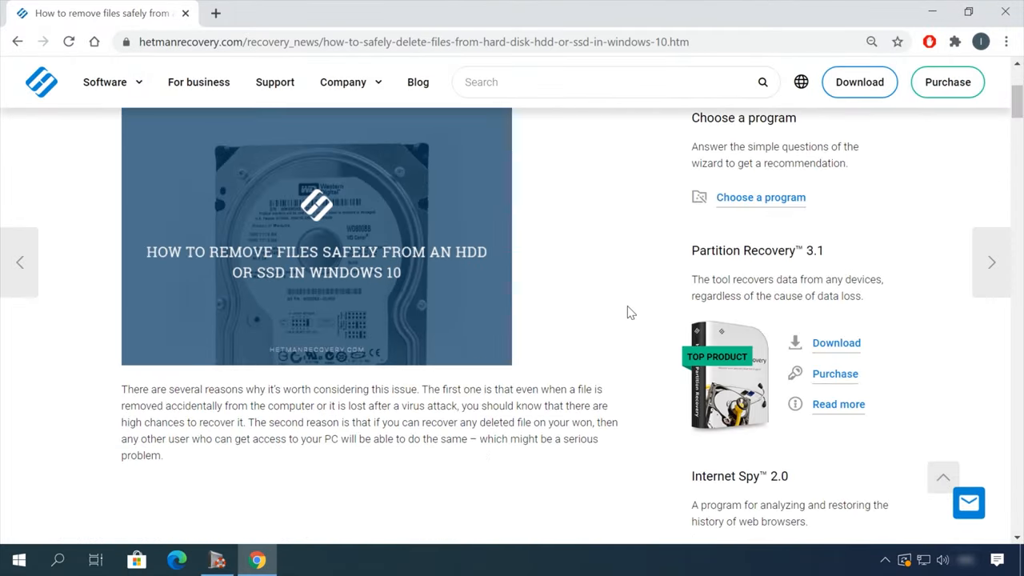
pyautogui.scroll(-3)
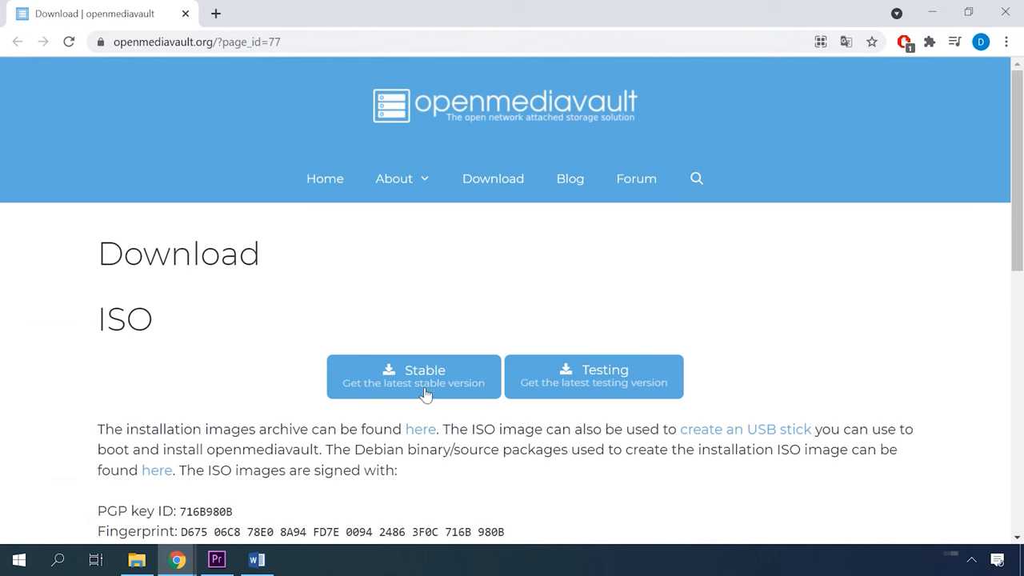
# Get the latest stable openmediavault ISO via the Stable button.
pyautogui.click(413, 377)
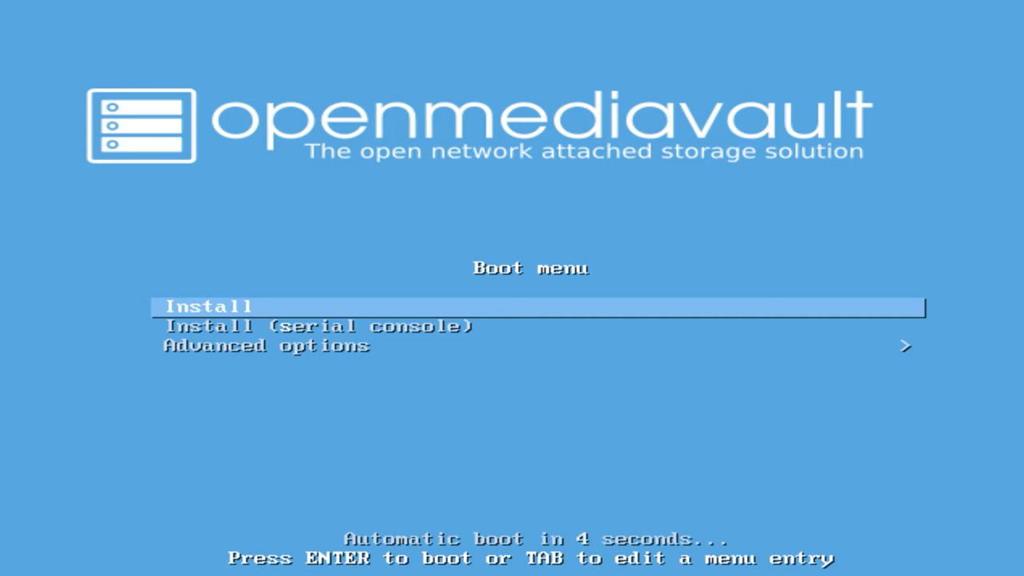
# Start the install, accepting English, United States and the American English keymap.
pyautogui.press('Return')
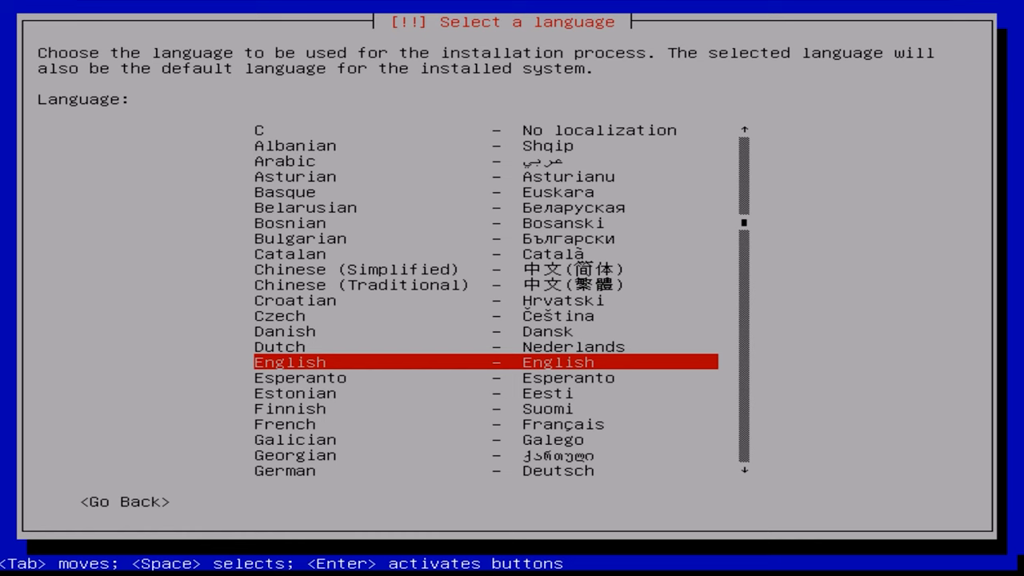
pyautogui.press('Return')
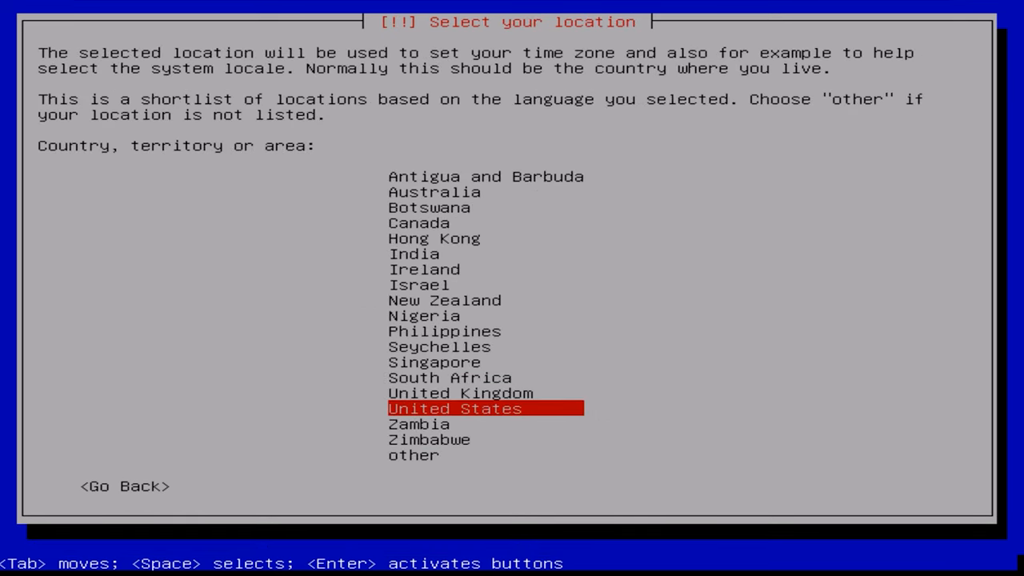
pyautogui.press('Return')
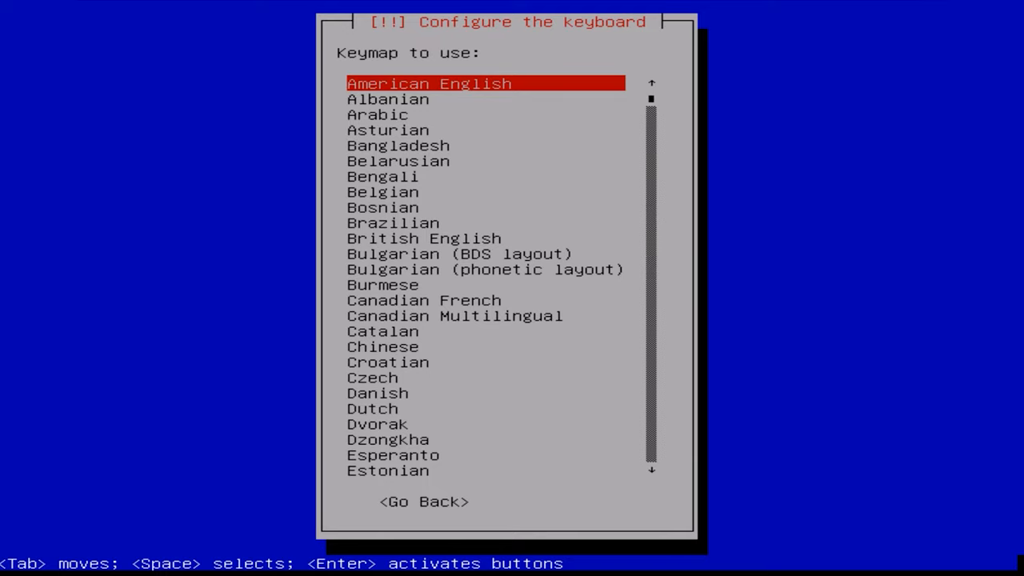
pyautogui.press('Return')
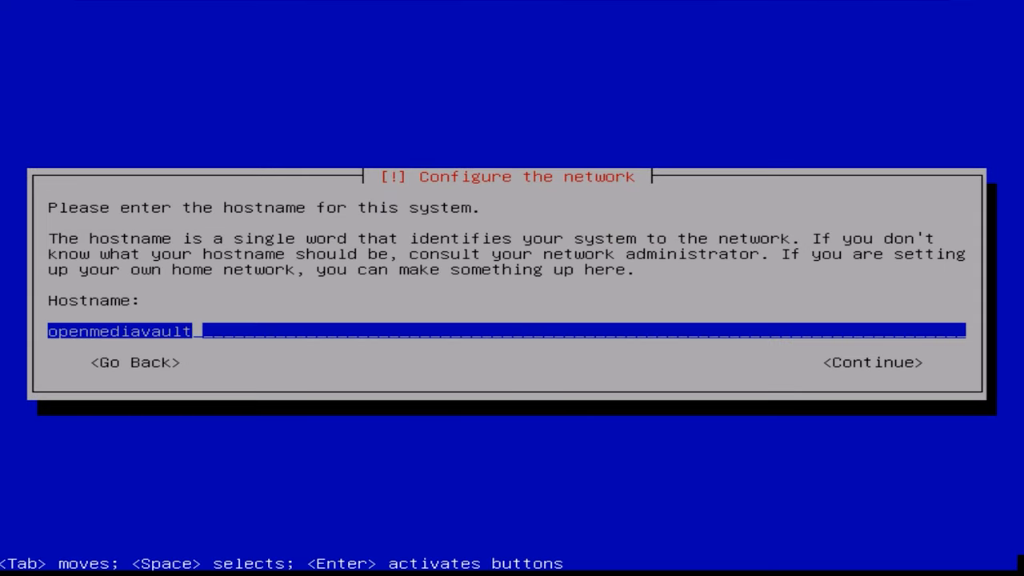
# Keep hostname openmediavault, then enter and confirm the root password.
pyautogui.click(872, 362)
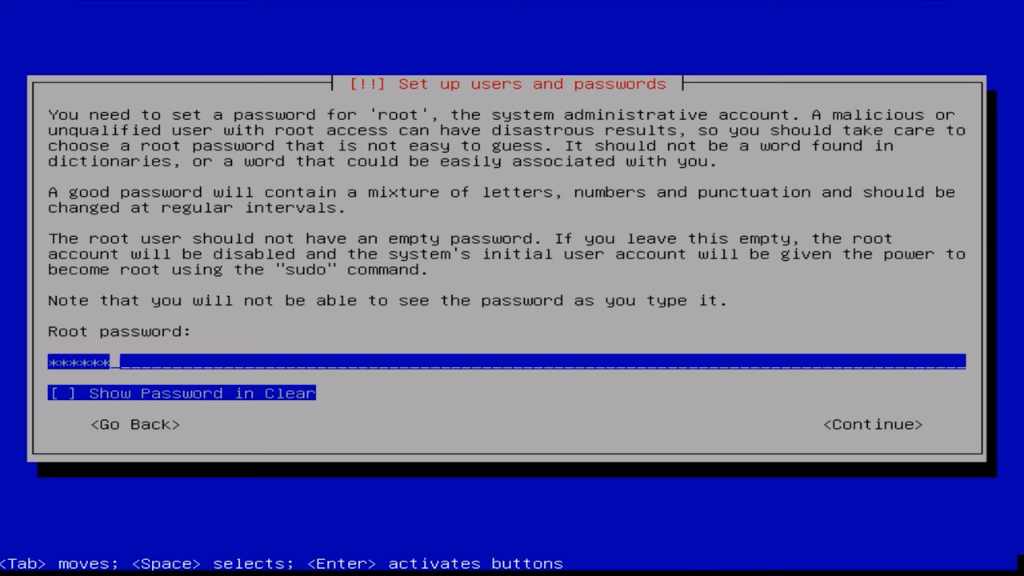
pyautogui.press('Tab')
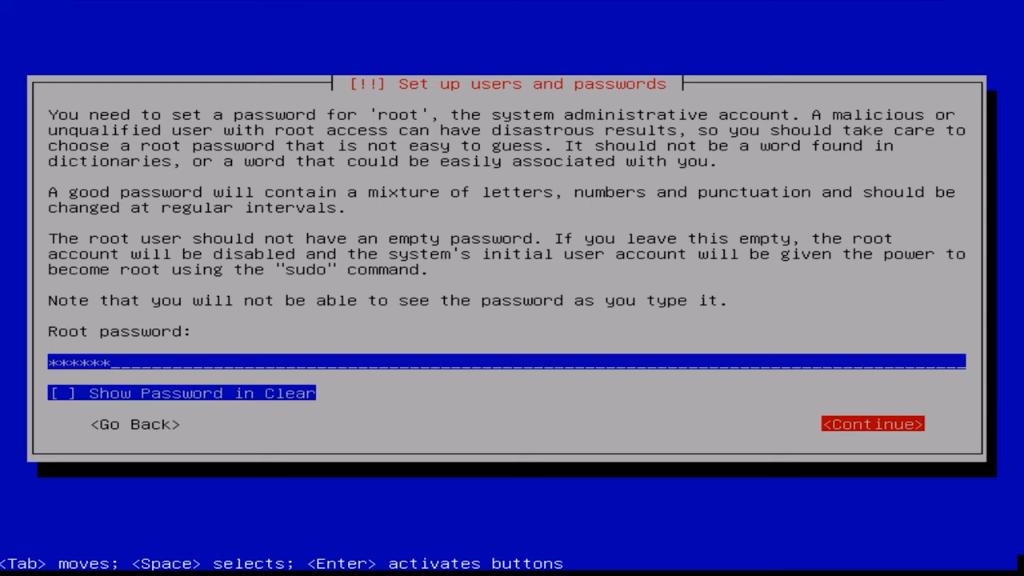
pyautogui.click(871, 423)
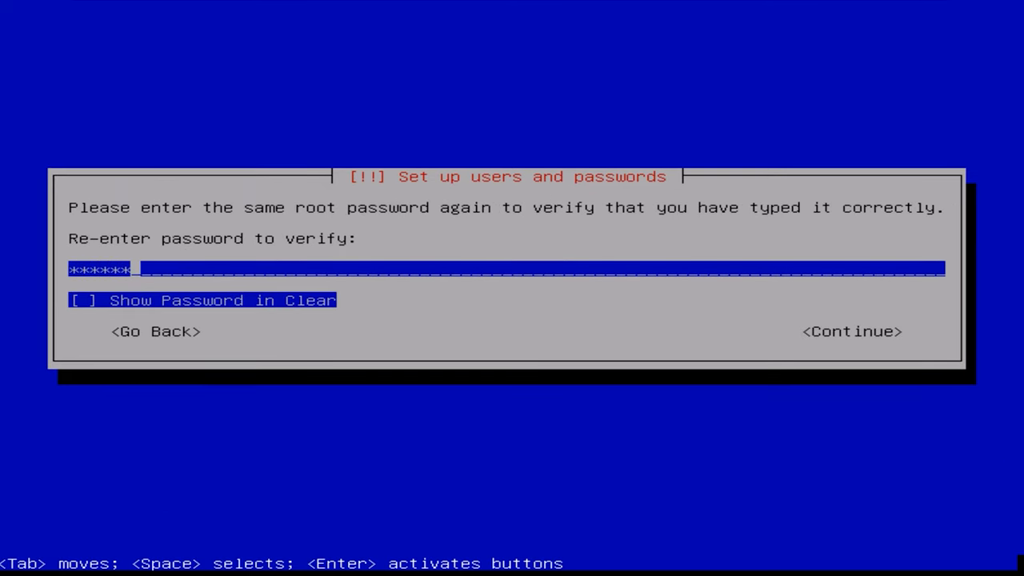
pyautogui.press('Tab')
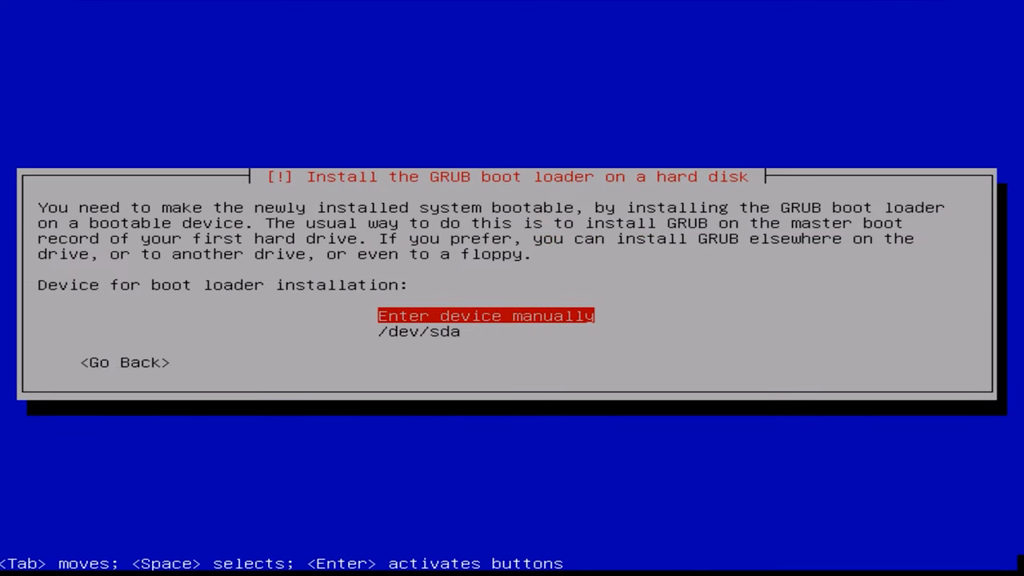
# Install GRUB on /dev/sda and reboot from the Installation complete screen.
pyautogui.press('Down')
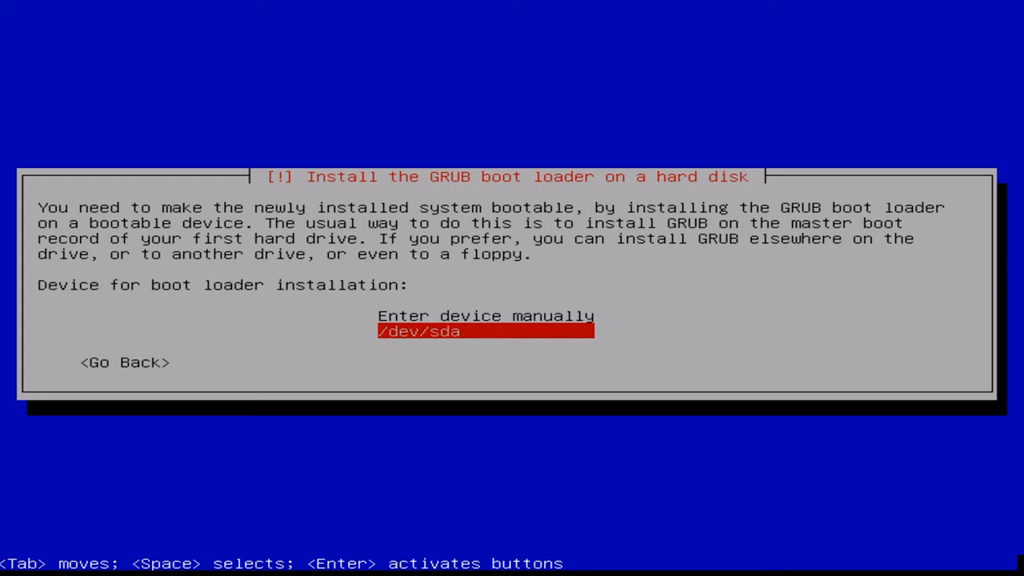
pyautogui.press('Return')
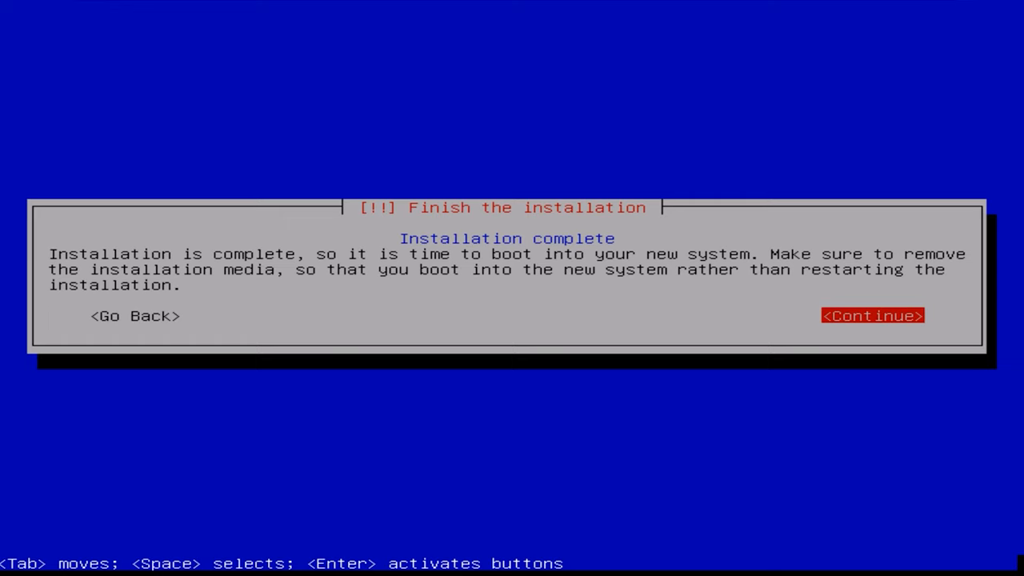
pyautogui.click(872, 315)
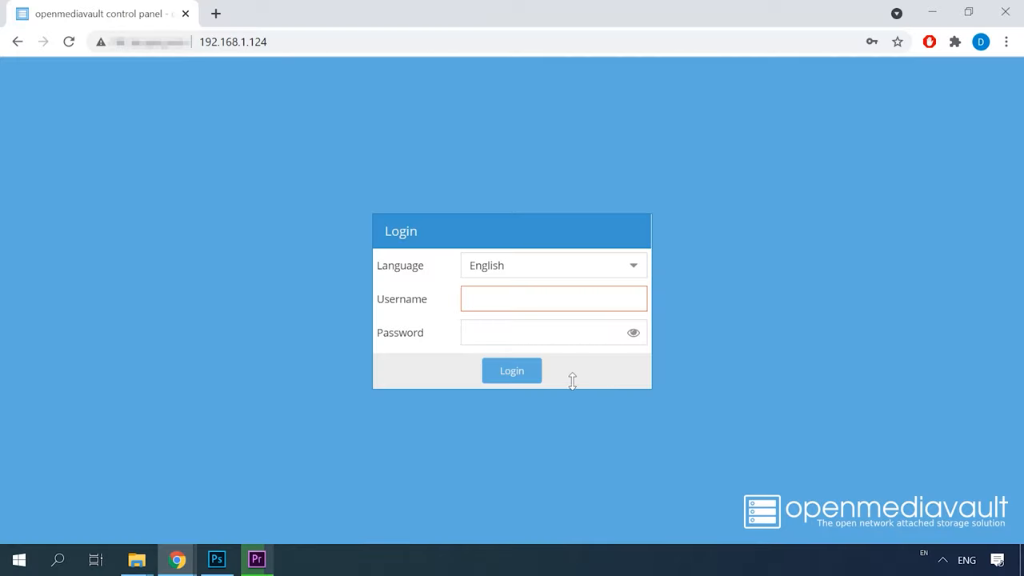
# Log in to the openmediavault control panel as admin with its password.
pyautogui.click(232, 42)
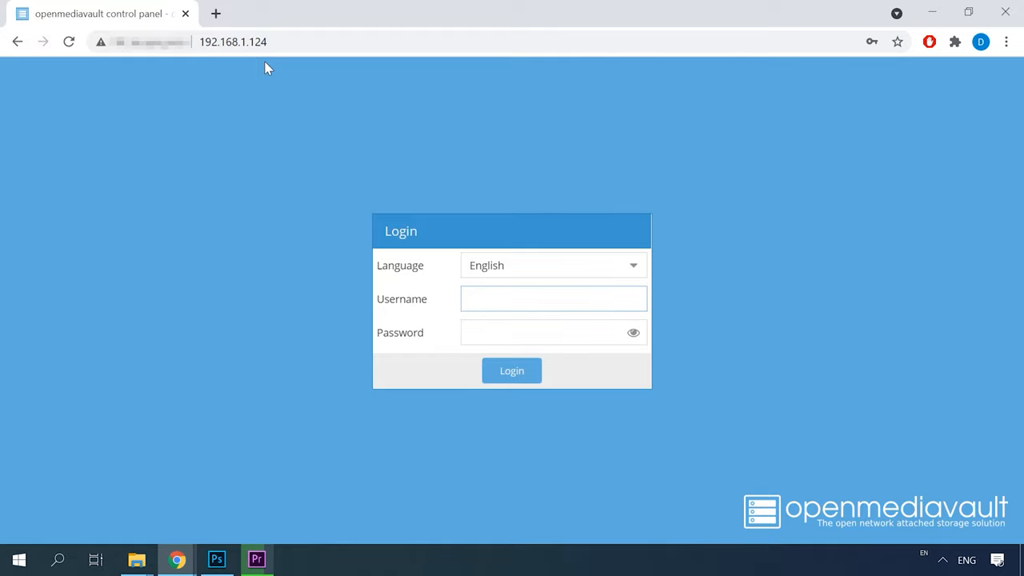
pyautogui.click(553, 298)
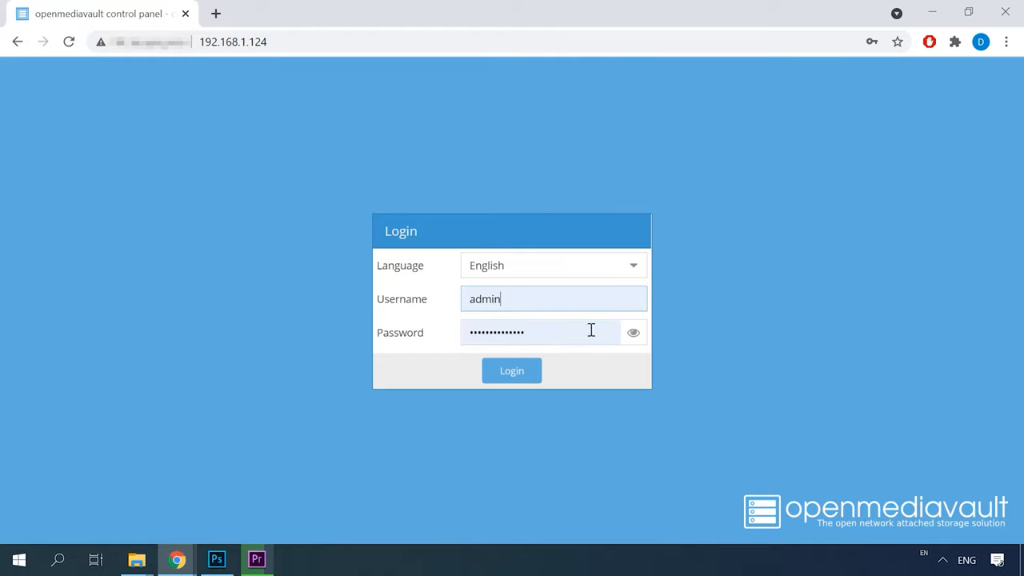
pyautogui.click(633, 332)
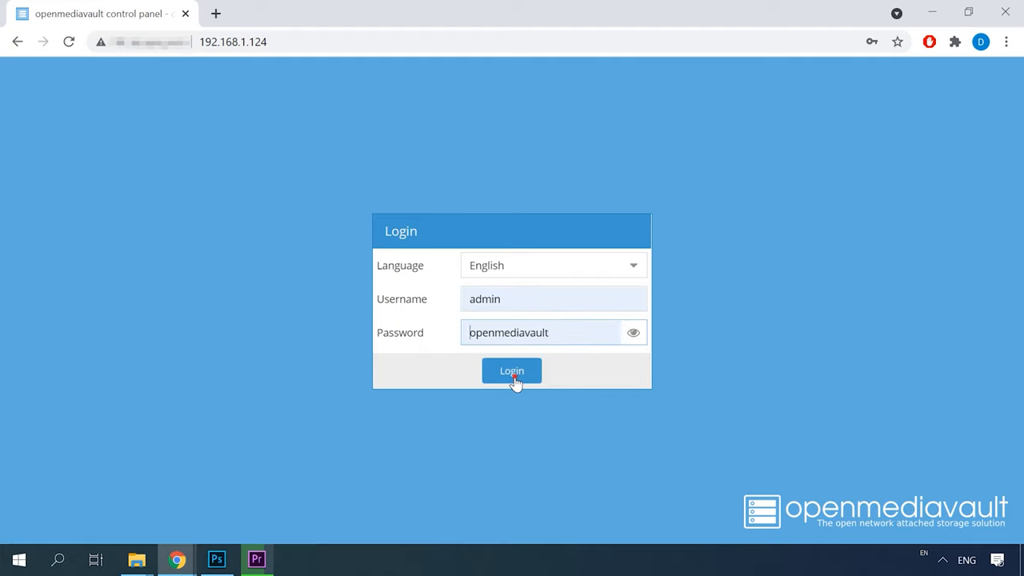
pyautogui.click(511, 370)
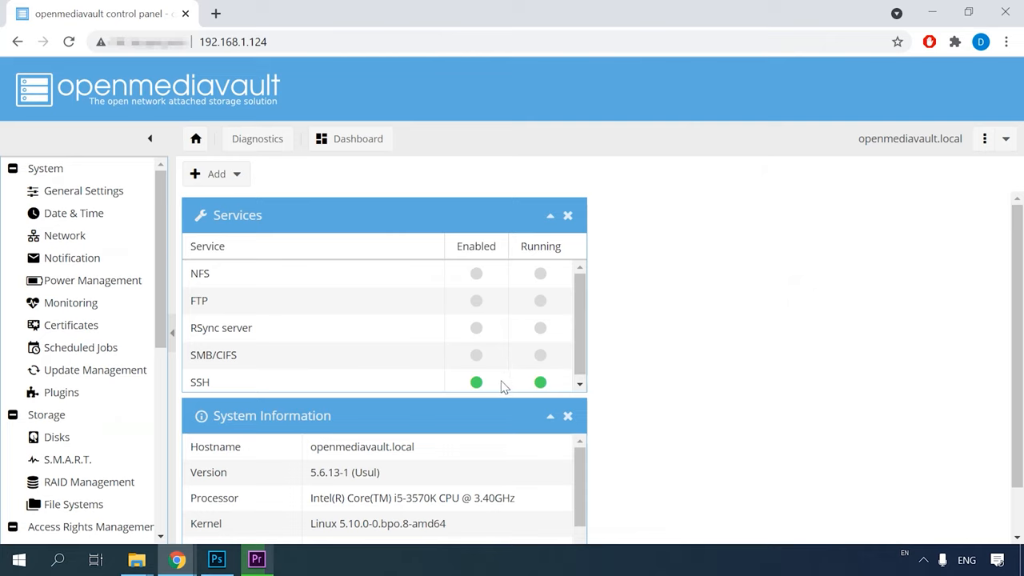
pyautogui.moveTo(236, 415)
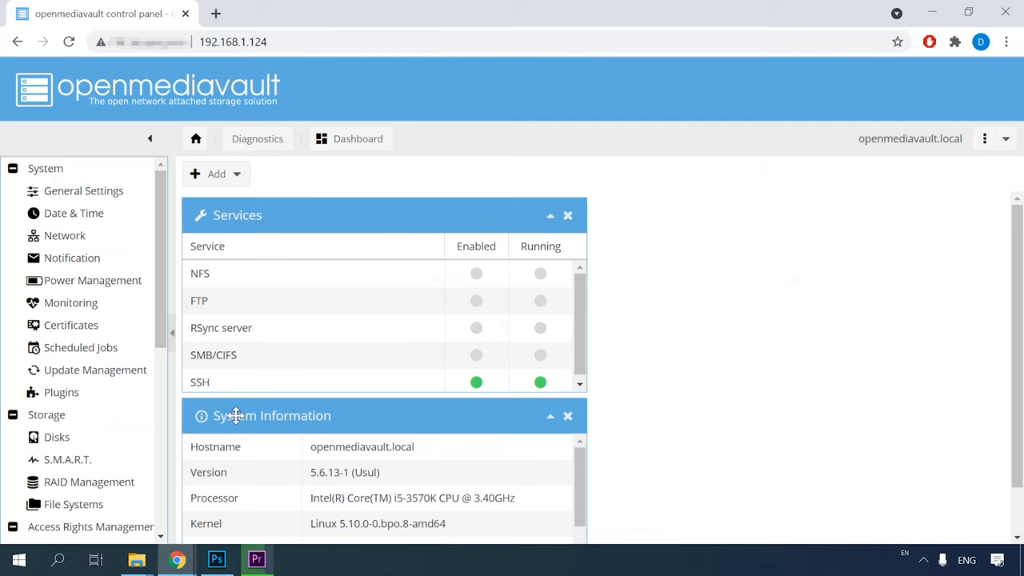
pyautogui.moveTo(88, 481)
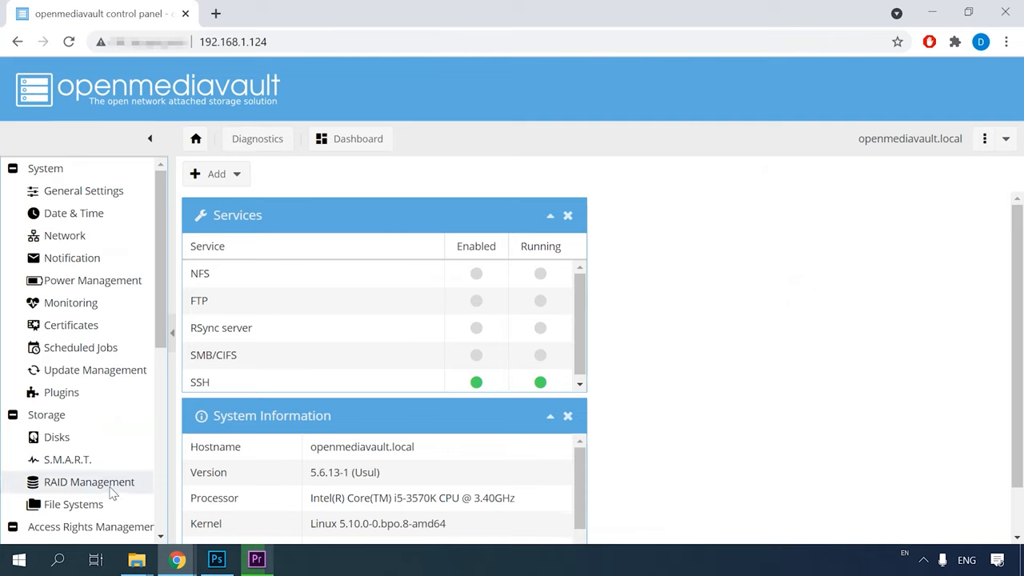
# Open Storage > RAID Management and start a new RAID device.
pyautogui.click(89, 481)
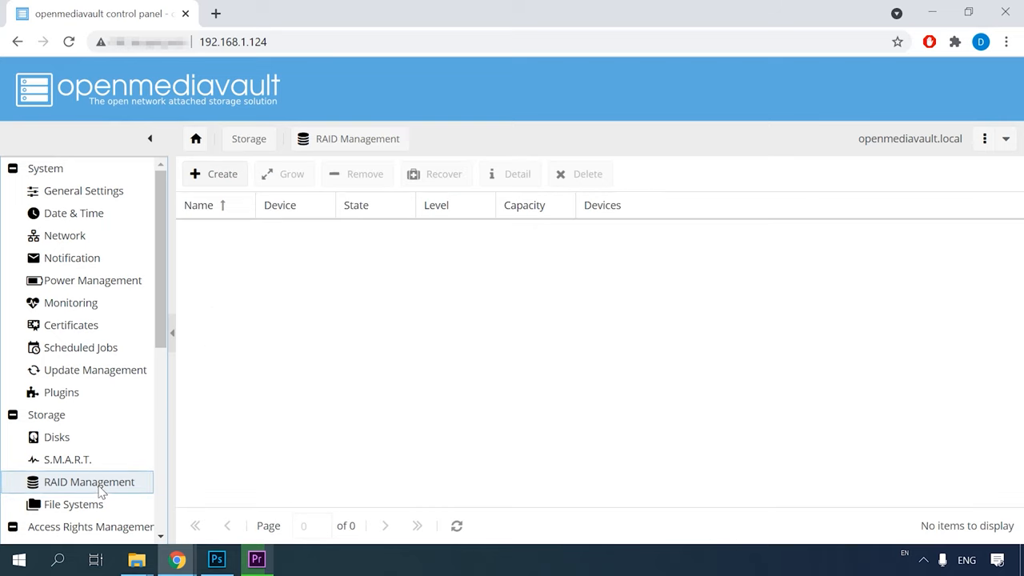
pyautogui.moveTo(312, 329)
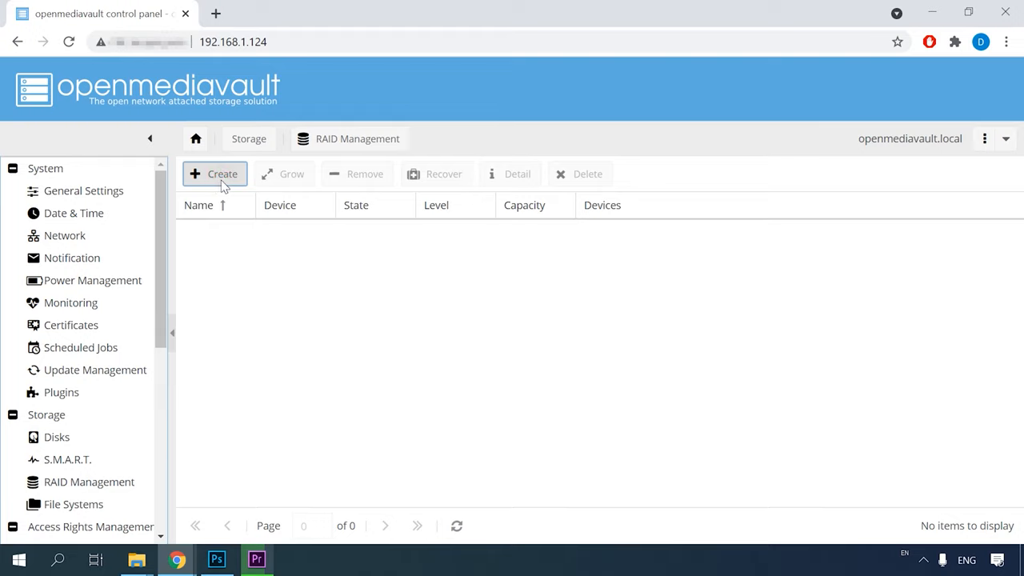
pyautogui.click(214, 174)
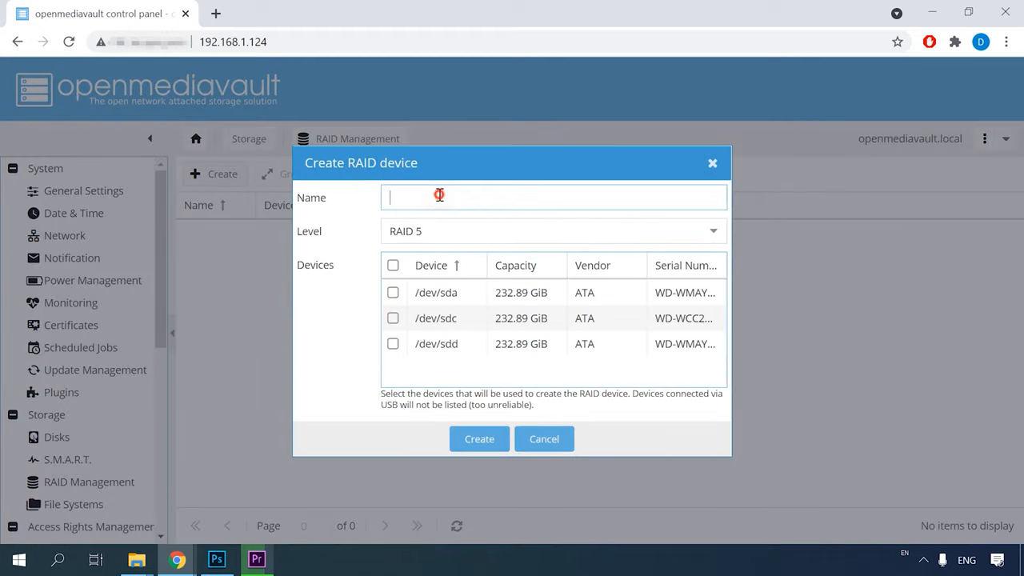
# Name the array OMVR5, keep RAID 5, select all three disks and confirm creation.
pyautogui.write('OM')
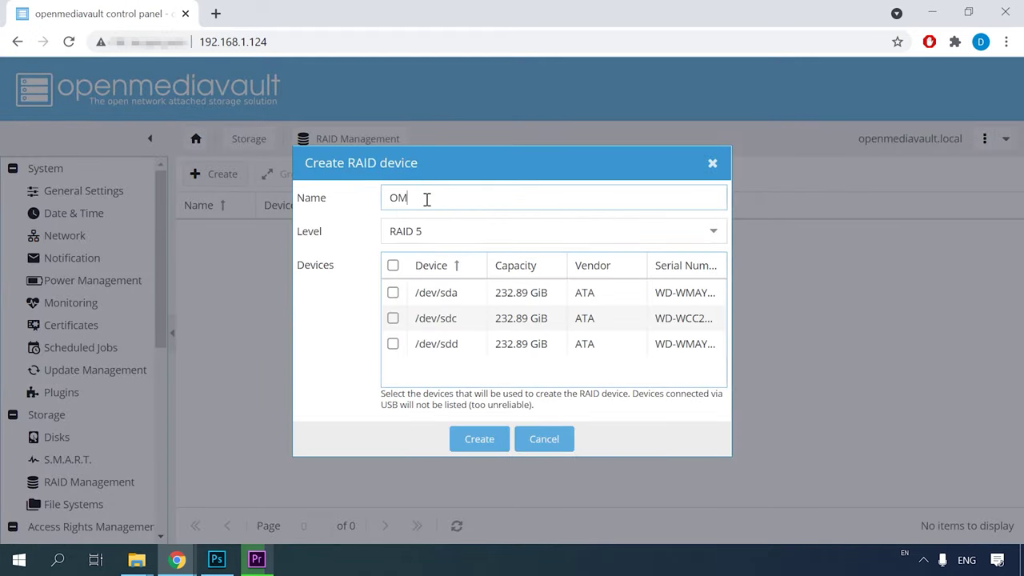
pyautogui.write('VR')
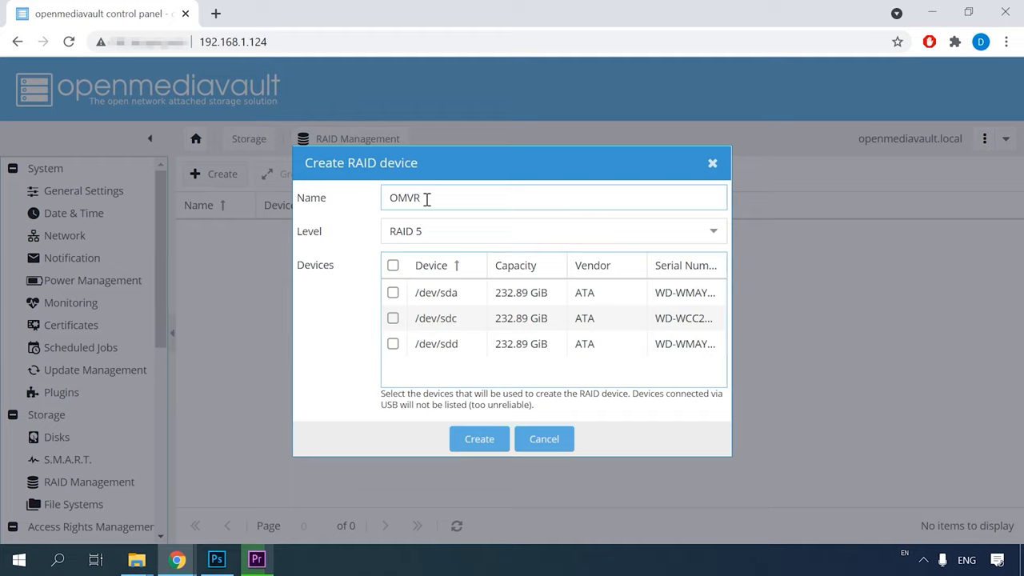
pyautogui.write('S')
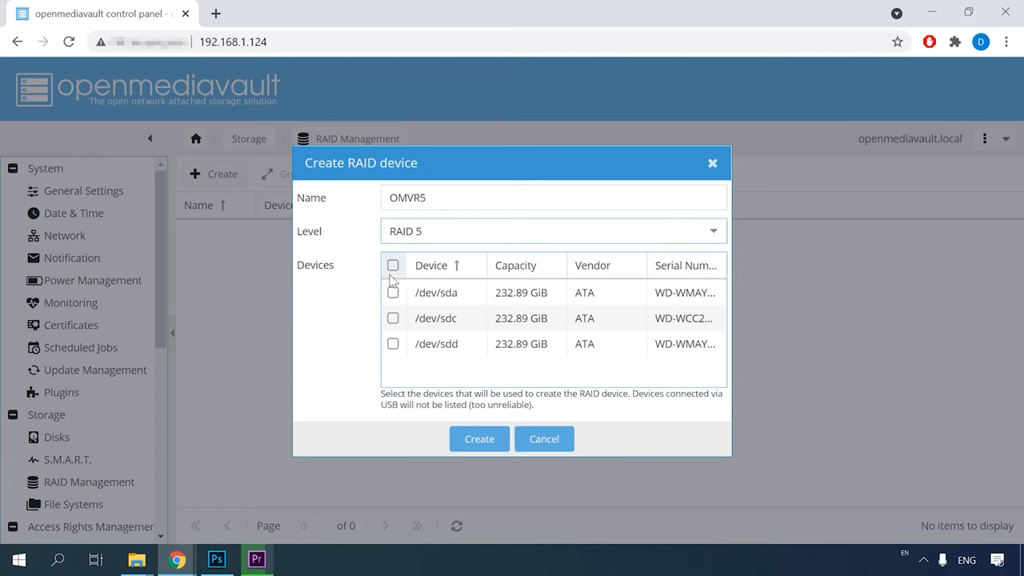
pyautogui.click(392, 265)
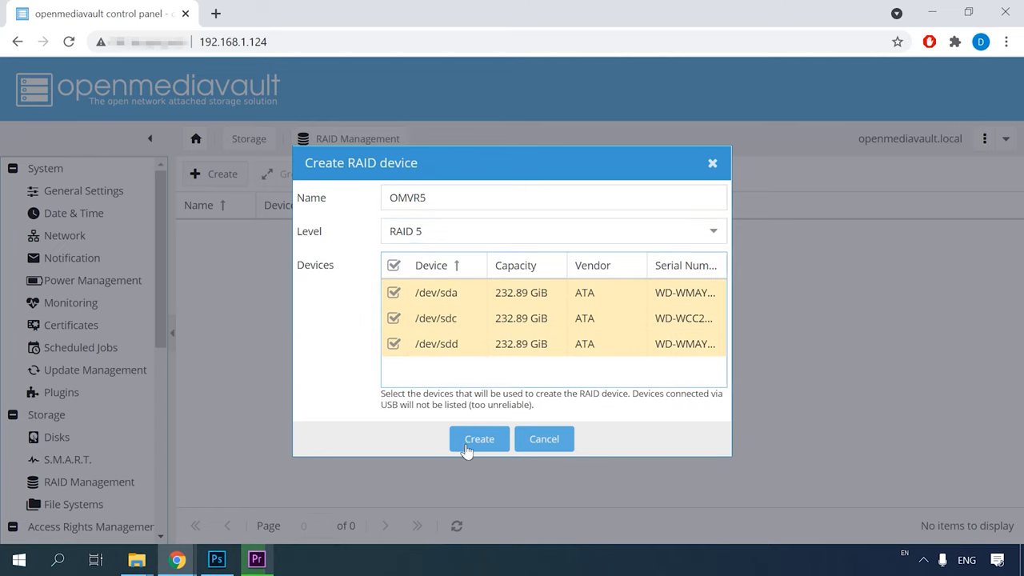
pyautogui.click(478, 438)
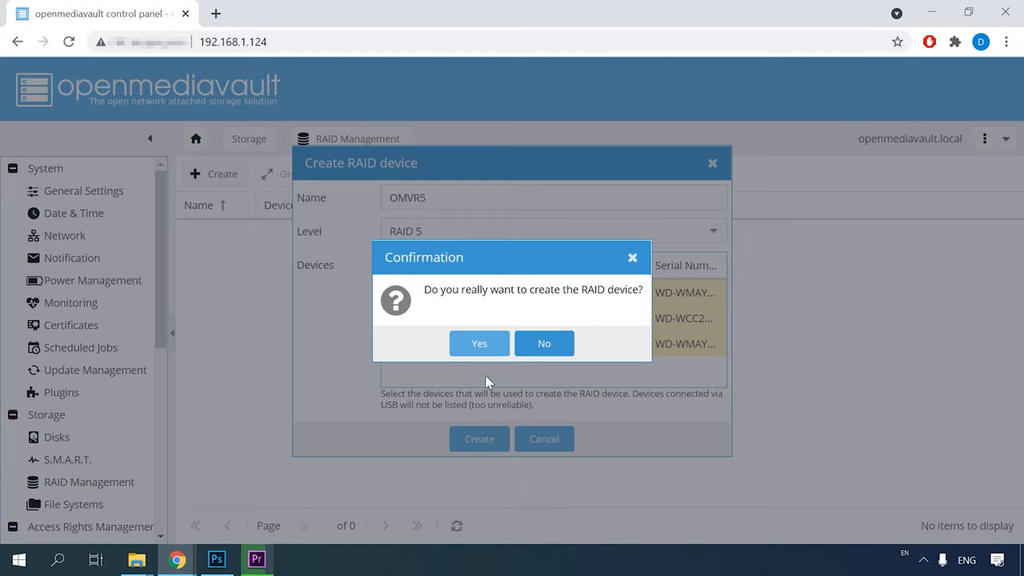
pyautogui.click(478, 342)
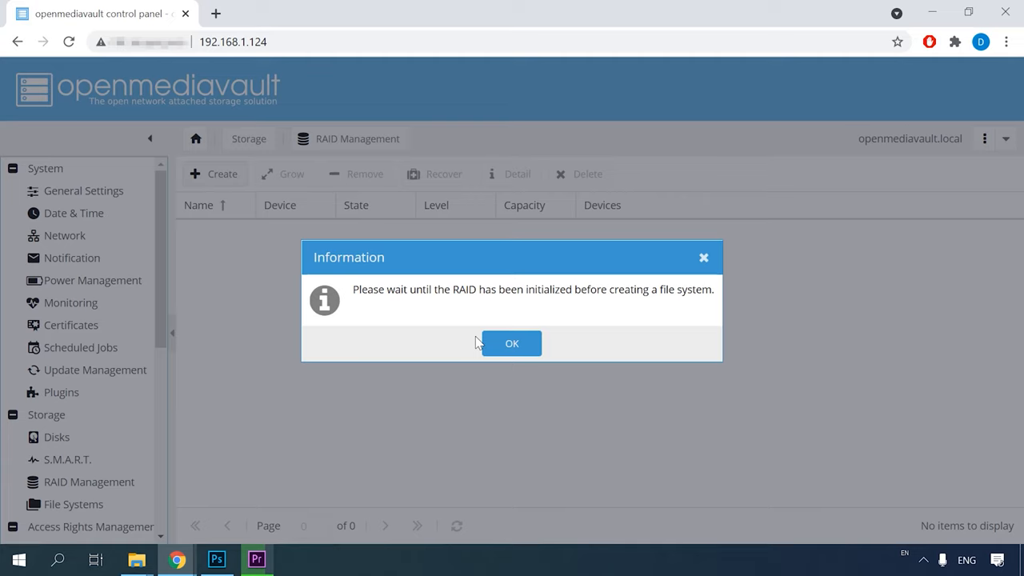
pyautogui.moveTo(446, 299)
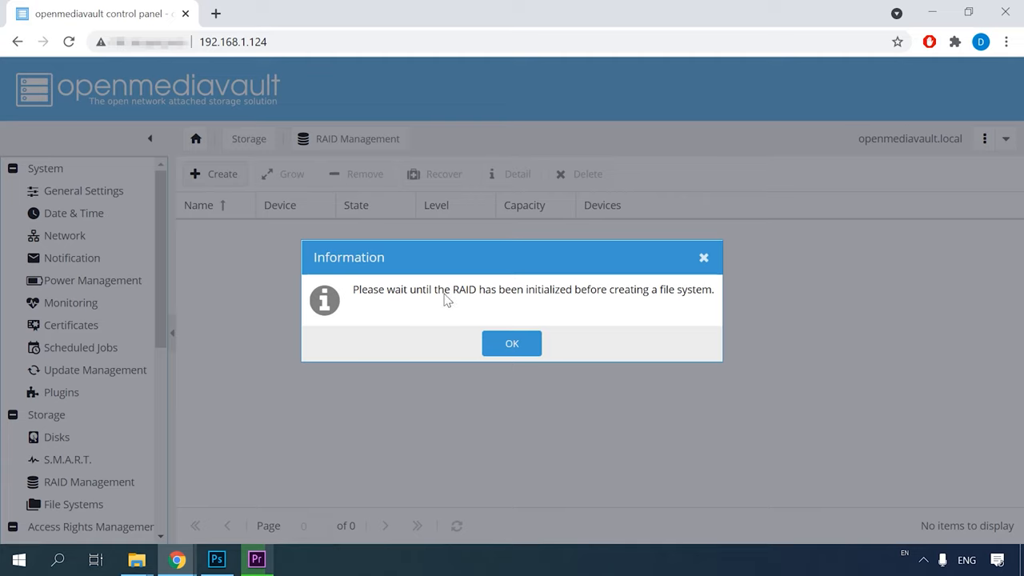
# Dismiss the initialization notice and apply the pending configuration so /dev/md0 appears.
pyautogui.click(510, 343)
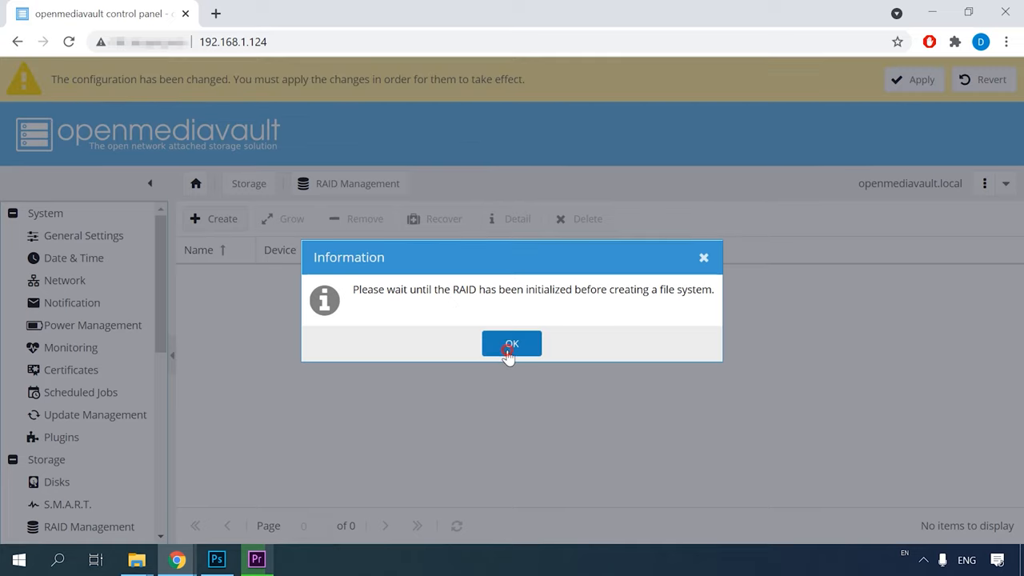
pyautogui.click(511, 343)
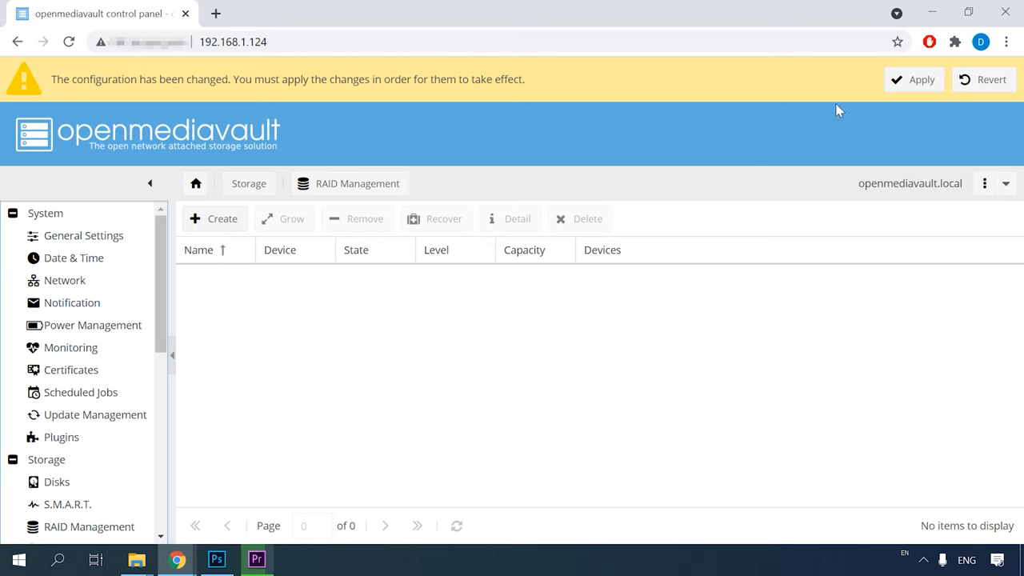
pyautogui.click(921, 79)
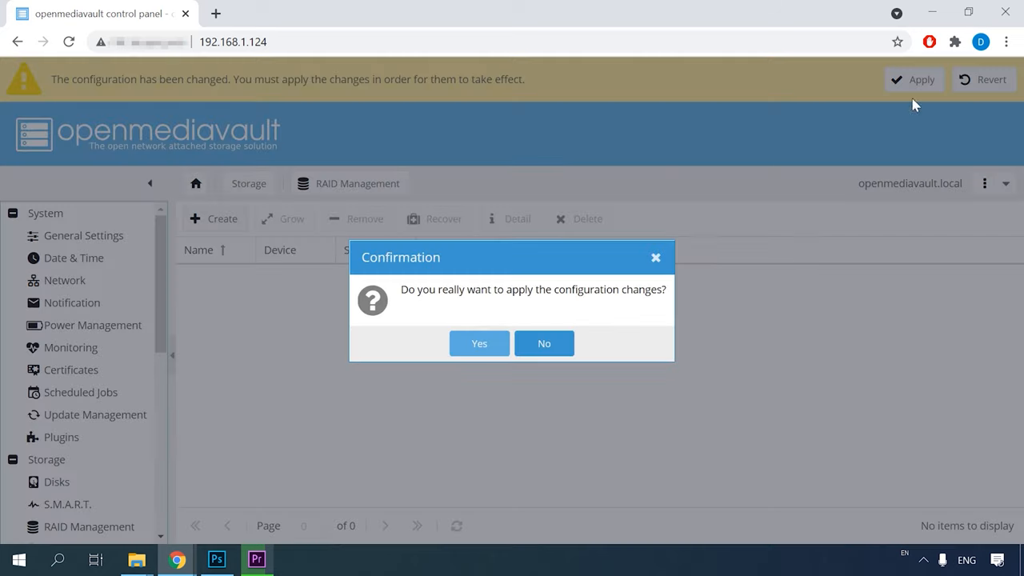
pyautogui.click(478, 343)
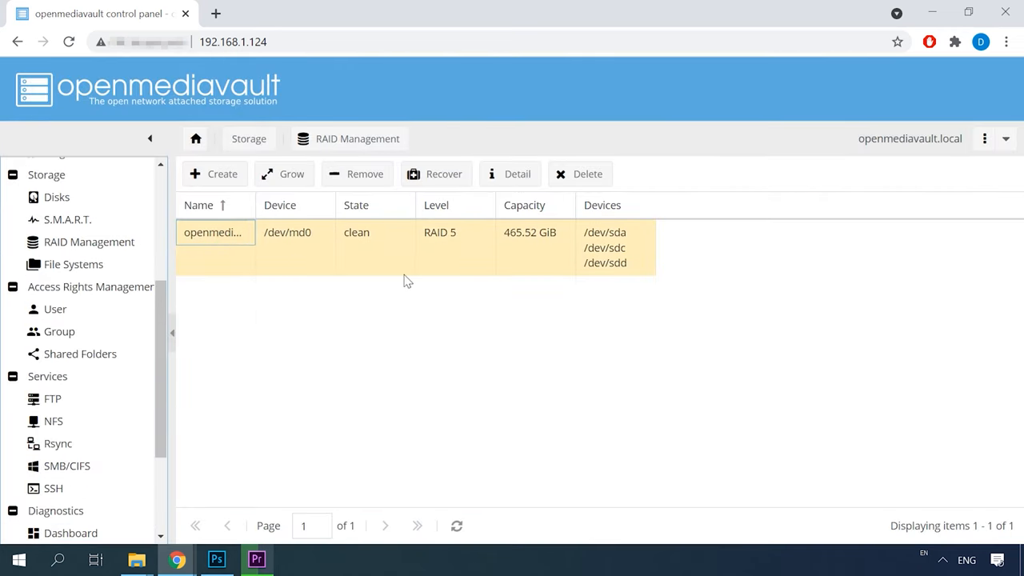
pyautogui.moveTo(73, 263)
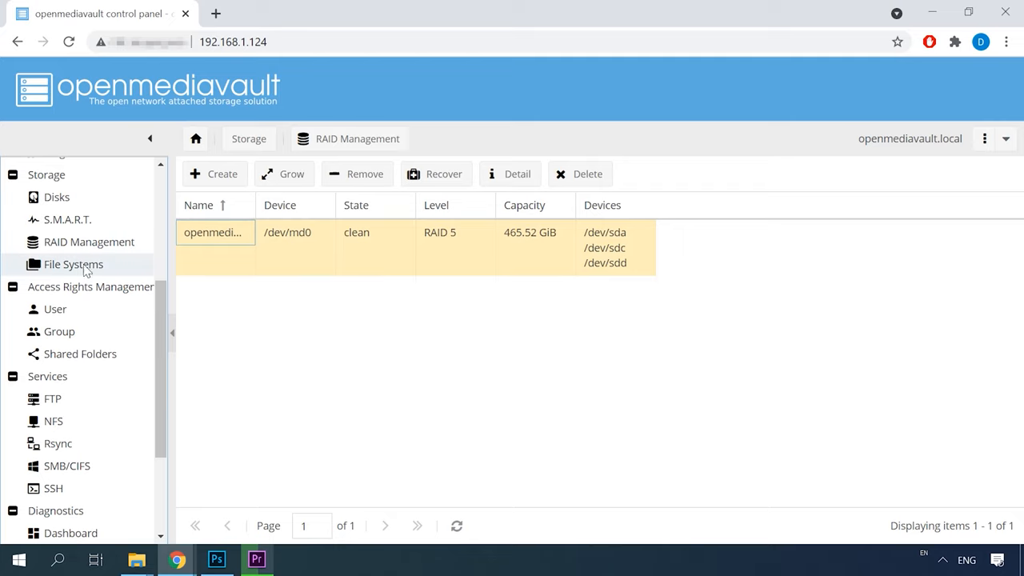
# Create an EXT4 file system on the OMVR5 software RAID device.
pyautogui.click(73, 264)
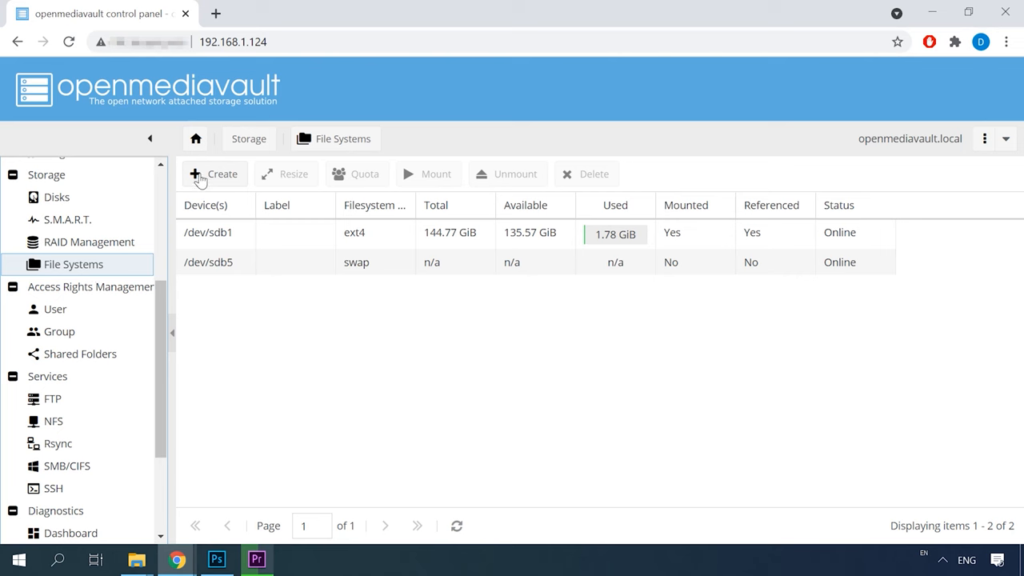
pyautogui.click(213, 174)
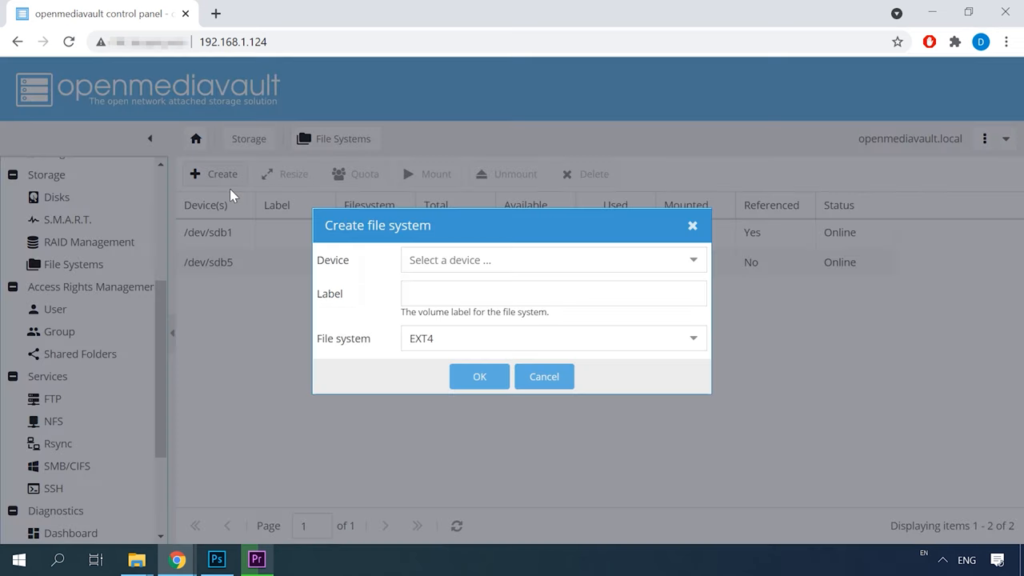
pyautogui.click(693, 259)
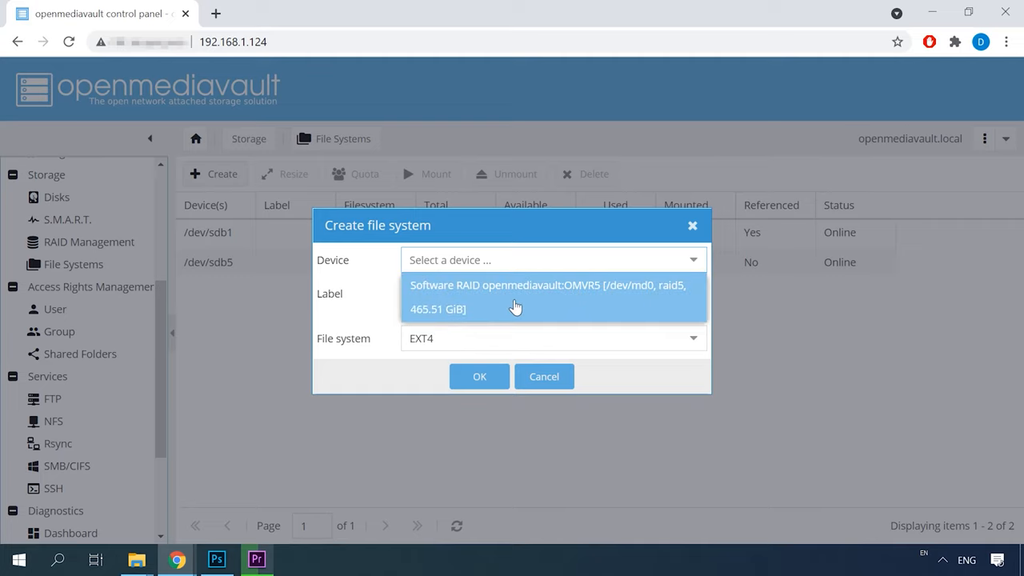
pyautogui.click(548, 297)
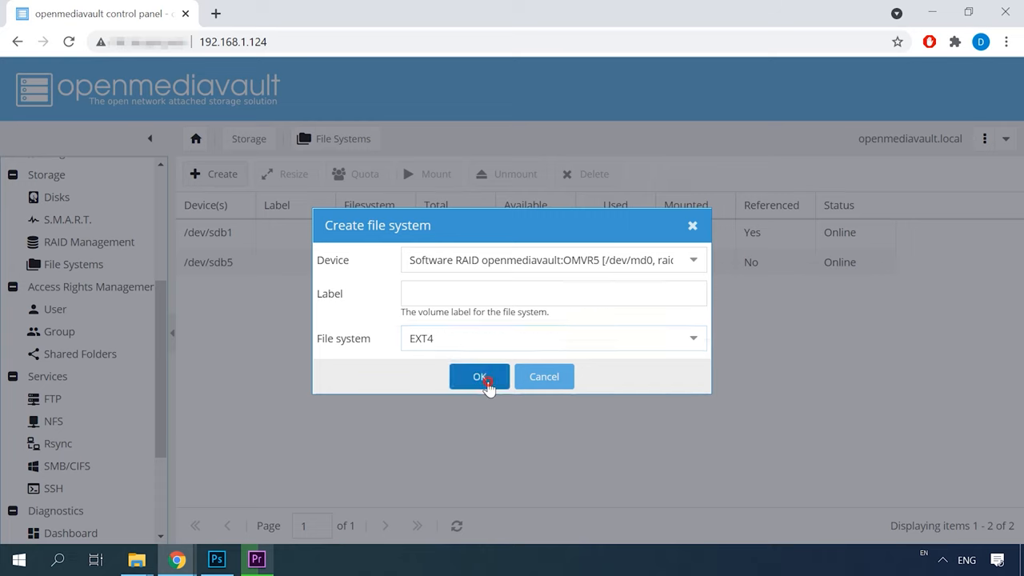
pyautogui.click(479, 376)
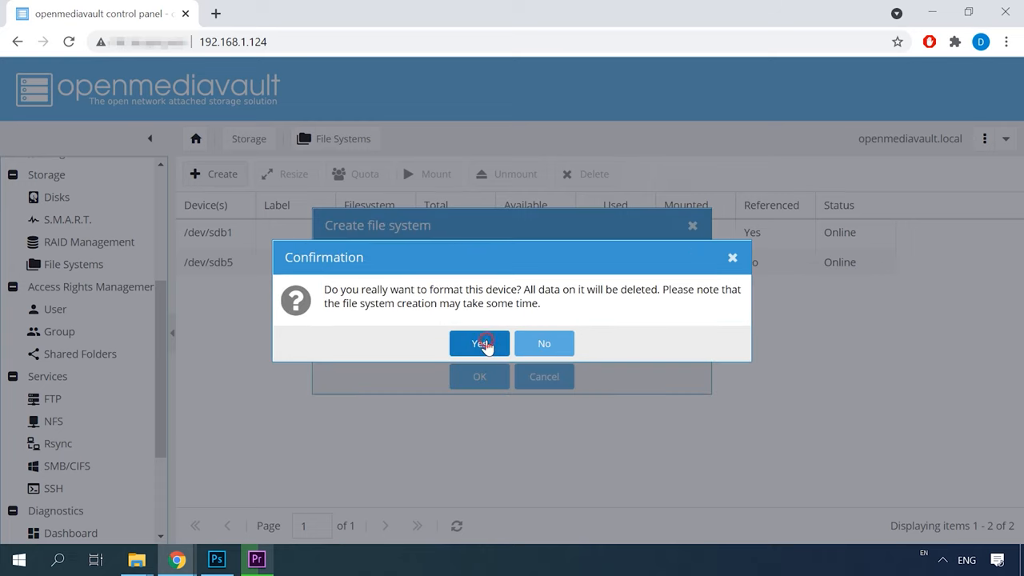
pyautogui.click(479, 343)
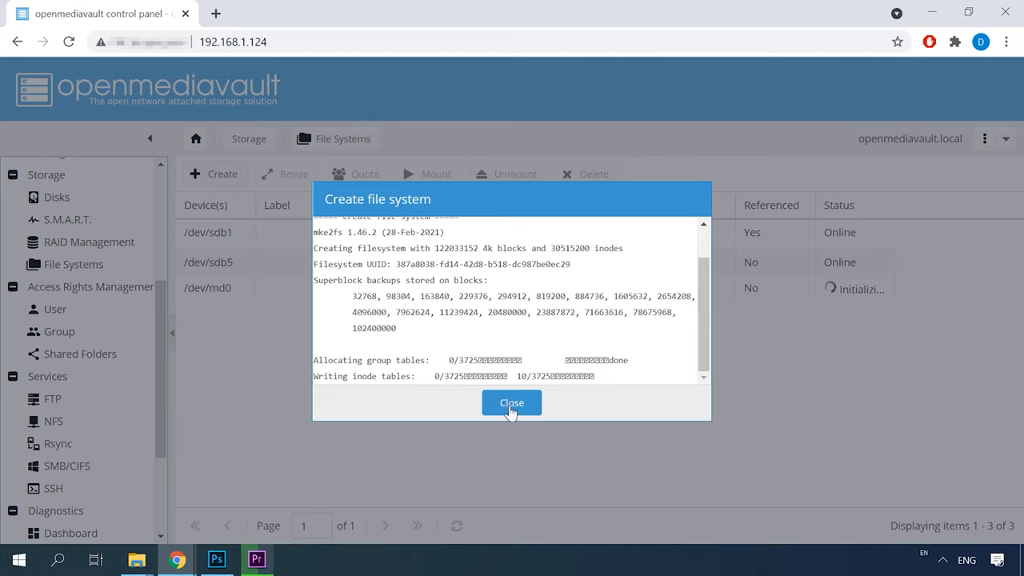
pyautogui.click(511, 402)
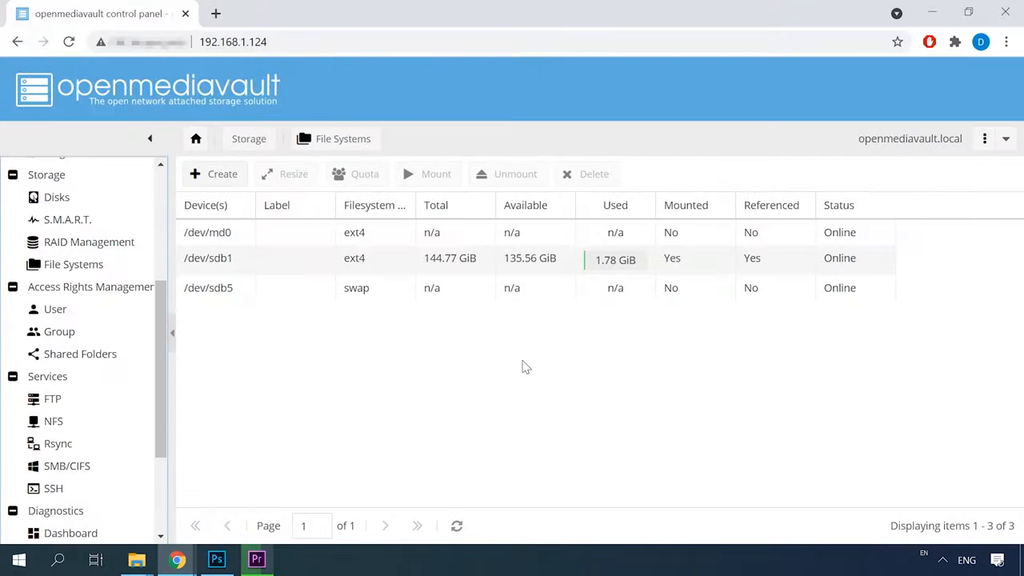
# Mount the /dev/md0 file system and apply the pending configuration changes.
pyautogui.click(207, 232)
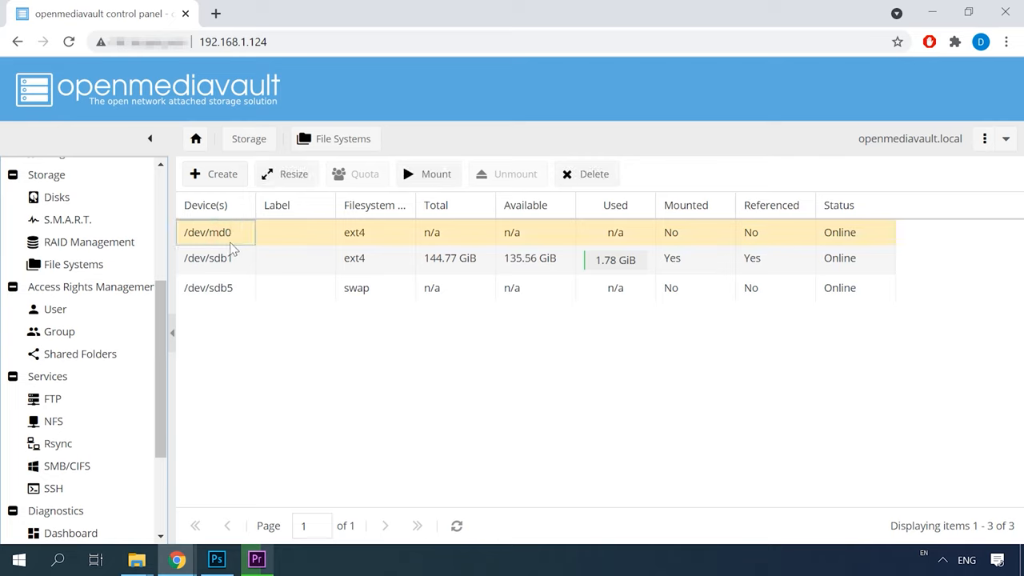
pyautogui.moveTo(265, 248)
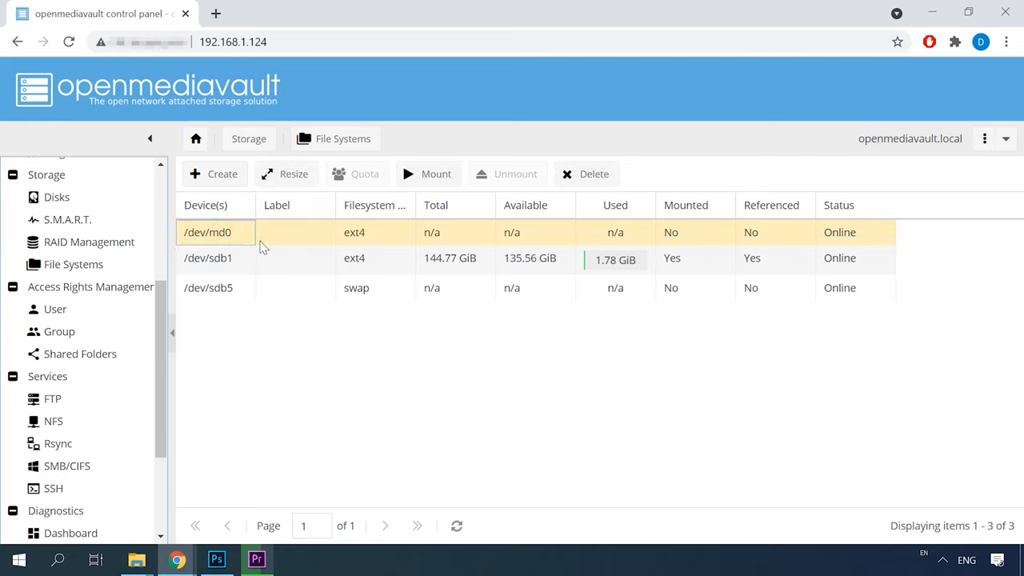
pyautogui.moveTo(435, 174)
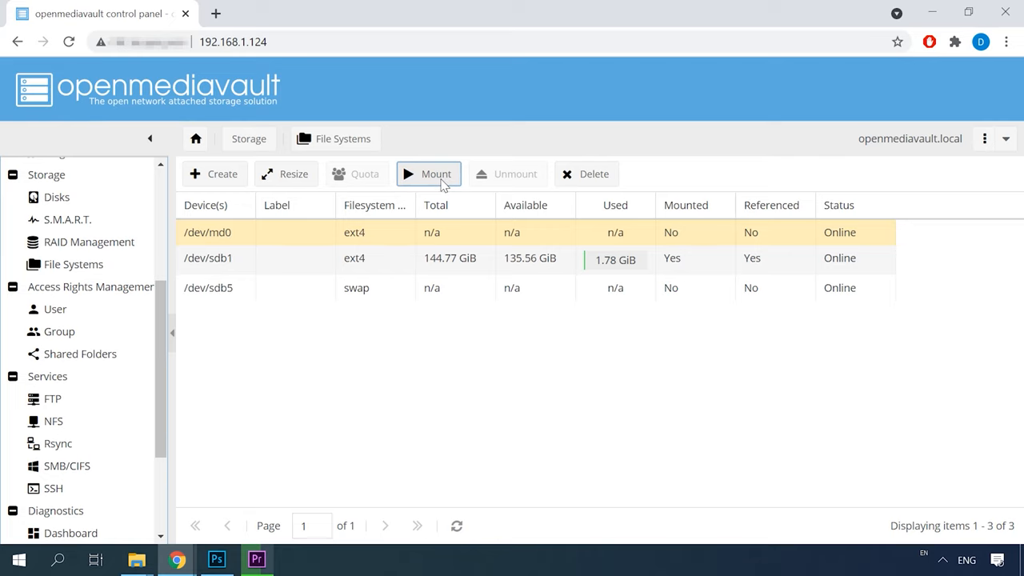
pyautogui.click(428, 173)
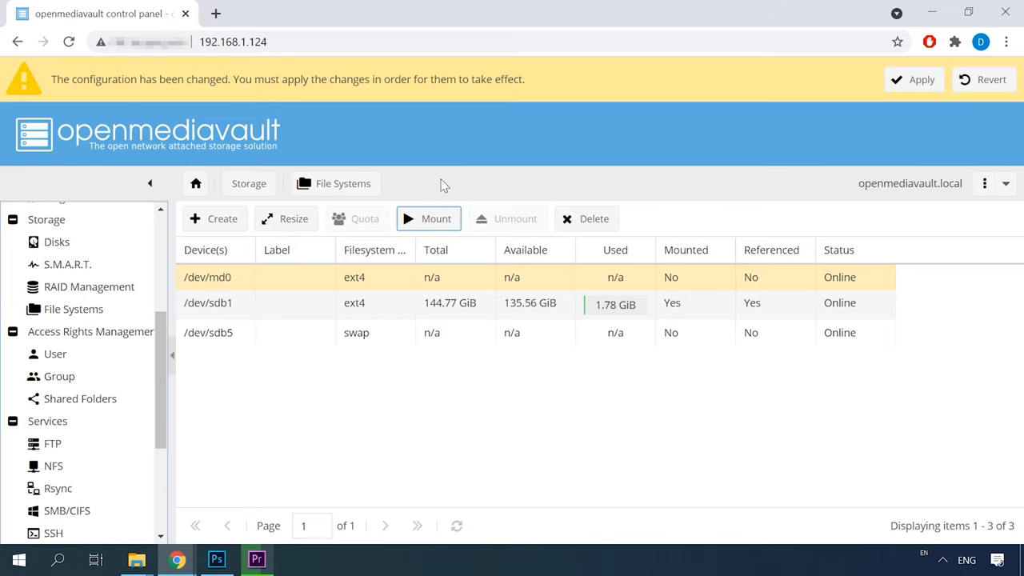
pyautogui.click(428, 218)
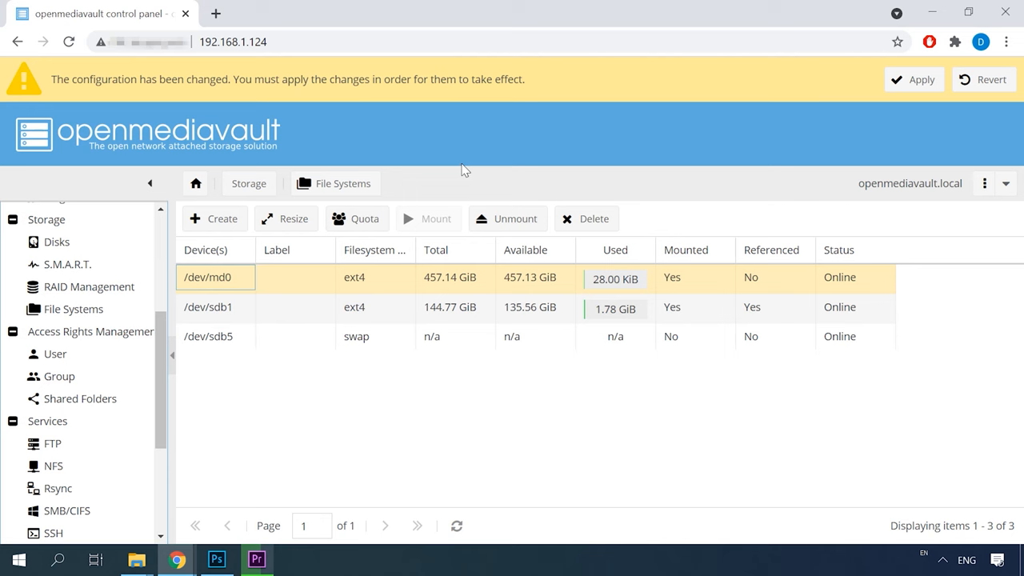
pyautogui.click(922, 79)
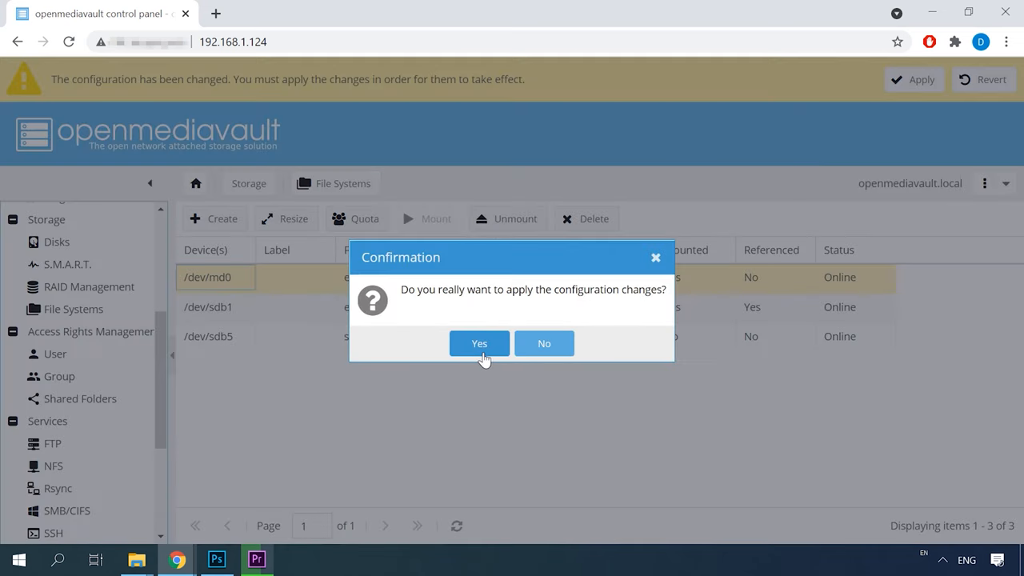
pyautogui.click(478, 343)
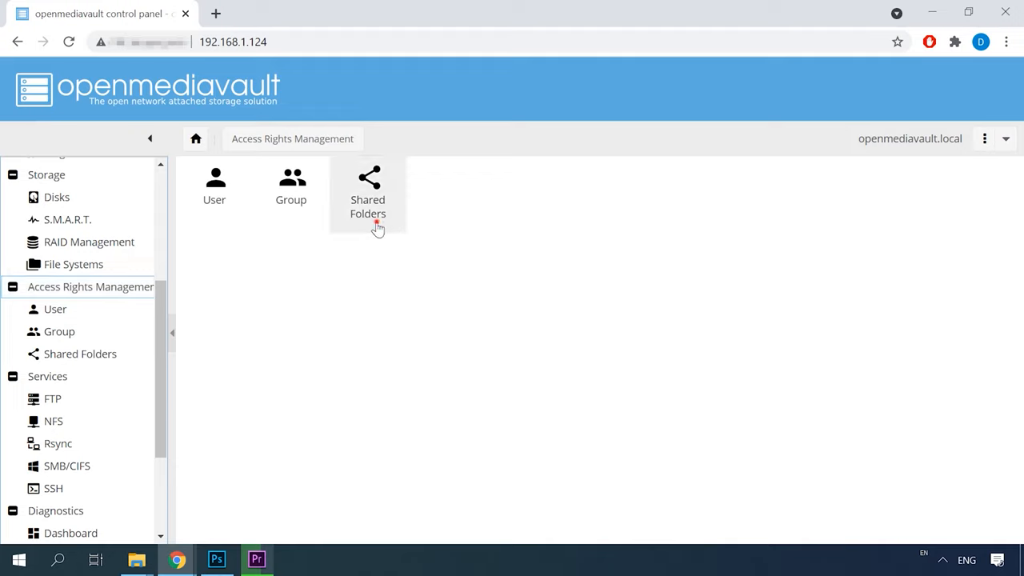
# Add shared folder 'Storage' on /dev/md0 with Everyone read/write, then apply.
pyautogui.click(367, 188)
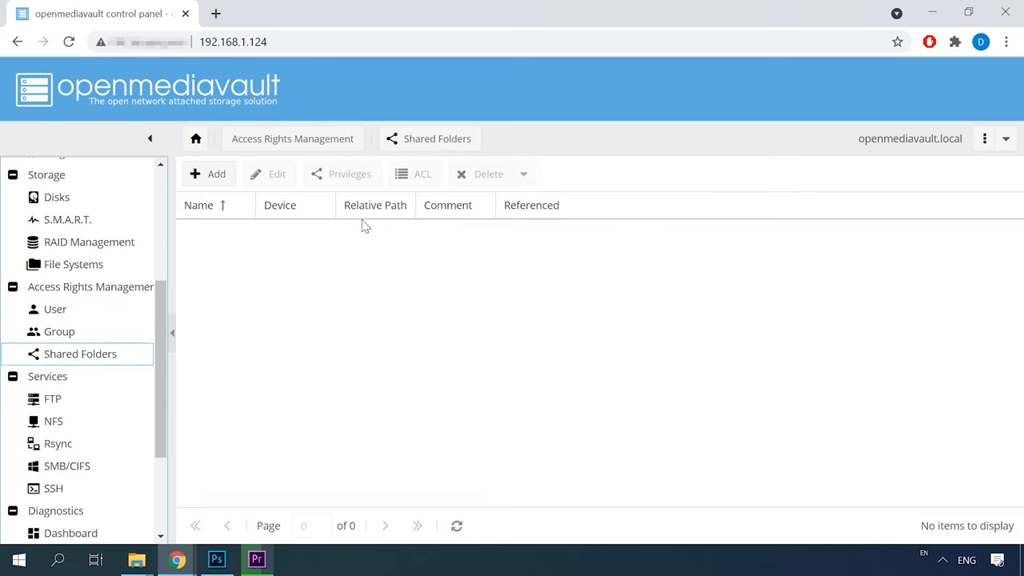
pyautogui.click(209, 174)
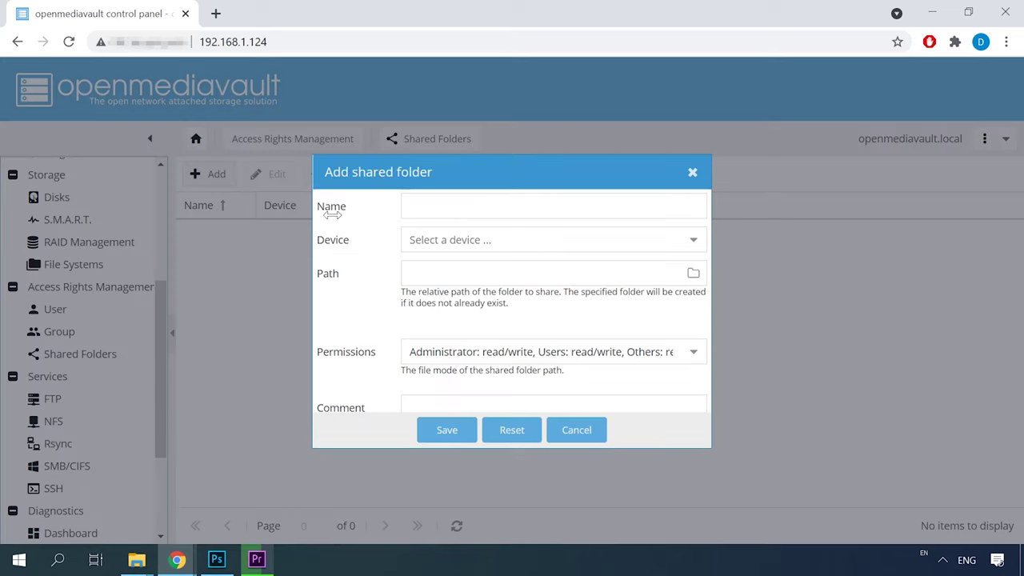
pyautogui.write('St')
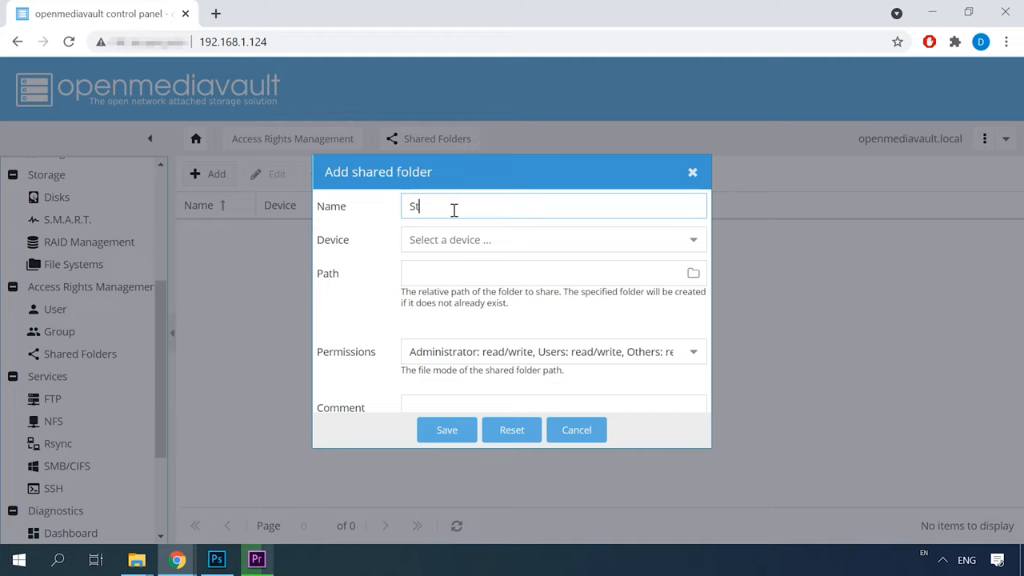
pyautogui.write('orage')
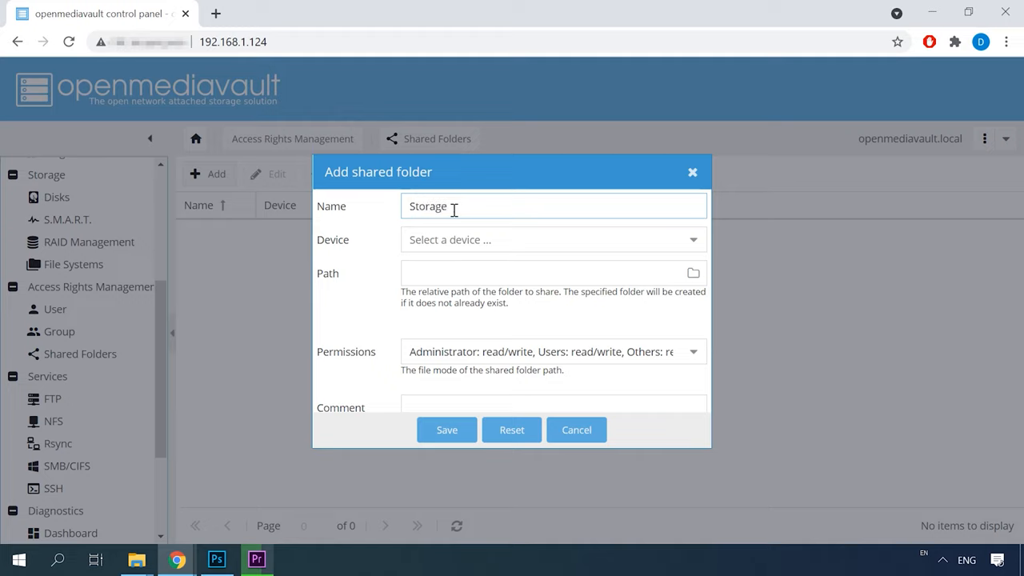
pyautogui.click(692, 239)
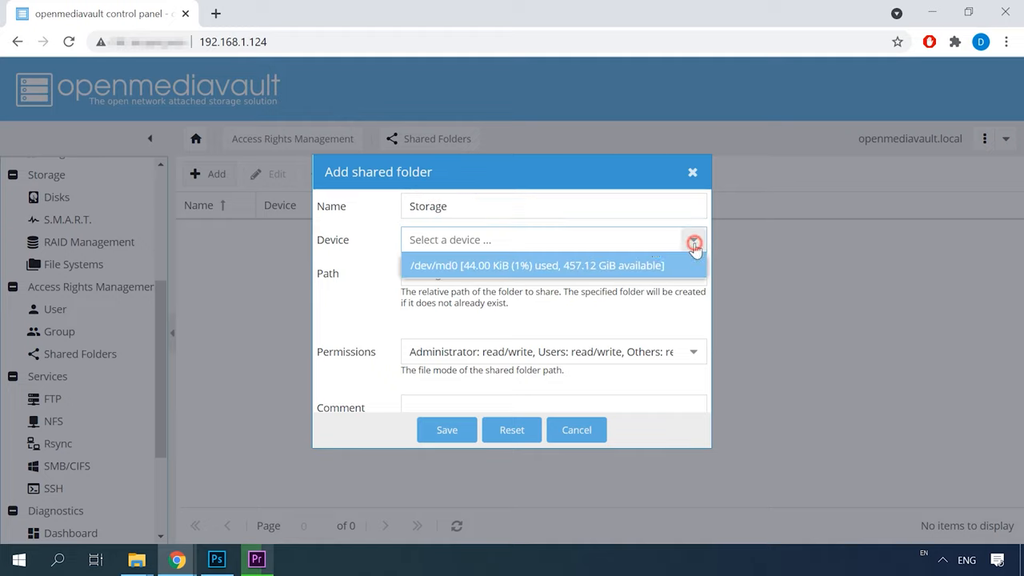
pyautogui.click(537, 264)
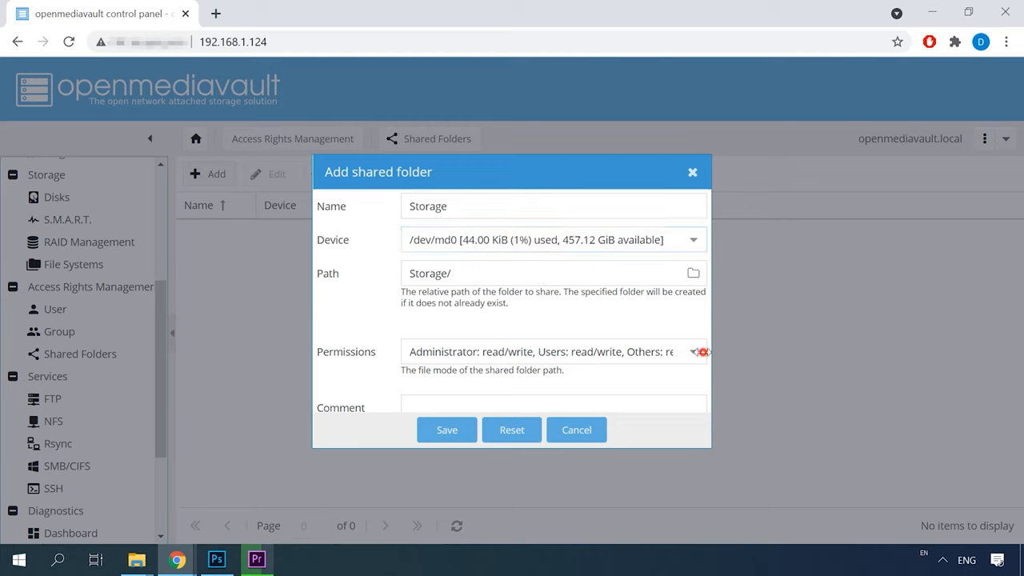
pyautogui.click(692, 351)
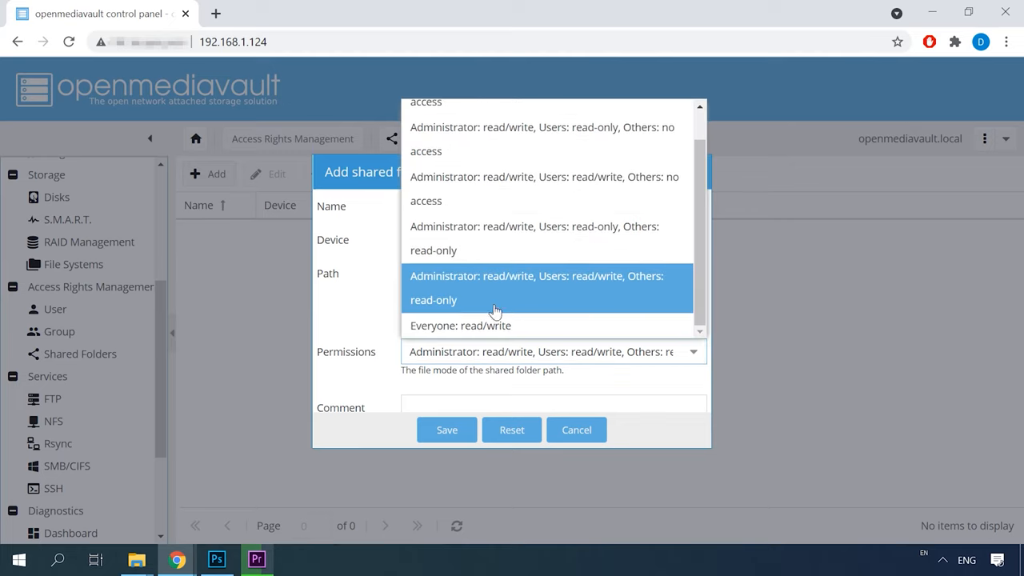
pyautogui.click(460, 325)
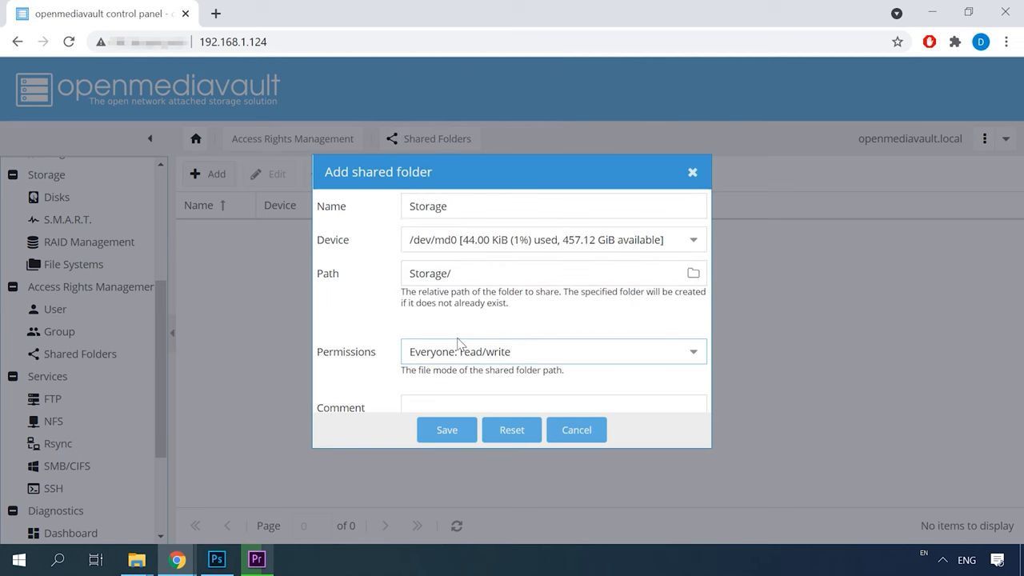
pyautogui.click(446, 429)
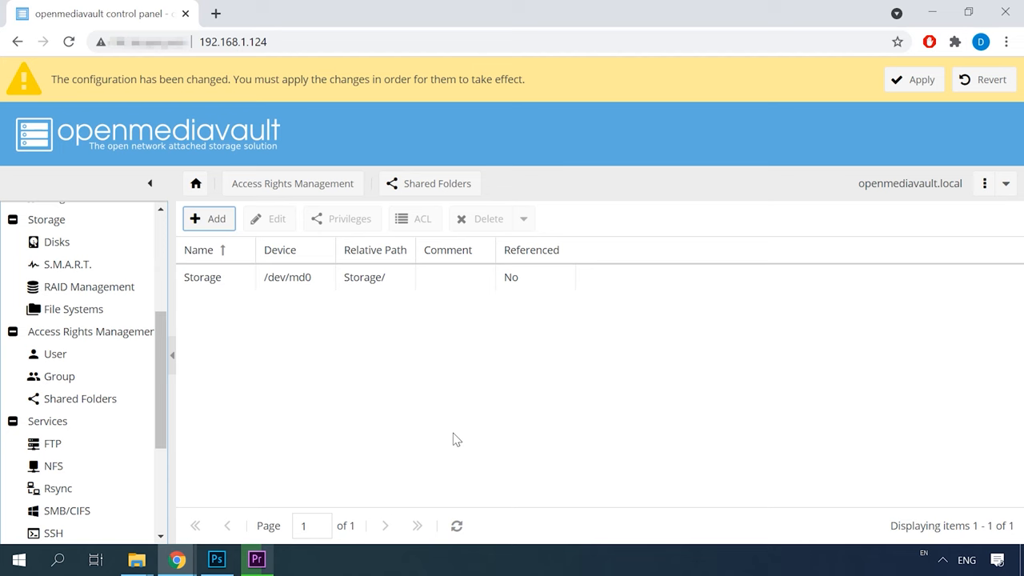
pyautogui.click(921, 80)
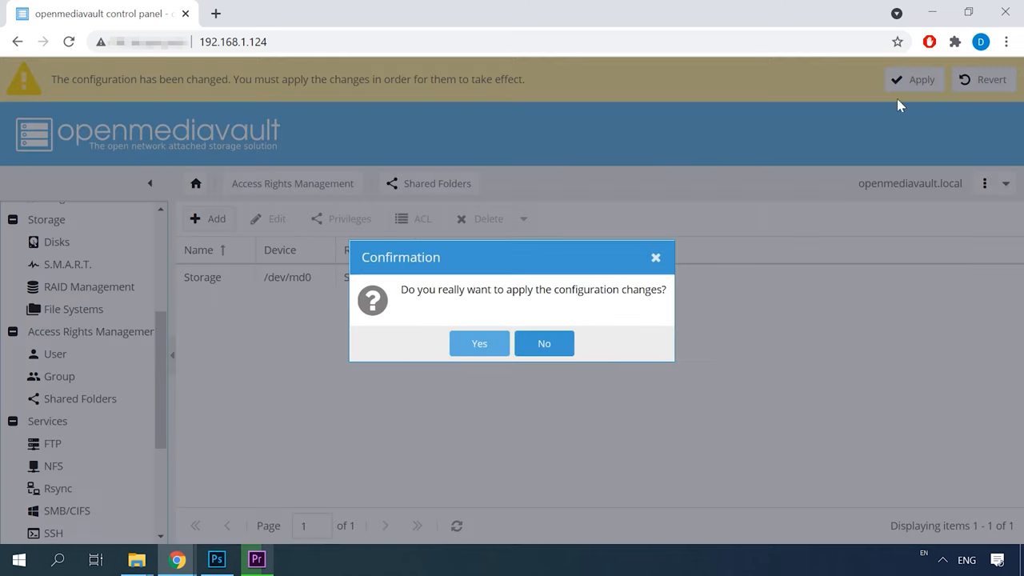
pyautogui.click(478, 342)
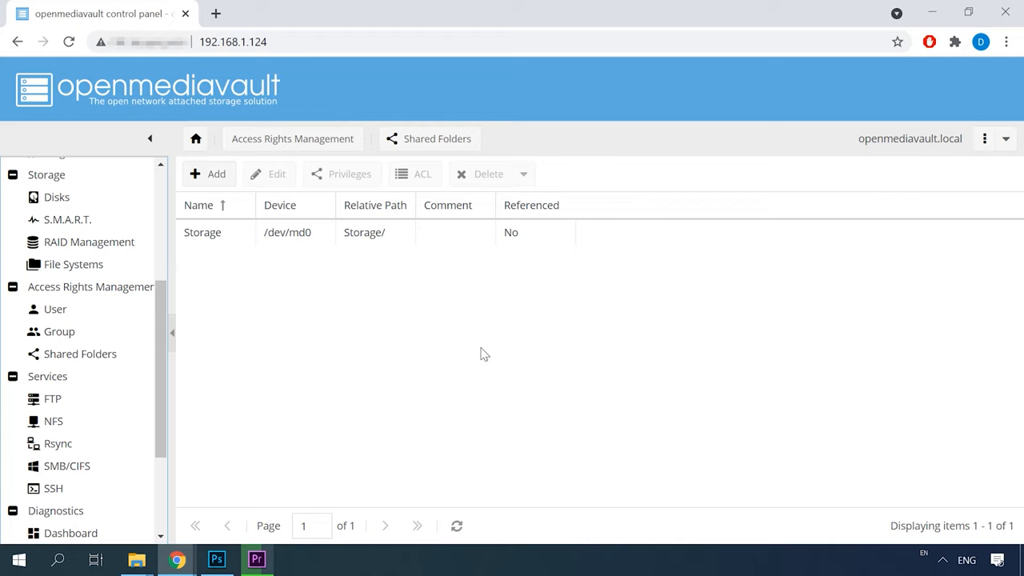
pyautogui.moveTo(52, 398)
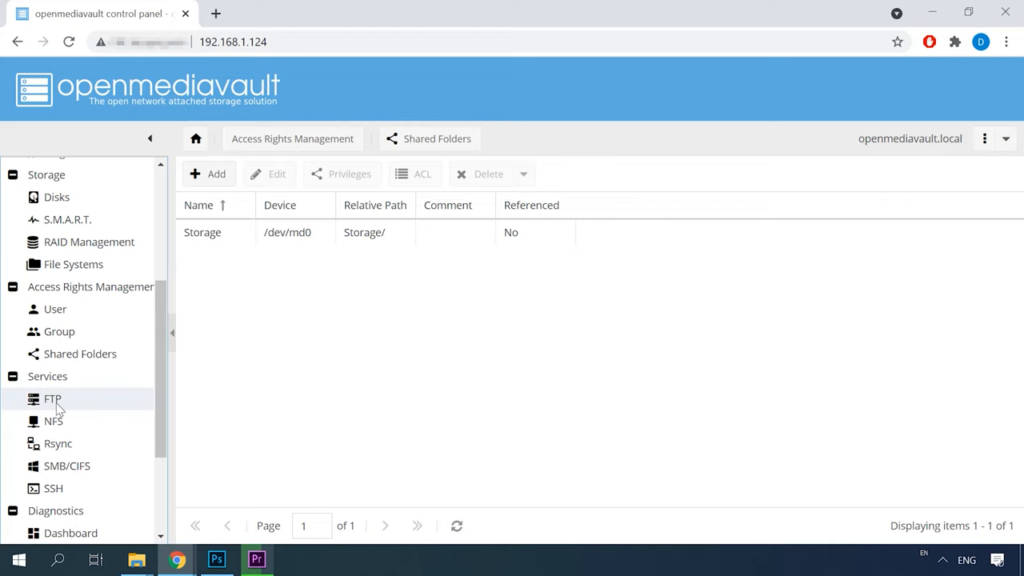
# Enable FTP, turn off Require valid shell, and turn on Resume.
pyautogui.click(51, 398)
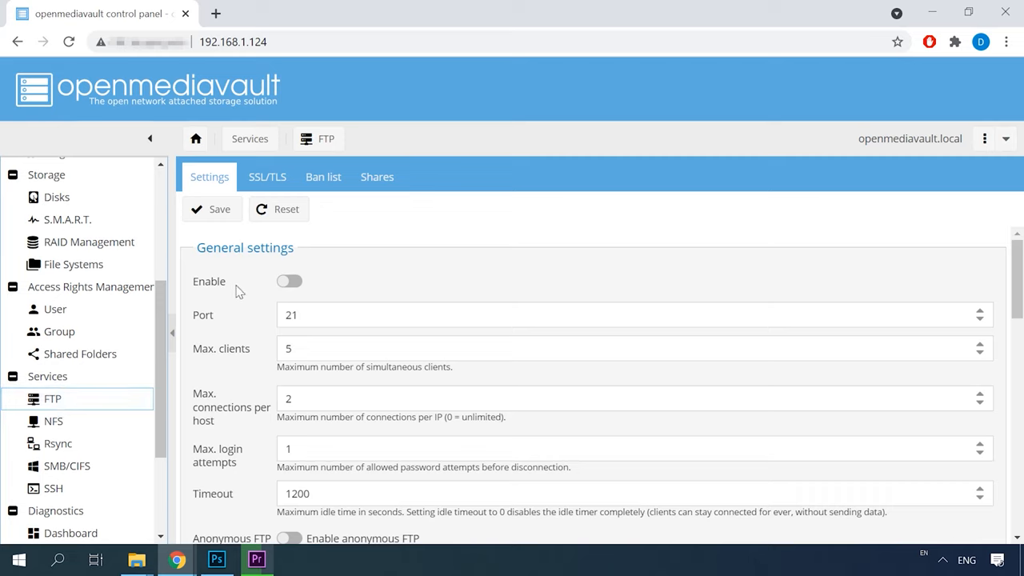
pyautogui.click(289, 281)
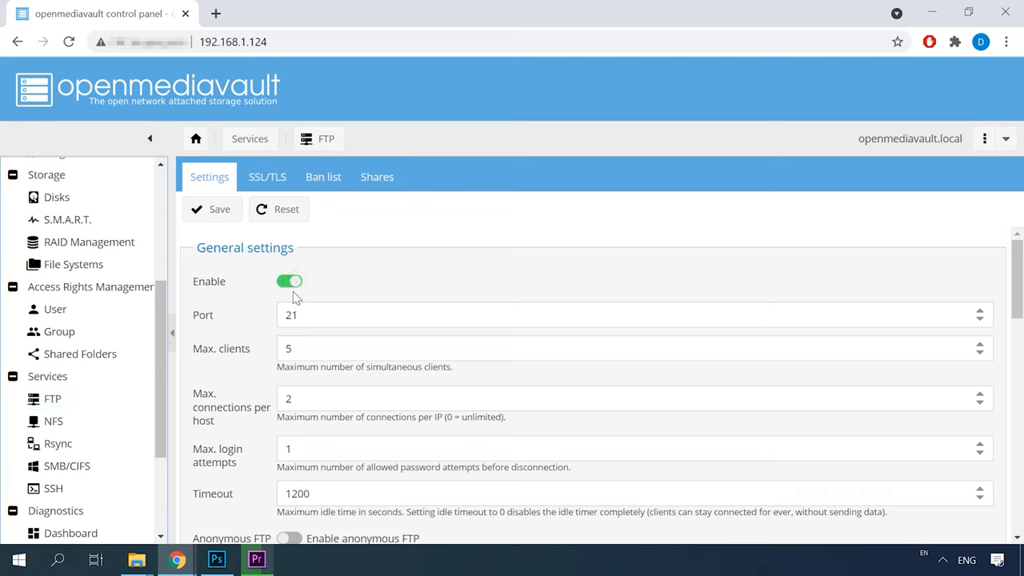
pyautogui.scroll(-3)
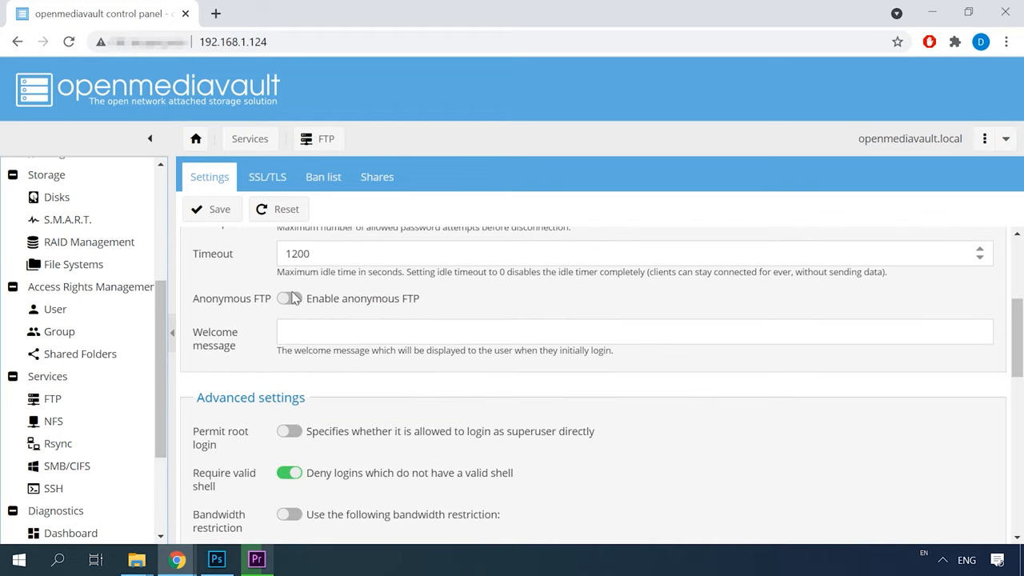
pyautogui.scroll(-3)
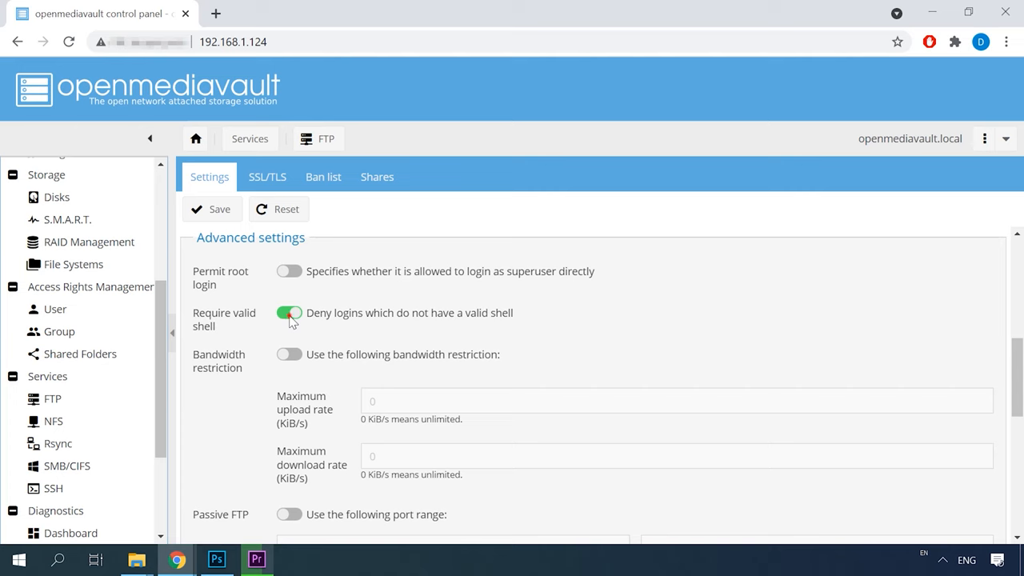
pyautogui.click(288, 313)
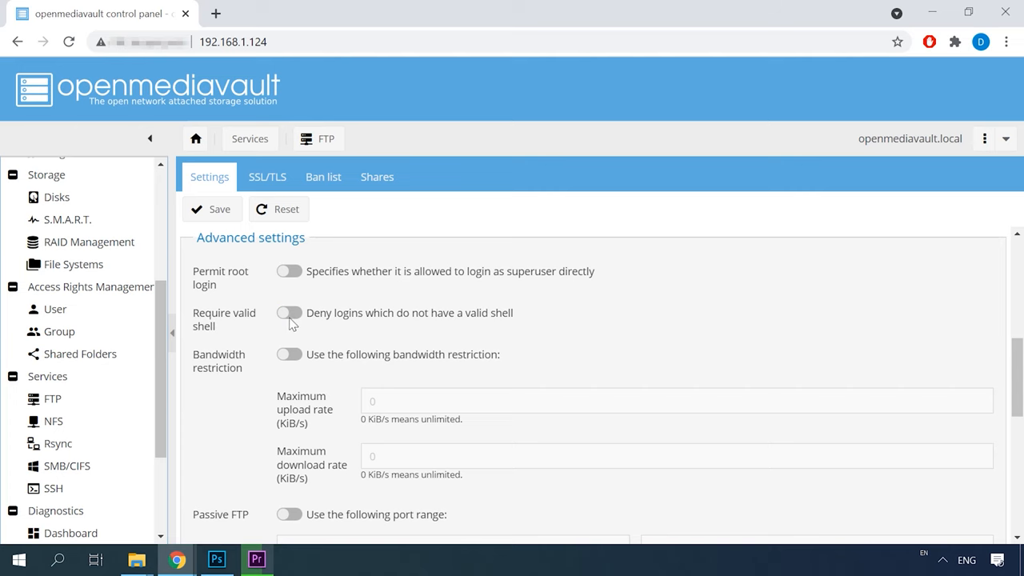
pyautogui.scroll(-3)
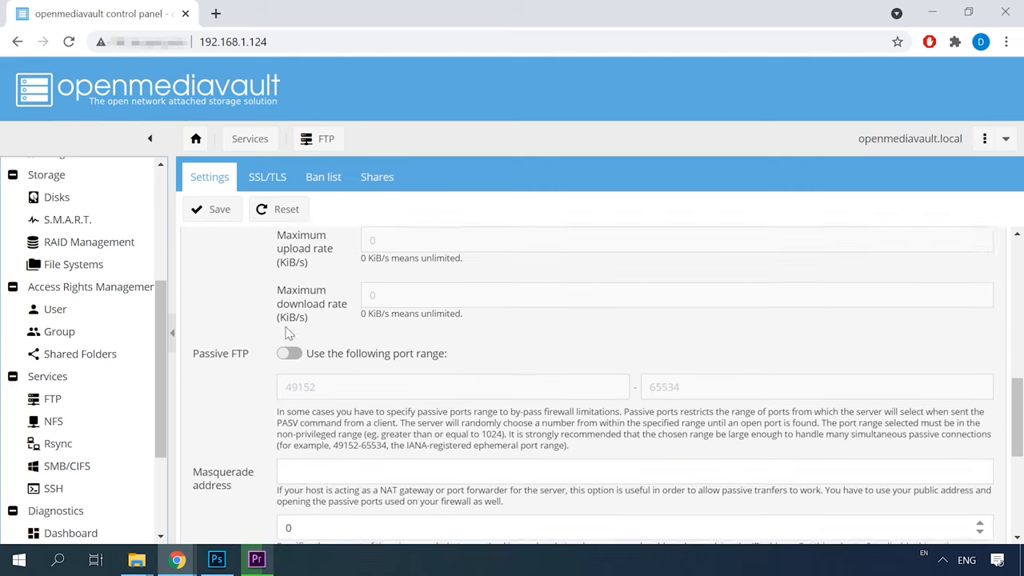
pyautogui.scroll(-3)
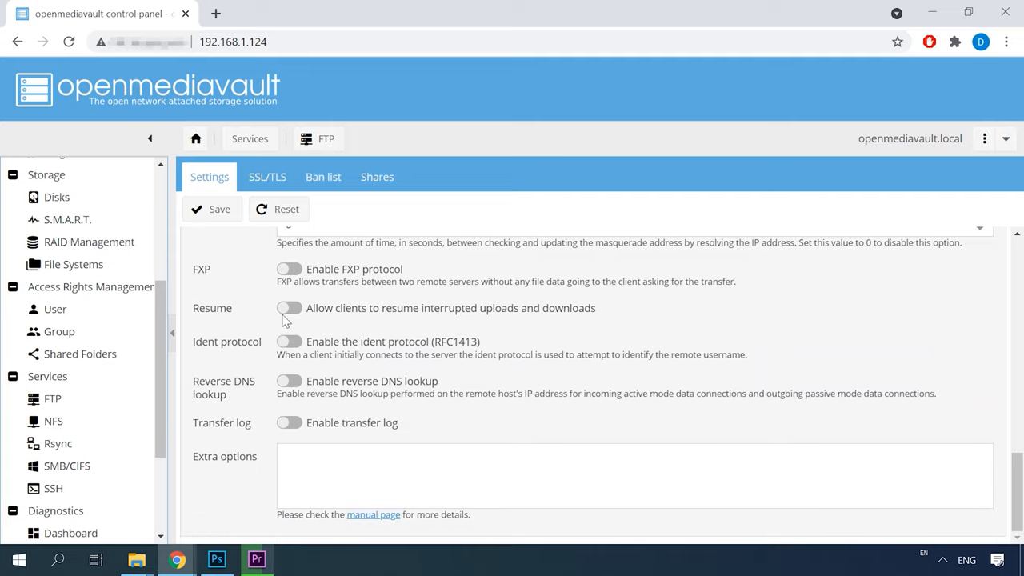
pyautogui.click(288, 308)
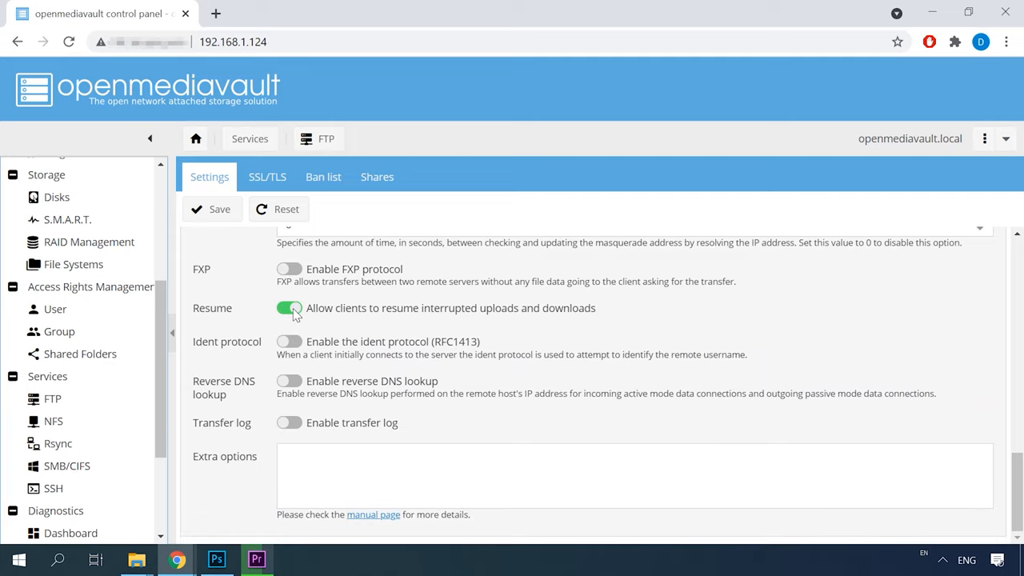
# Save the FTP settings with anonymous access left off, and apply the changes.
pyautogui.click(212, 209)
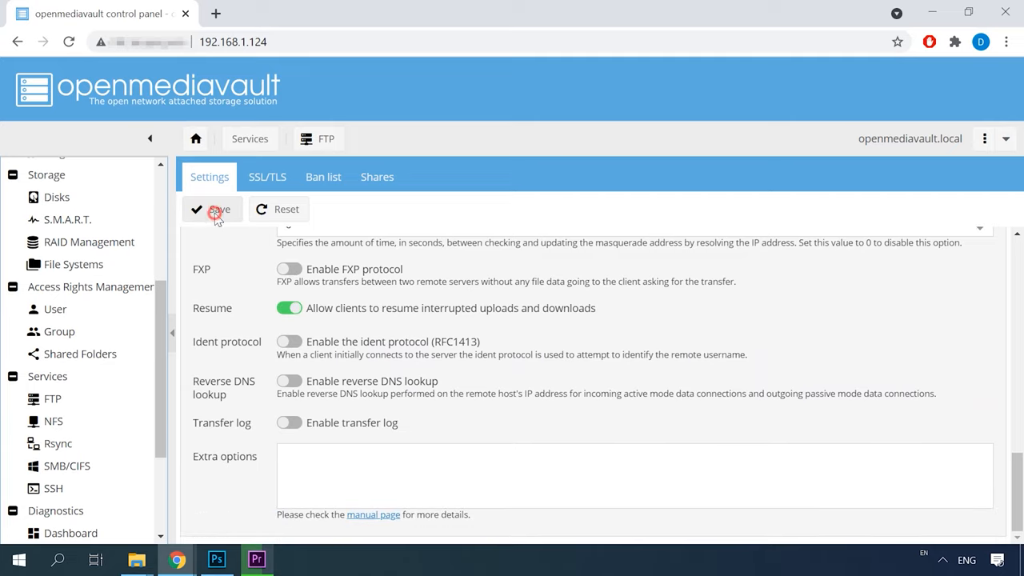
pyautogui.click(212, 209)
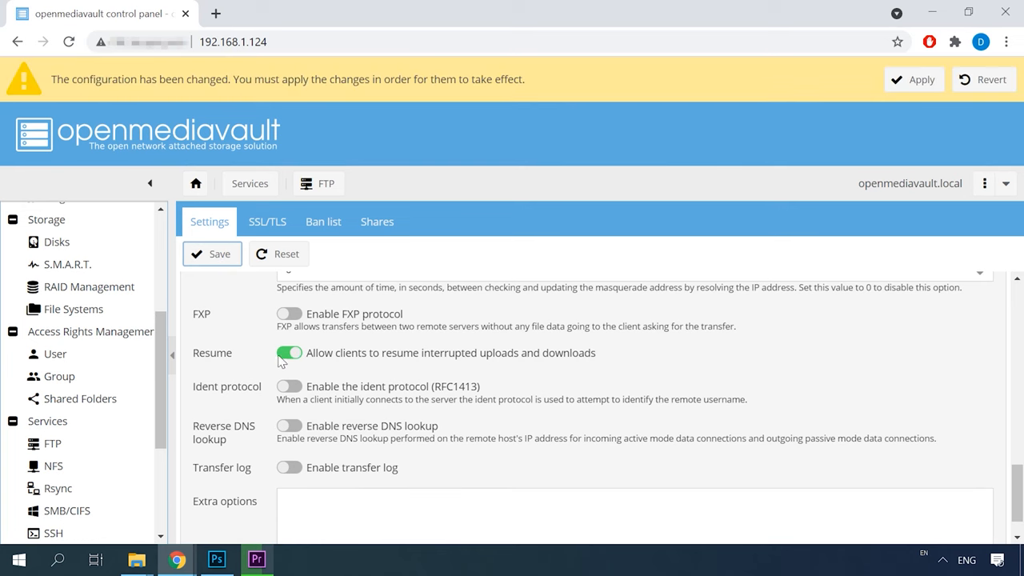
pyautogui.scroll(3)
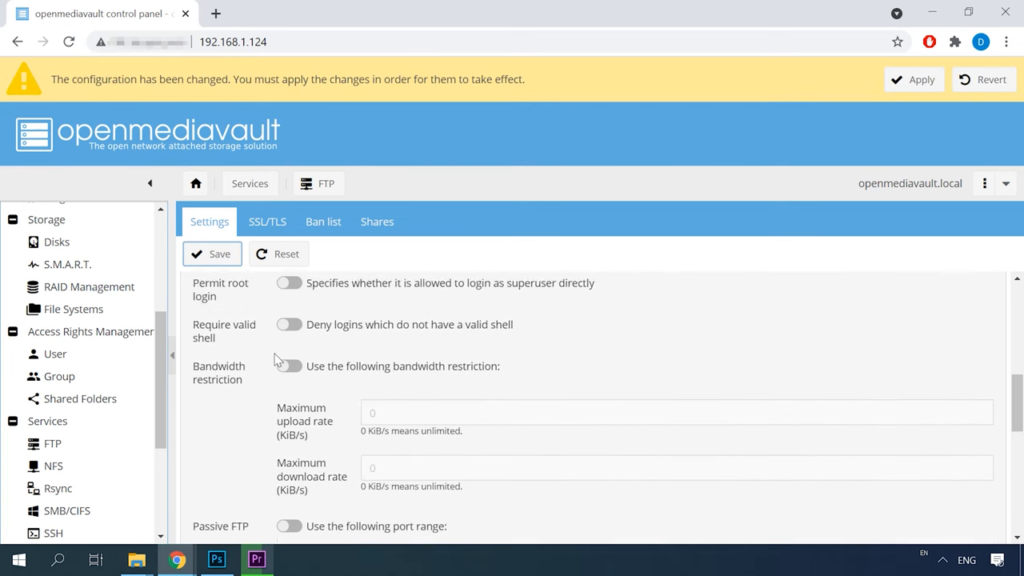
pyautogui.scroll(-3)
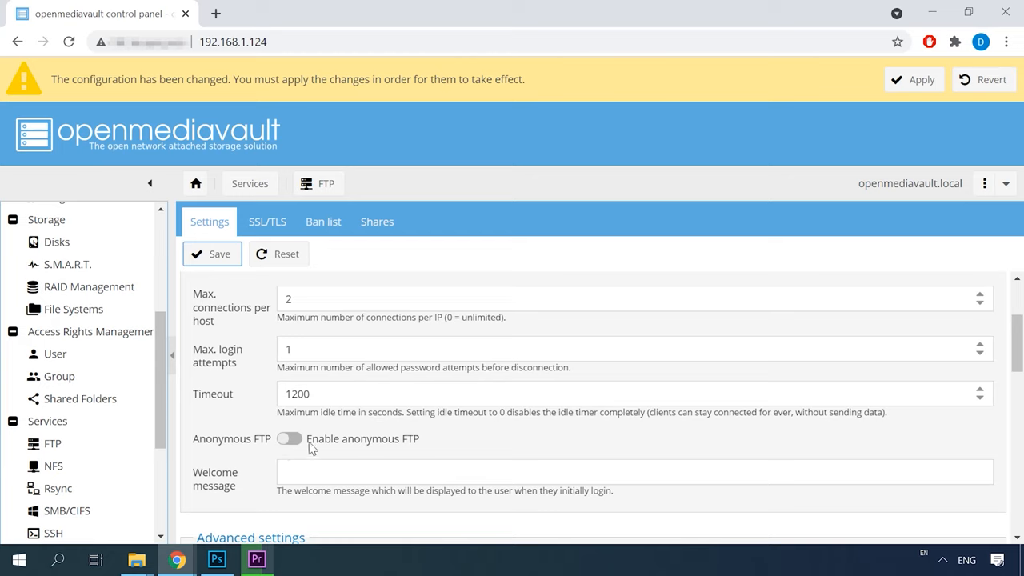
pyautogui.click(288, 438)
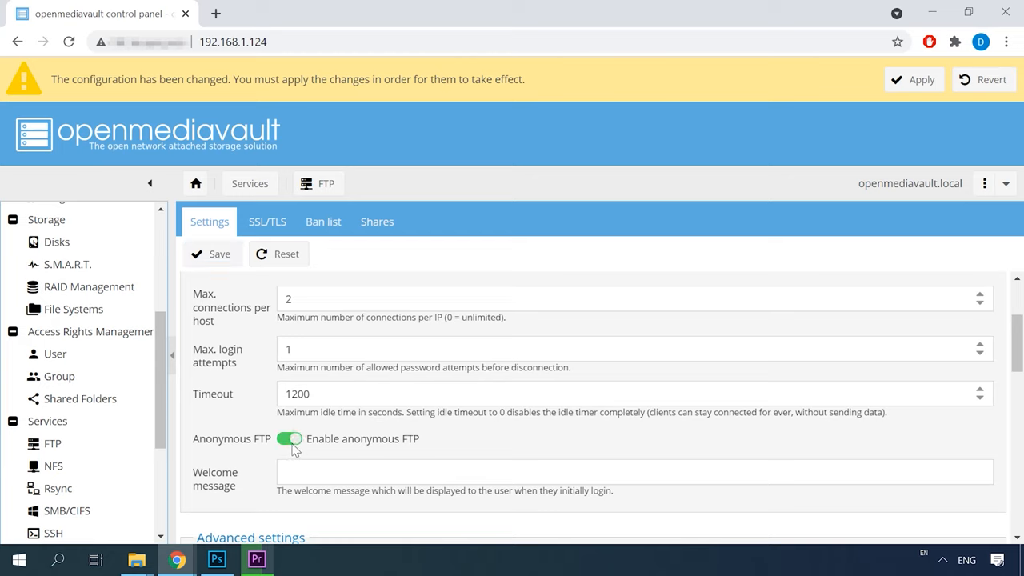
pyautogui.click(289, 438)
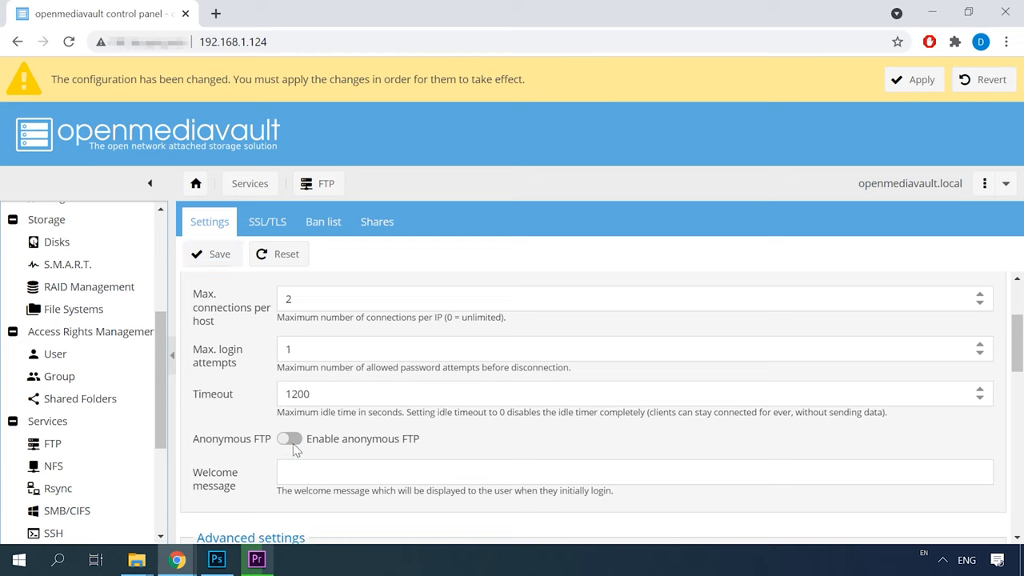
pyautogui.click(914, 79)
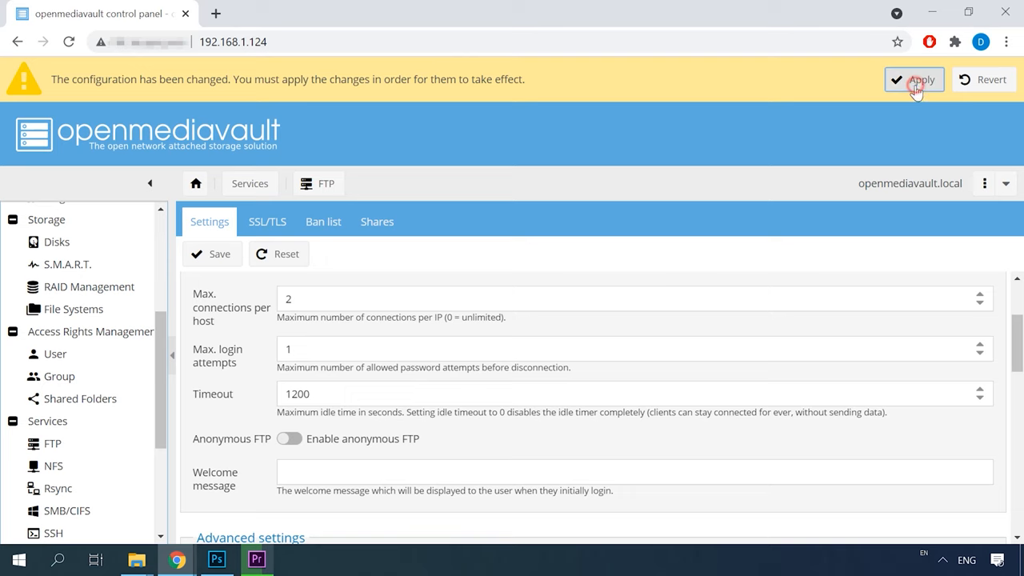
pyautogui.click(914, 79)
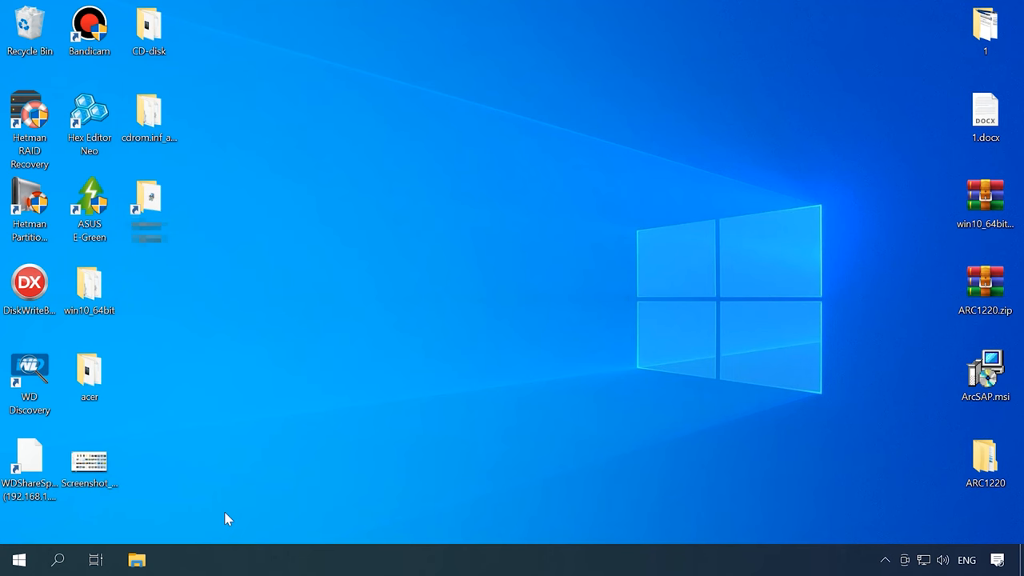
# Open Disk Management and review Disk 1 and Disk 2 as Not Initialized and Unallocated.
pyautogui.rightClick(17, 559)
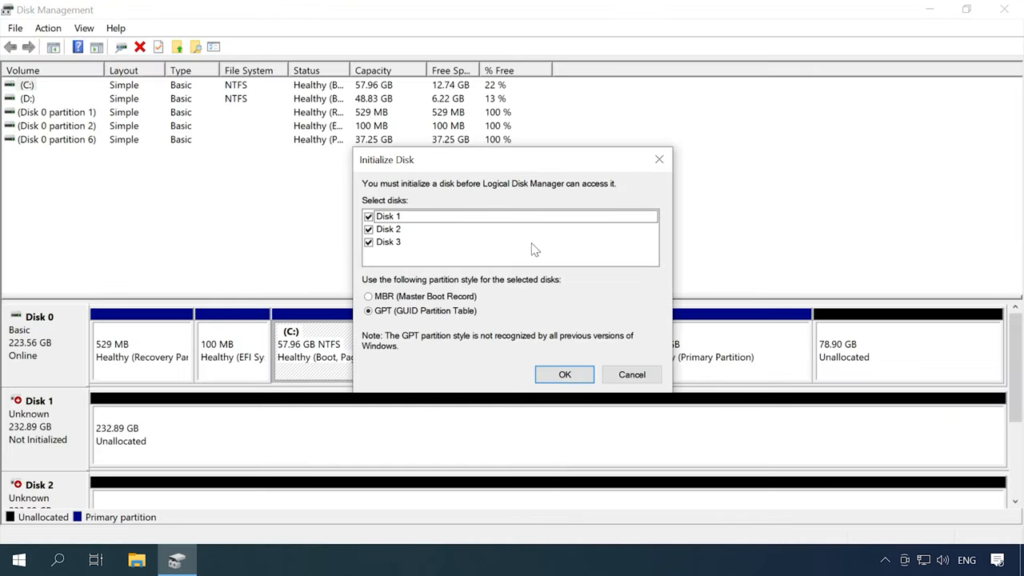
pyautogui.moveTo(384, 174)
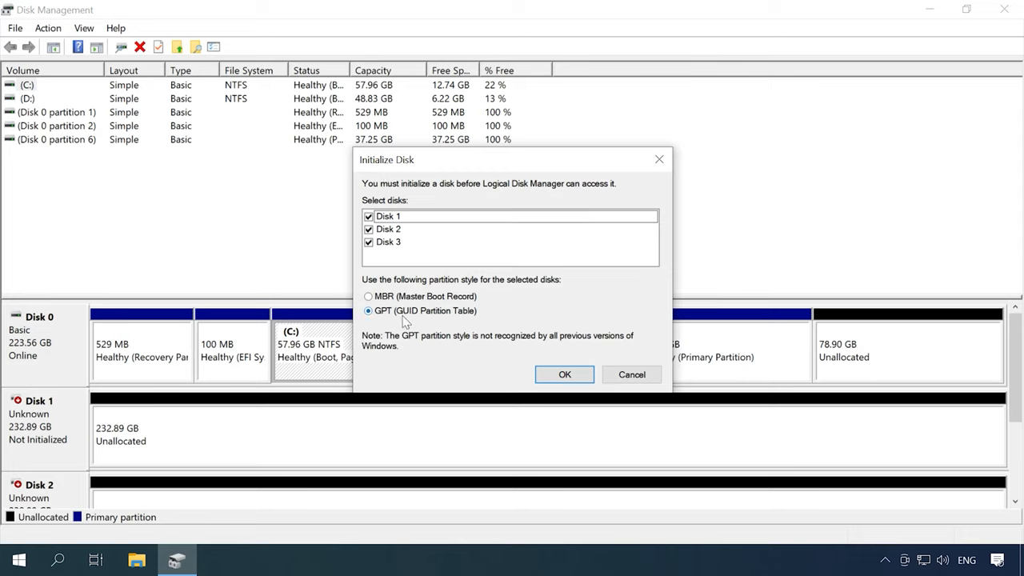
pyautogui.moveTo(631, 374)
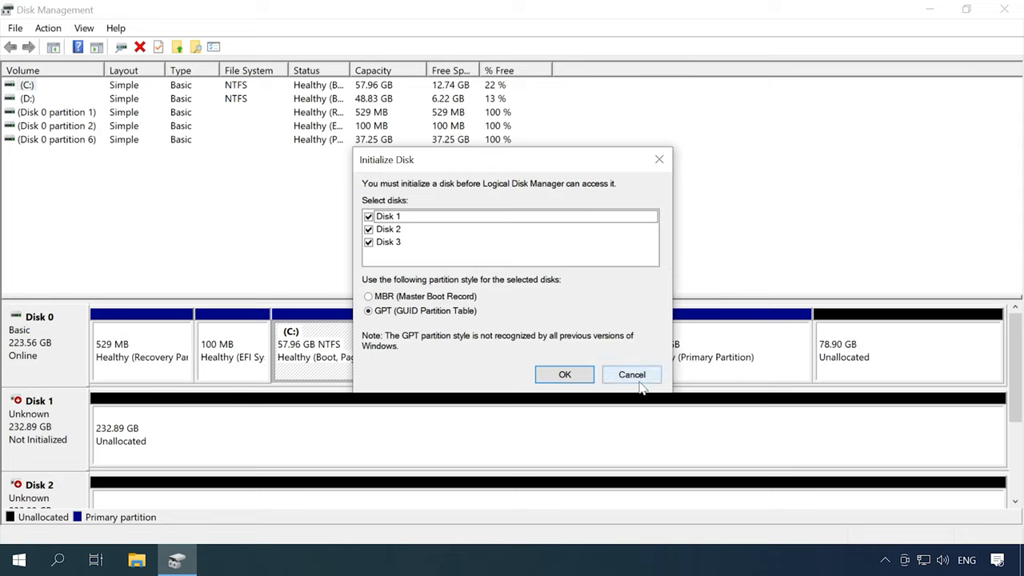
pyautogui.click(631, 375)
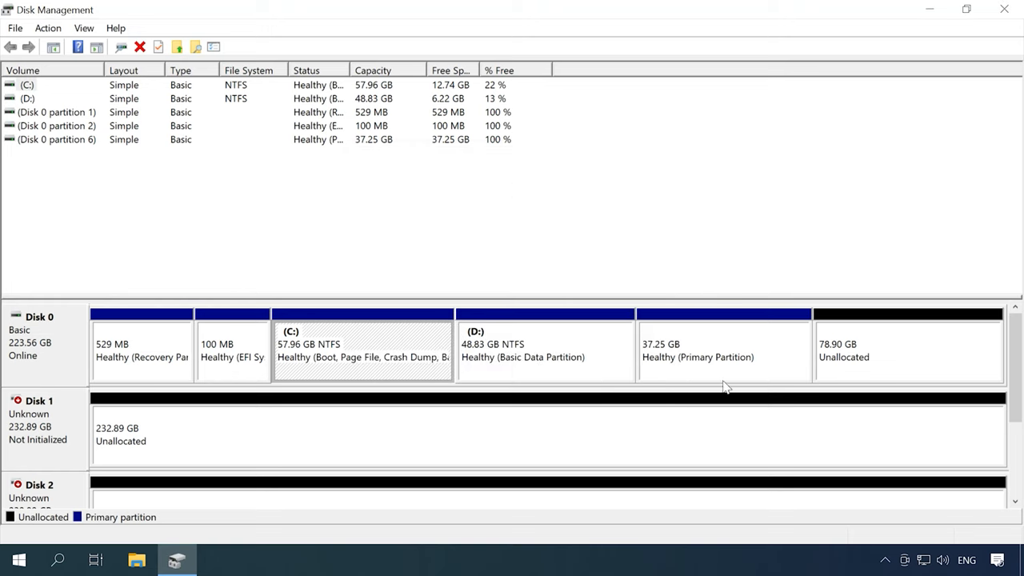
pyautogui.scroll(-3)
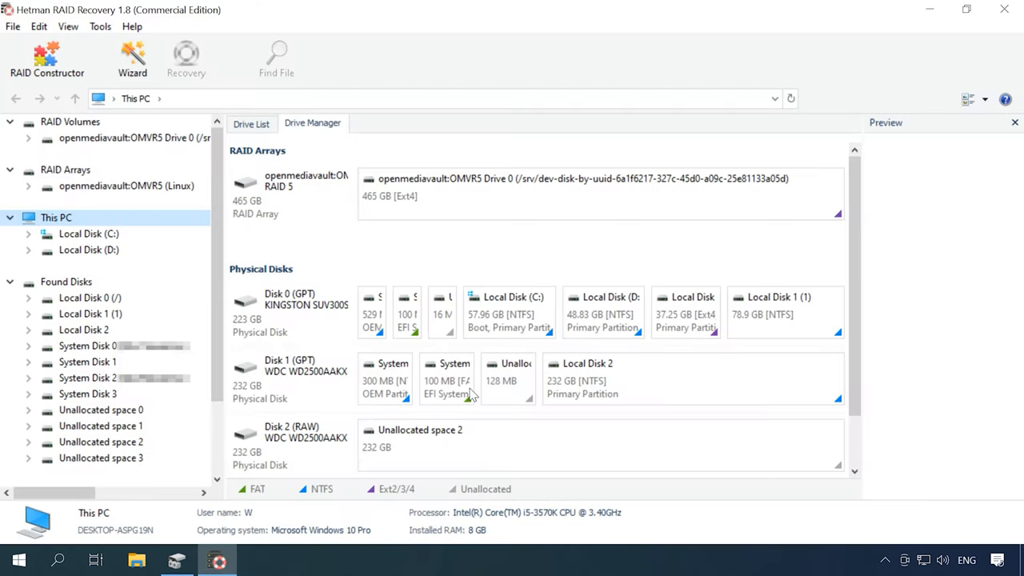
pyautogui.moveTo(448, 380)
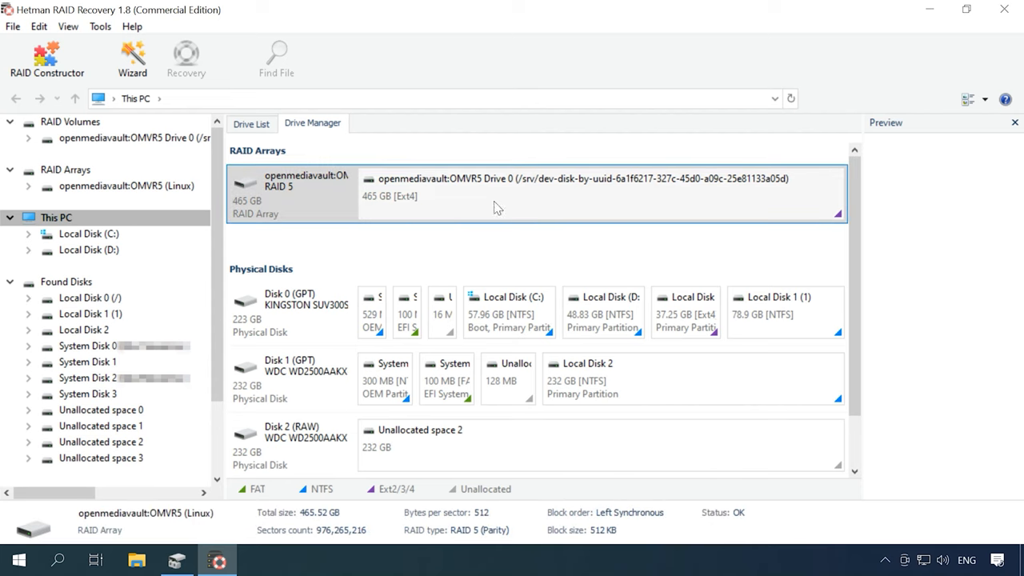
pyautogui.moveTo(543, 535)
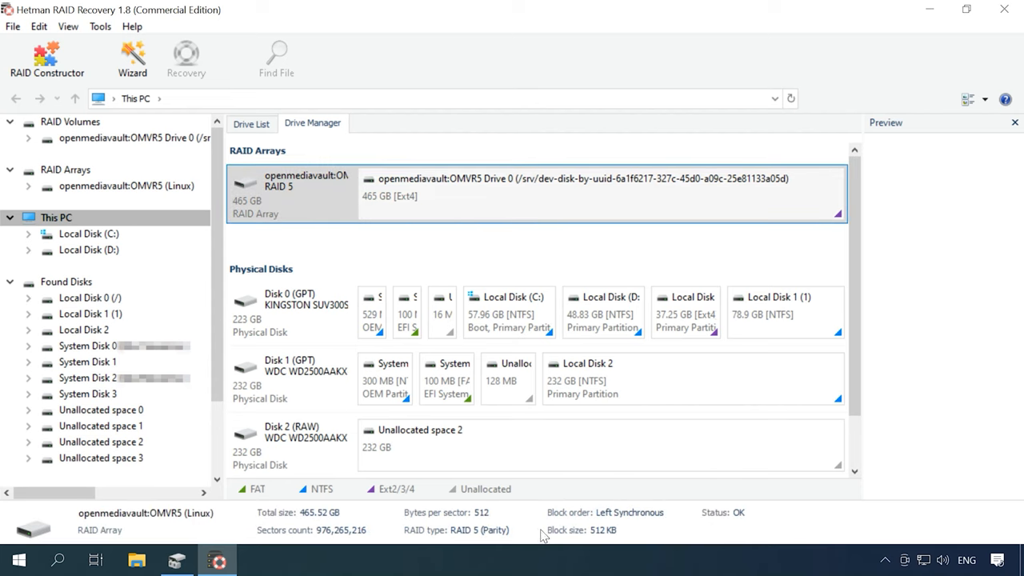
pyautogui.moveTo(435, 208)
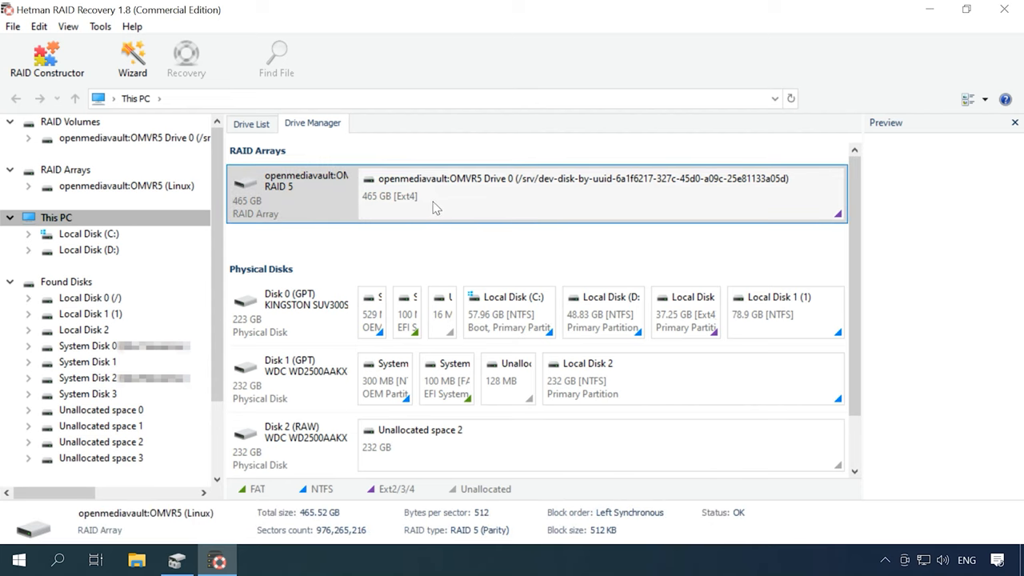
pyautogui.moveTo(502, 209)
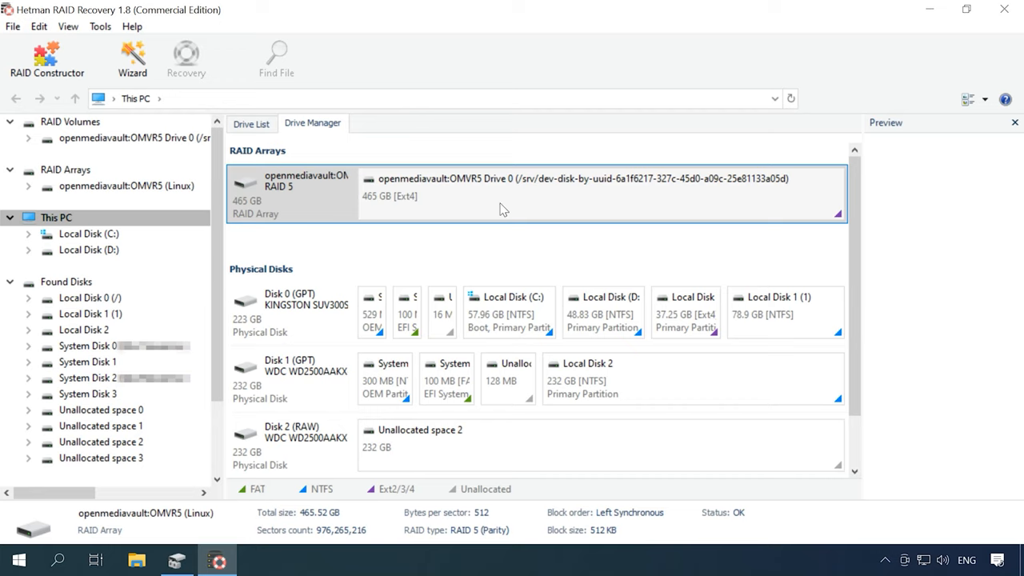
# Open the OMVR5 RAID volume and run a Fast scan until analysis finishes.
pyautogui.rightClick(503, 196)
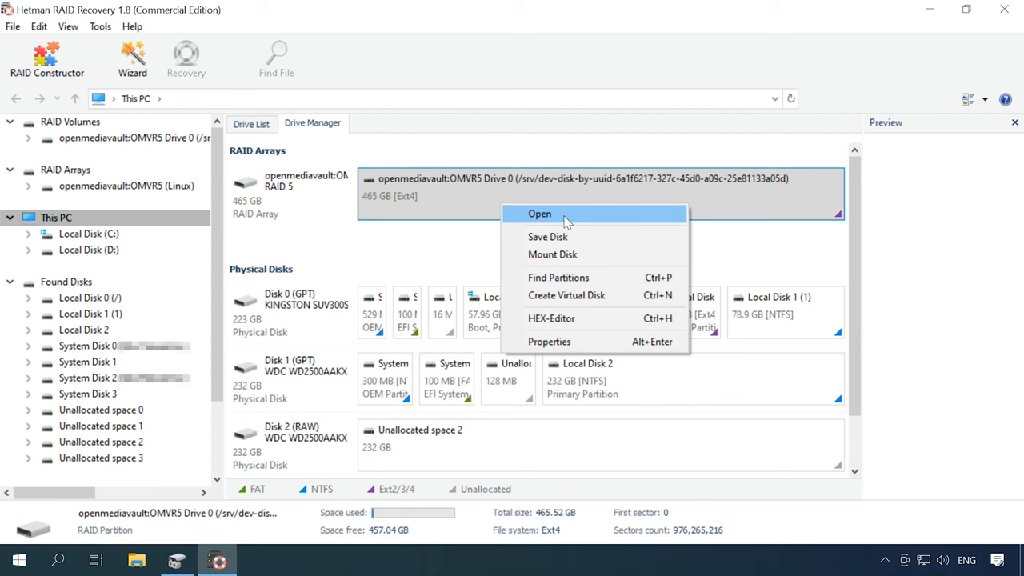
pyautogui.click(539, 214)
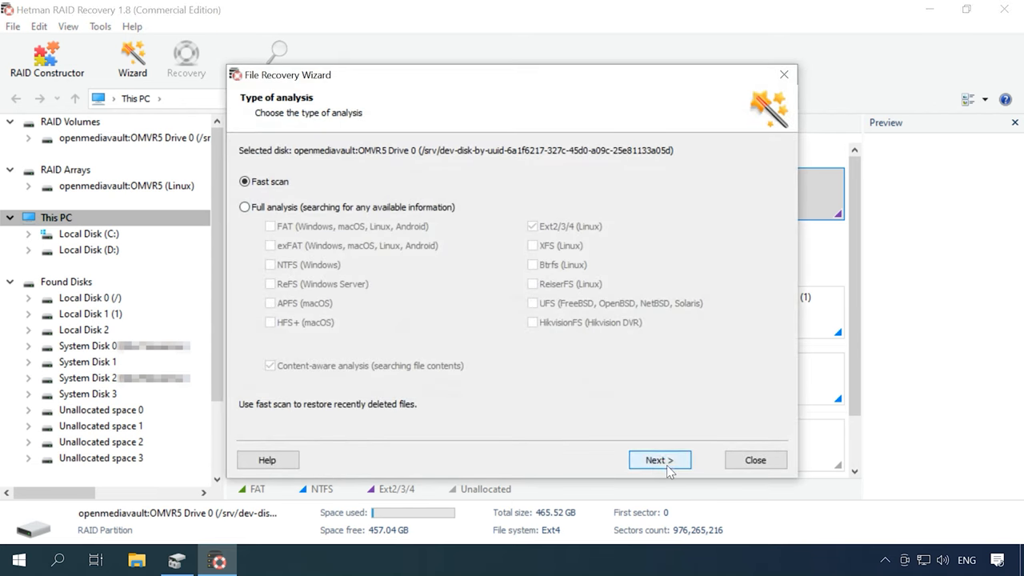
pyautogui.click(658, 459)
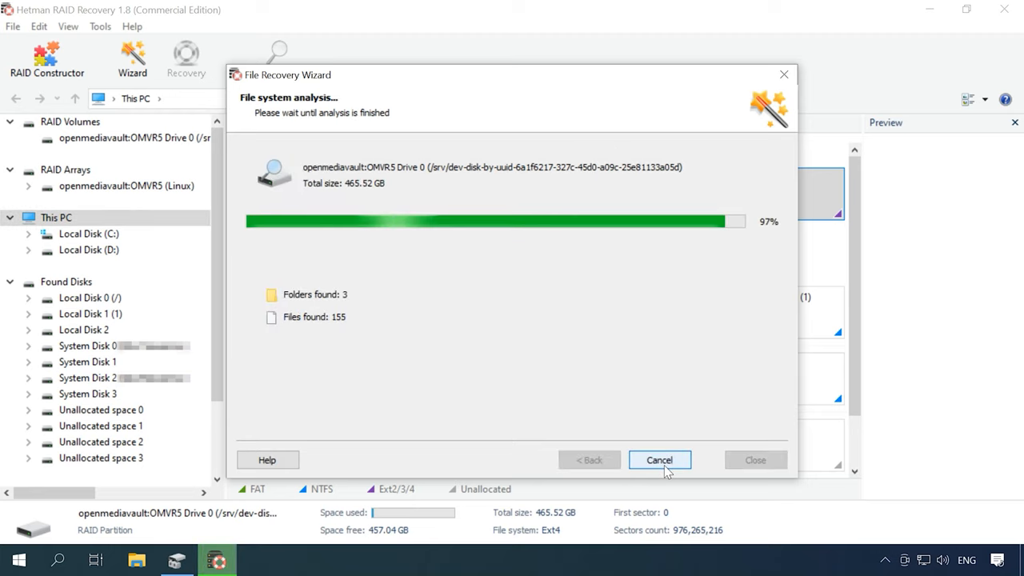
pyautogui.click(659, 459)
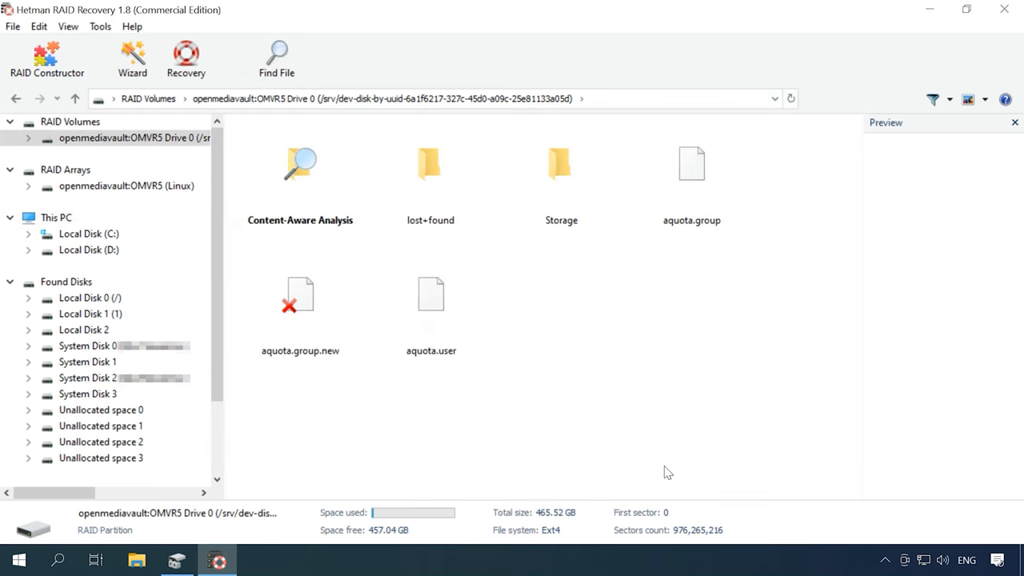
# Open Storage, preview deleted images 053.jpg and 051.jpg, and select 051.jpg–053.jpg.
pyautogui.doubleClick(561, 163)
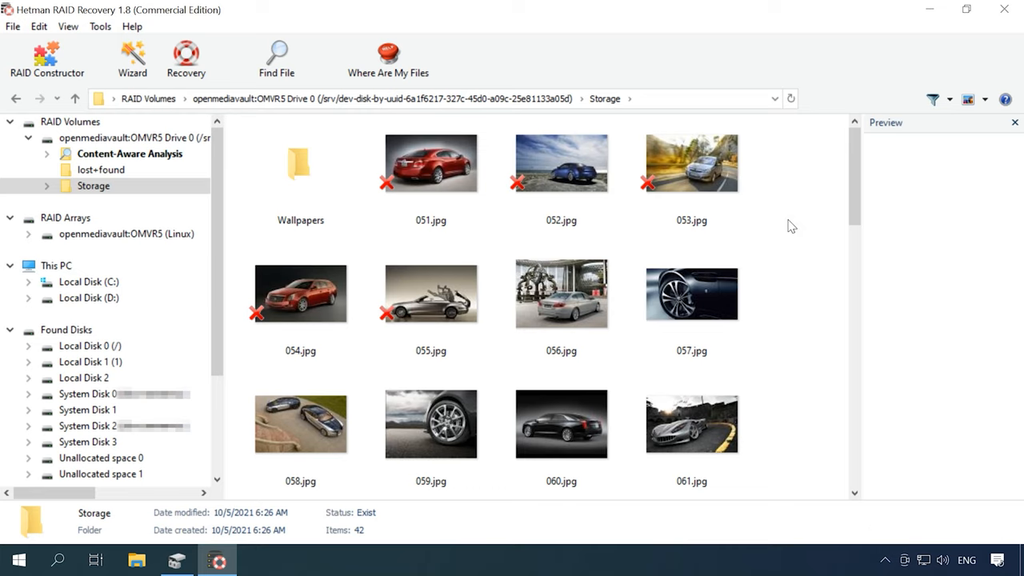
pyautogui.scroll(-3)
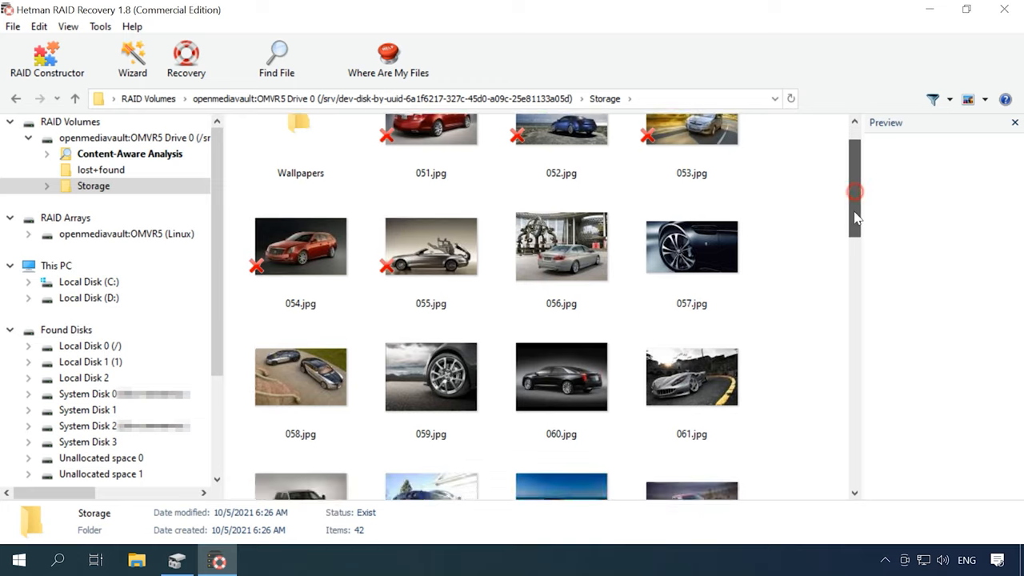
pyautogui.scroll(-3)
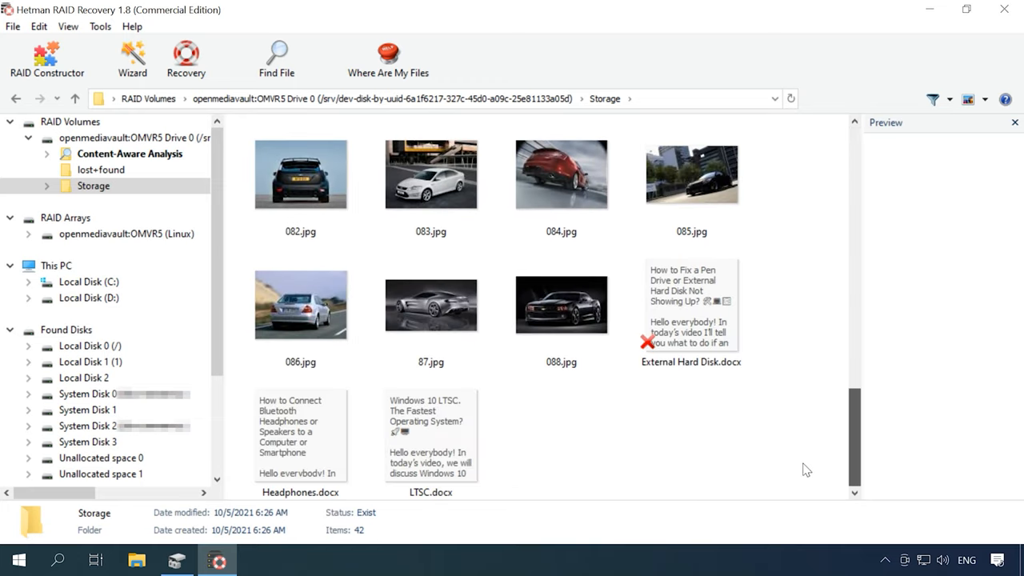
pyautogui.scroll(3)
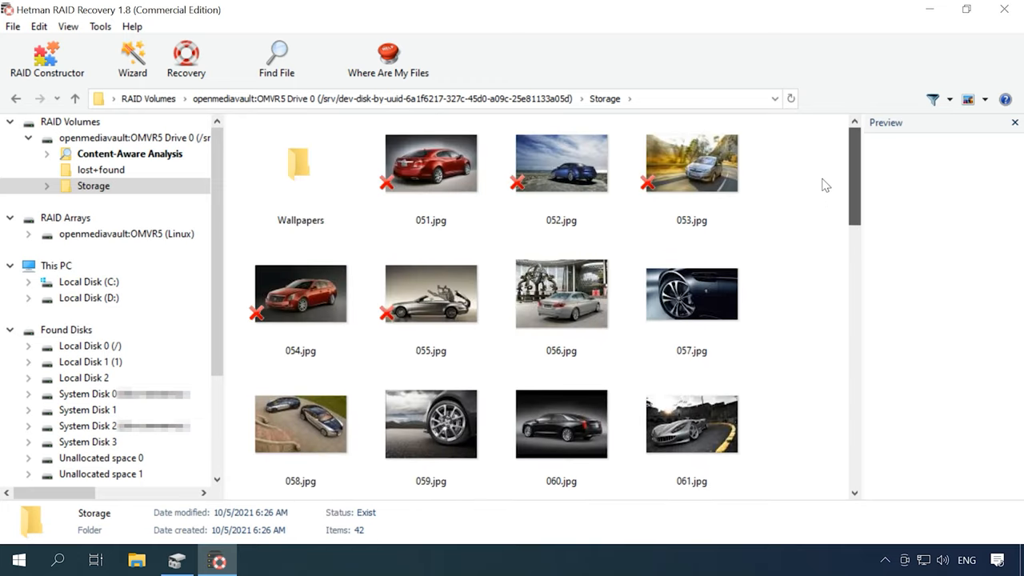
pyautogui.click(691, 162)
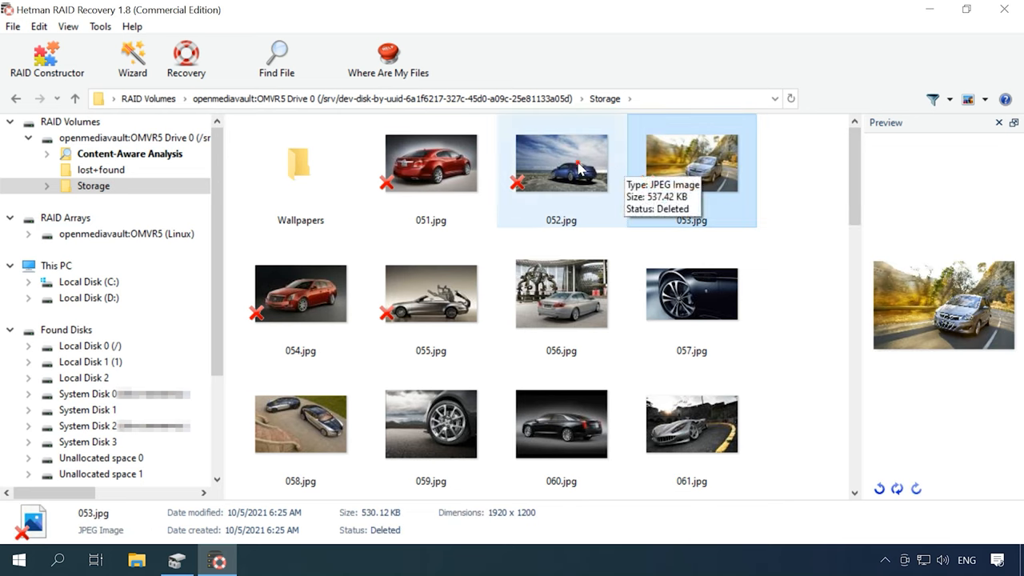
pyautogui.click(430, 163)
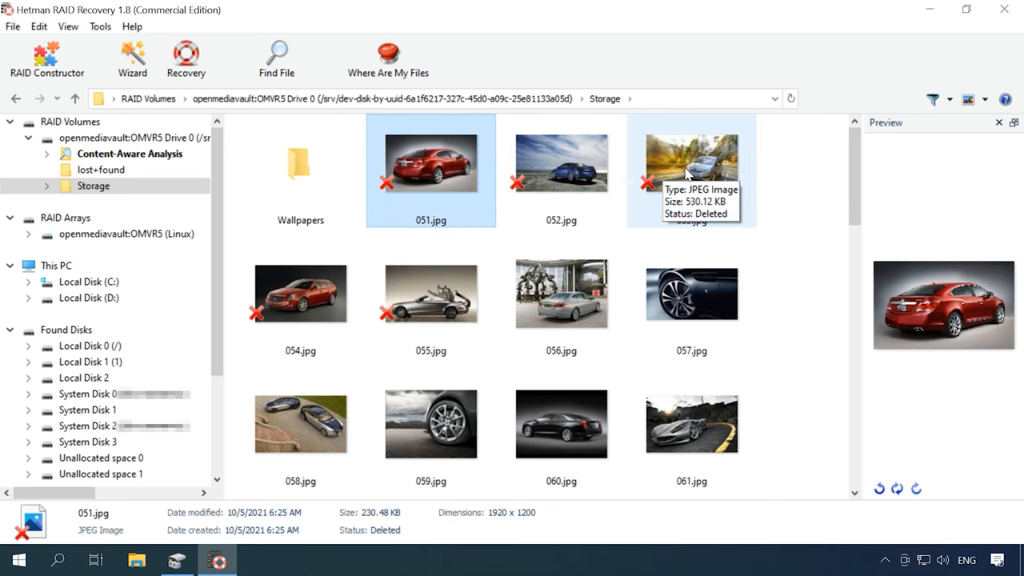
pyautogui.click(691, 164)
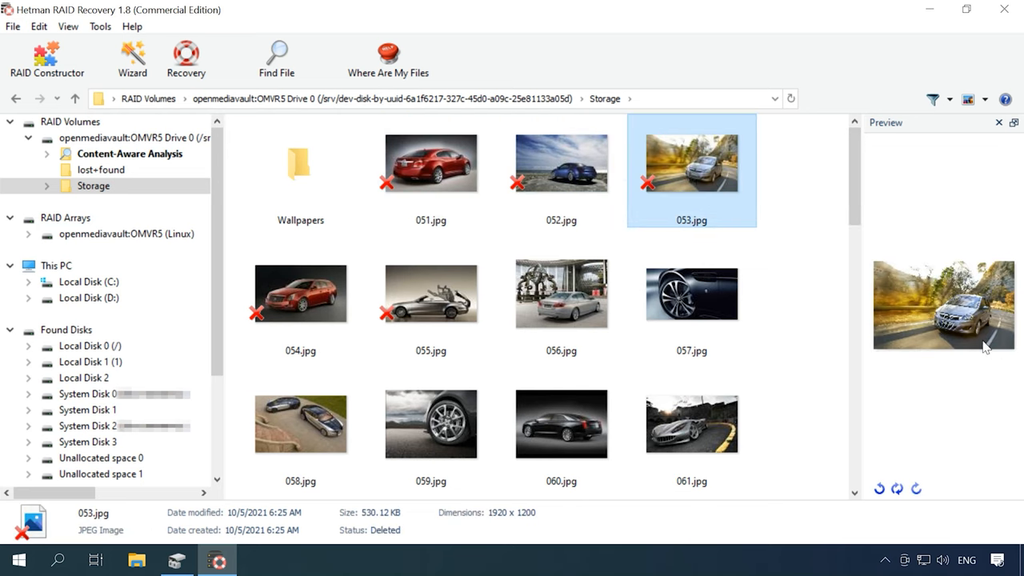
pyautogui.moveTo(980, 344)
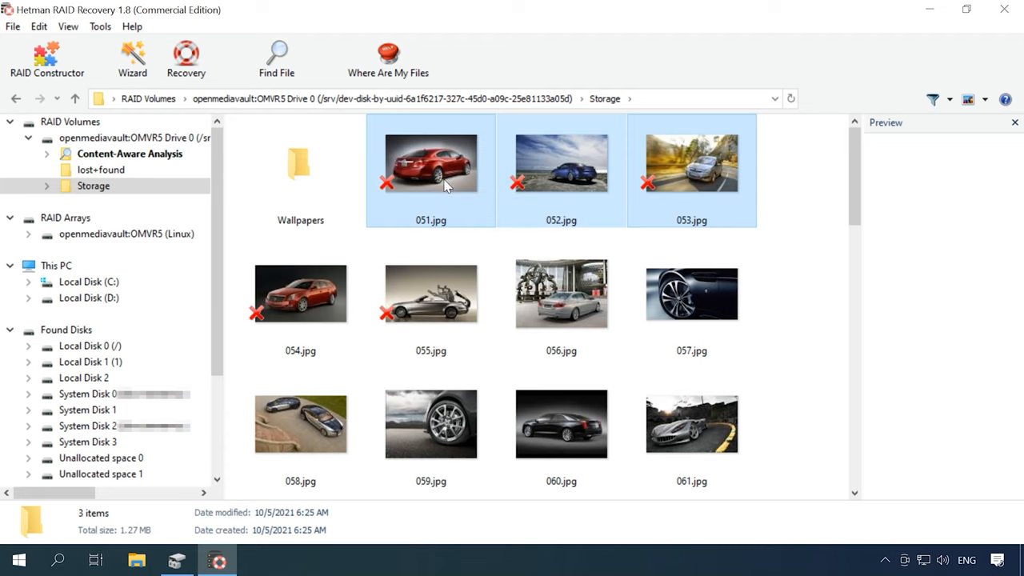
# Save the selected images 051–053.jpg to the hard disk at C:\20\.
pyautogui.click(185, 59)
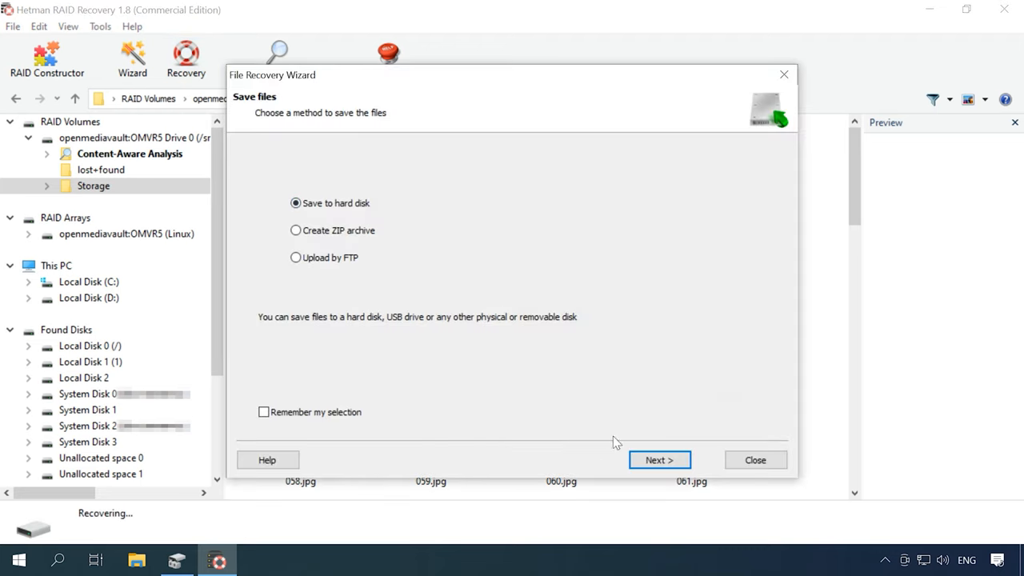
pyautogui.click(659, 459)
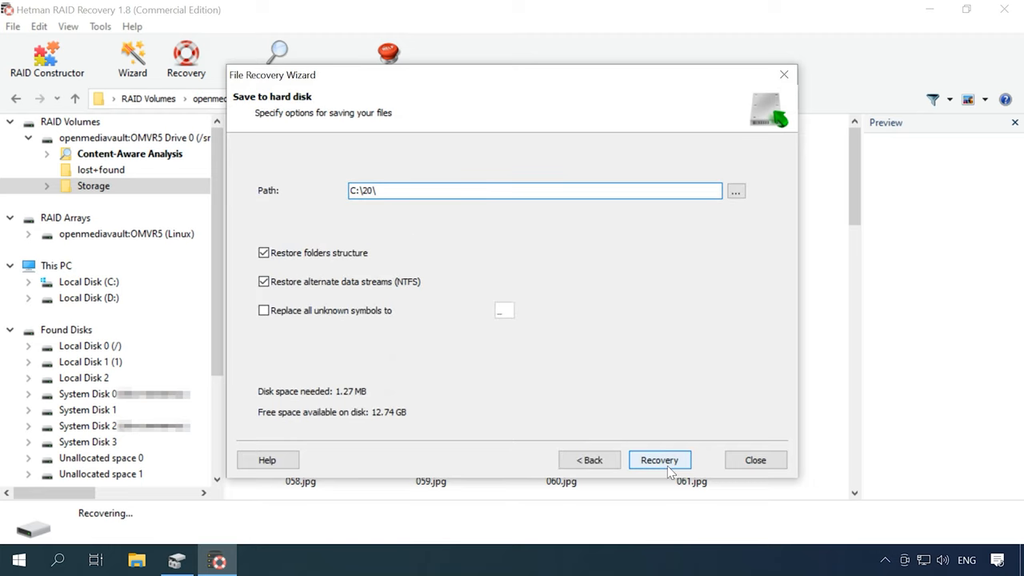
pyautogui.click(659, 459)
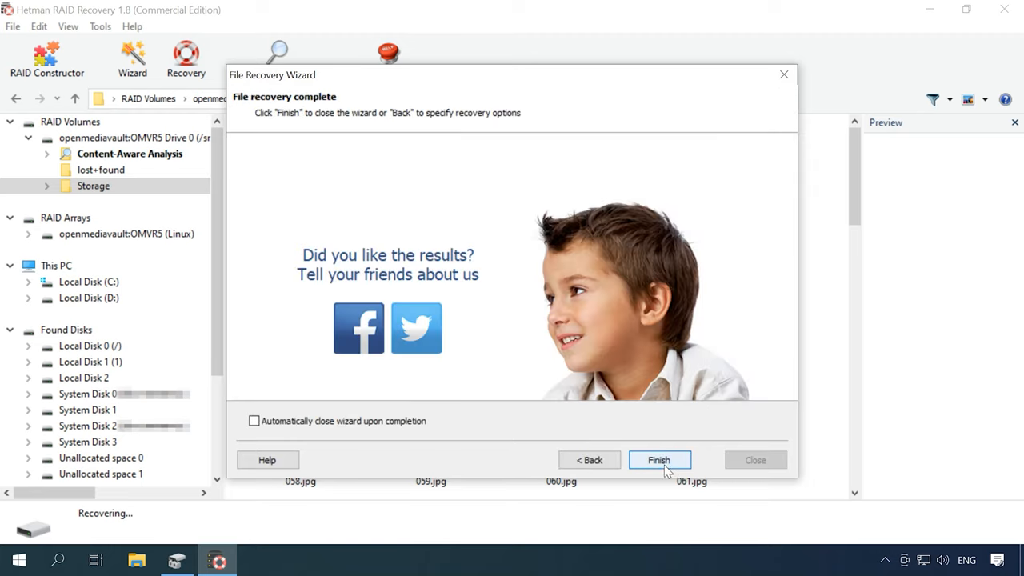
pyautogui.click(658, 459)
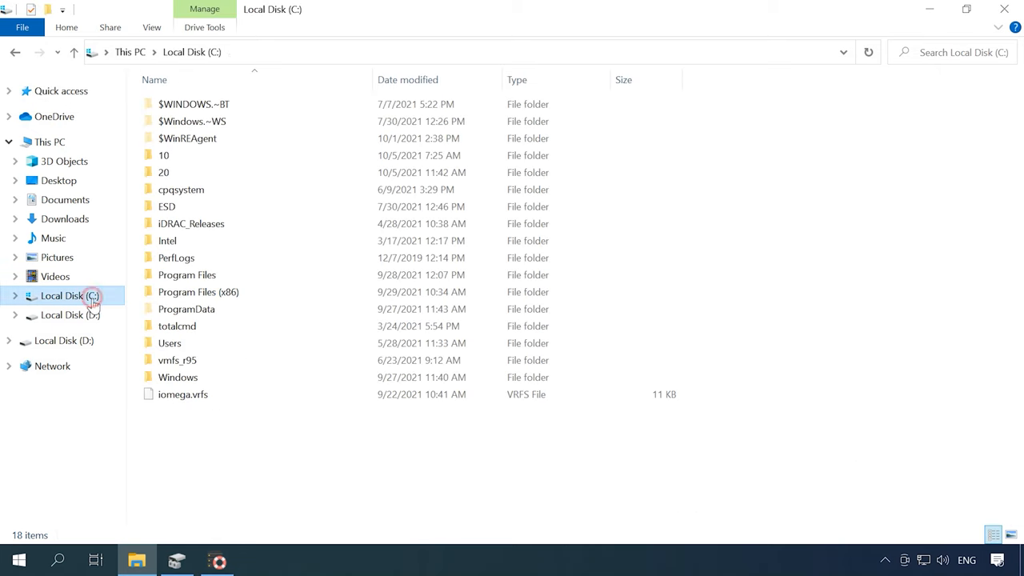
# Browse Local Disk (C:) and open folder 20 holding the recovered images.
pyautogui.click(163, 172)
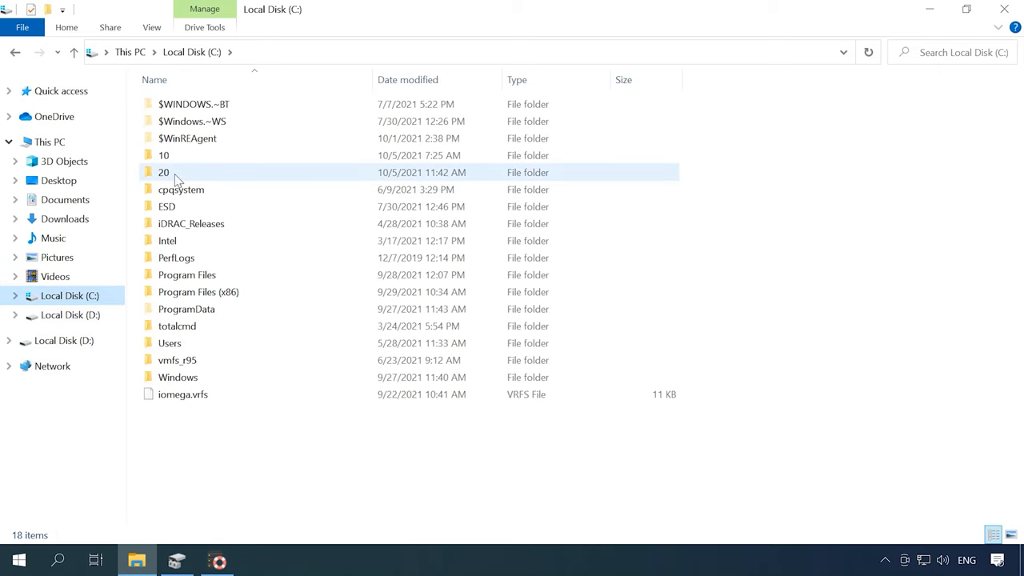
pyautogui.doubleClick(163, 172)
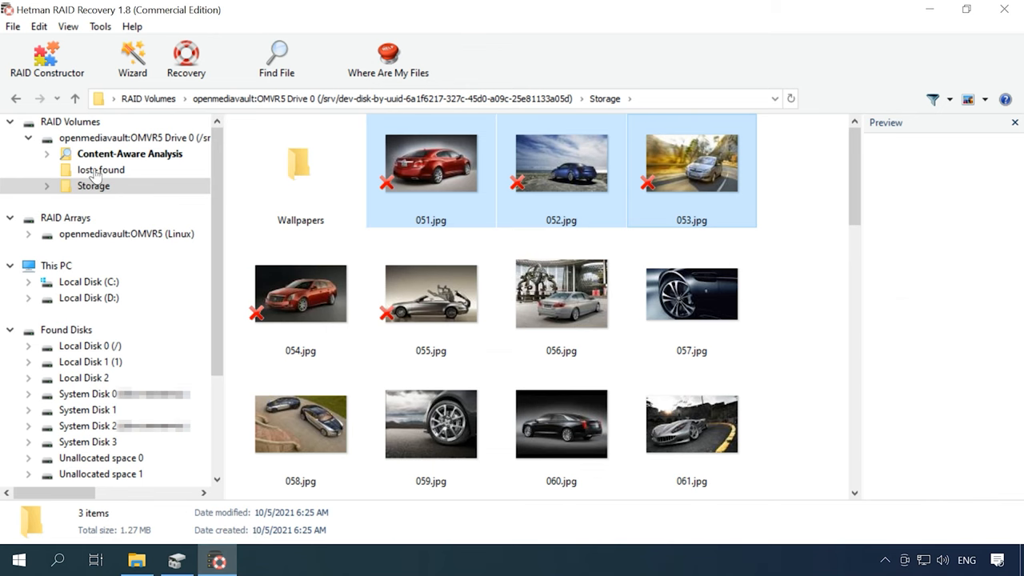
# Review disk image creation for the RAID volume, limiting range and units, then close without saving.
pyautogui.click(99, 26)
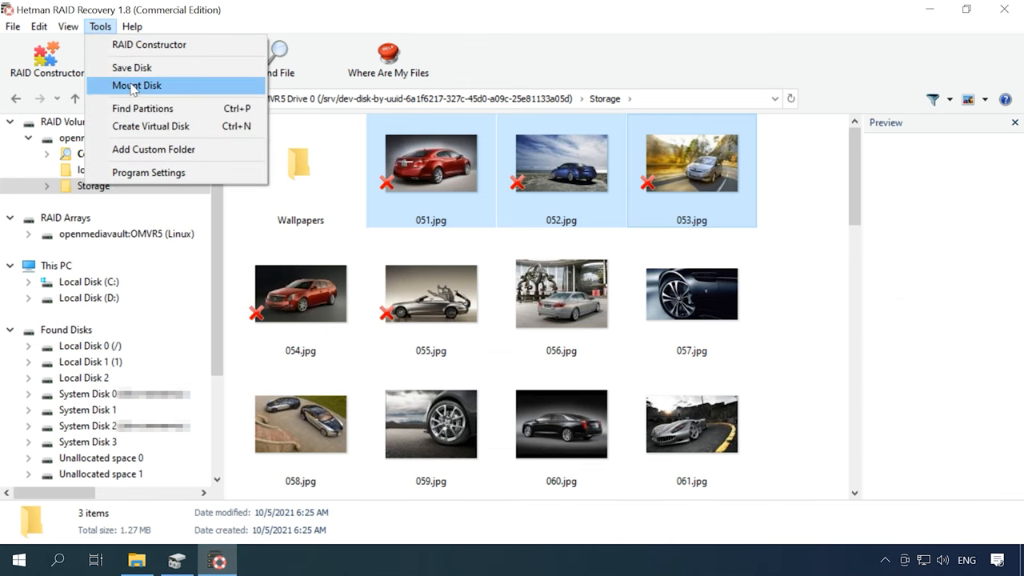
pyautogui.click(132, 67)
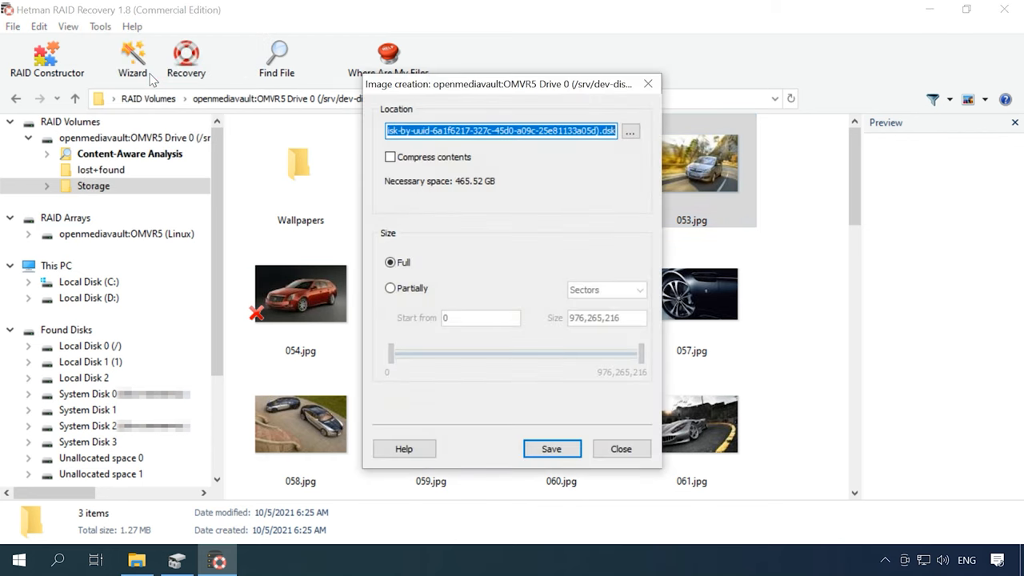
pyautogui.moveTo(599, 150)
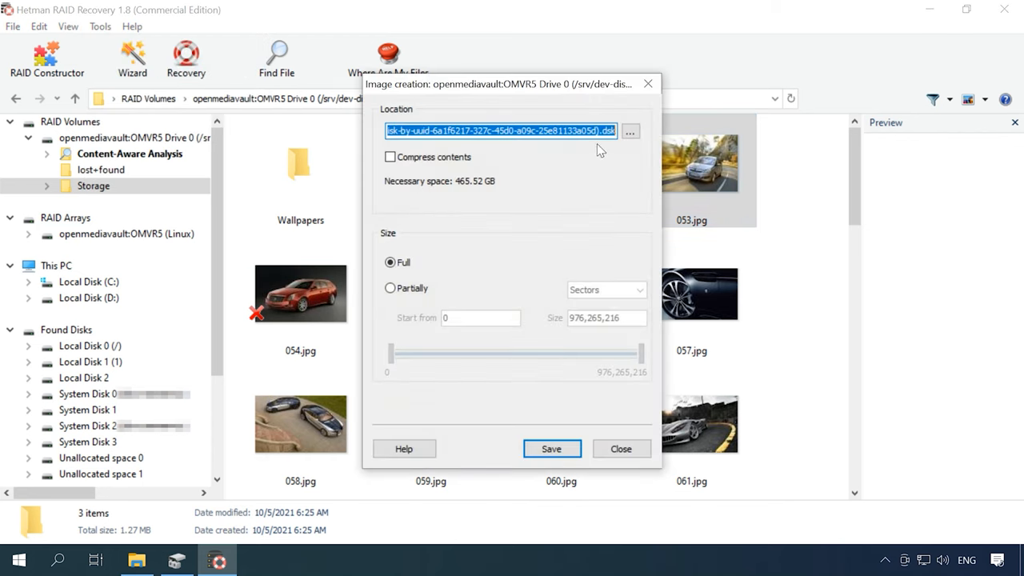
pyautogui.moveTo(414, 226)
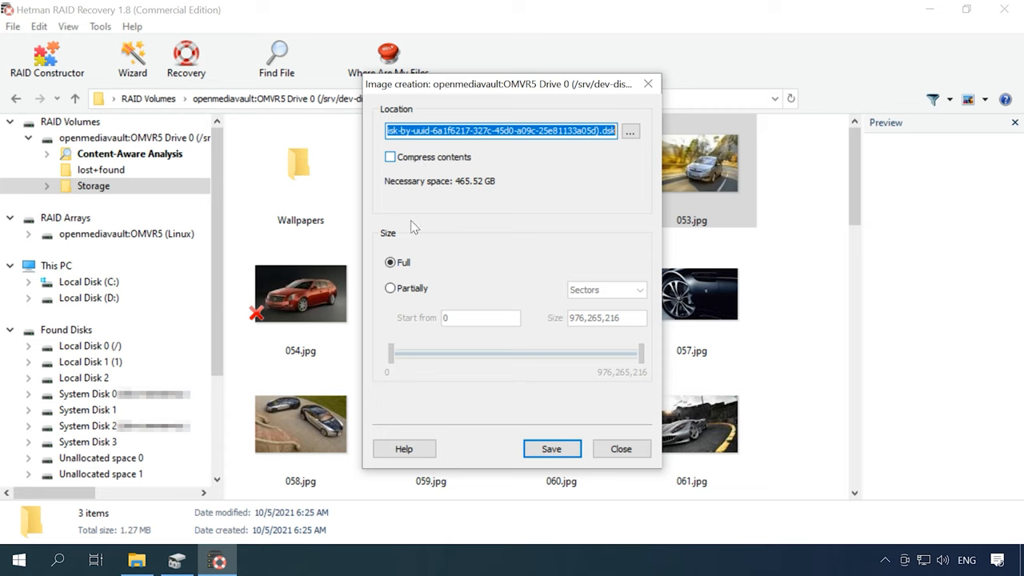
pyautogui.click(391, 288)
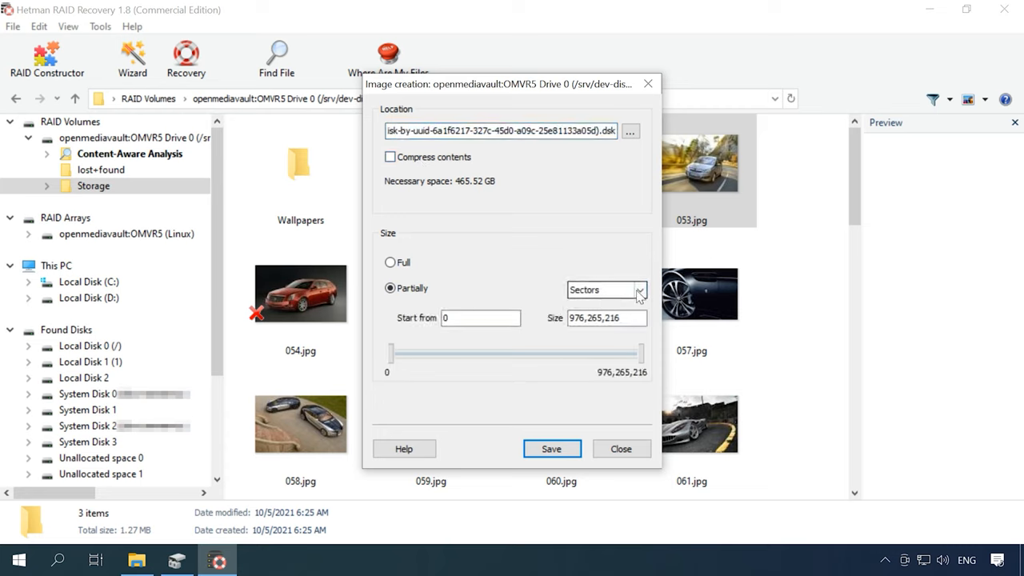
pyautogui.click(638, 289)
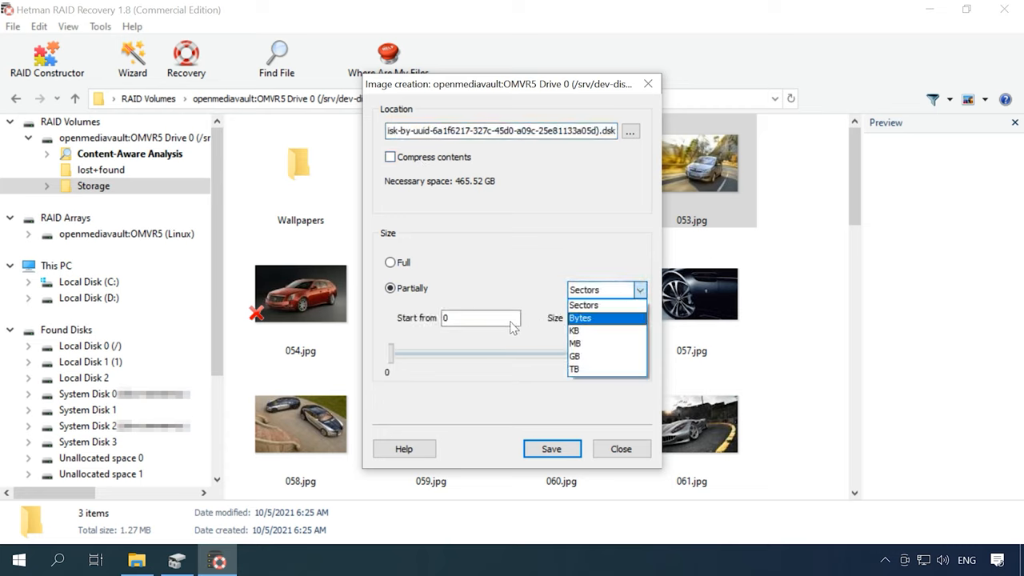
pyautogui.click(583, 305)
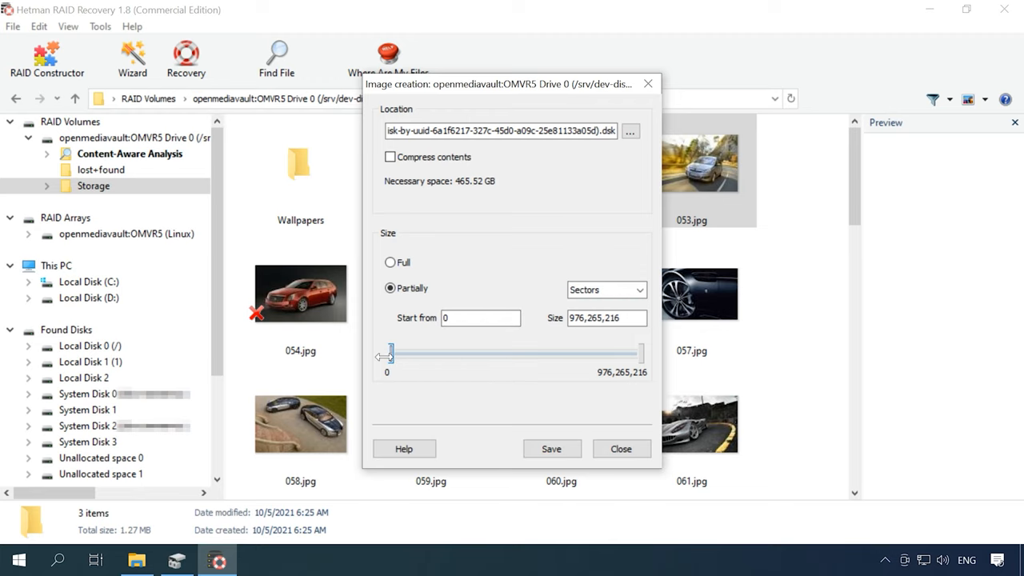
pyautogui.click(621, 448)
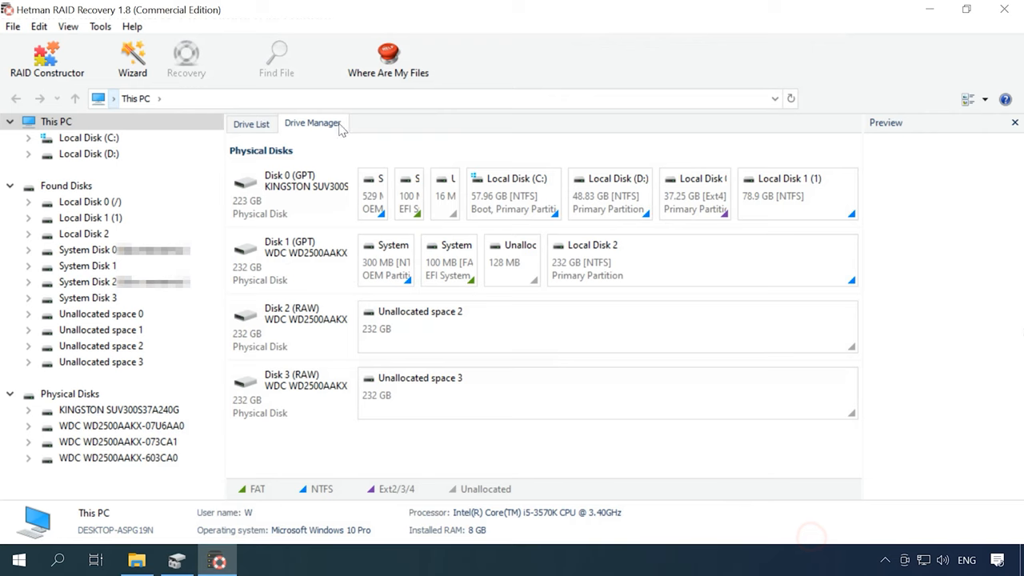
pyautogui.moveTo(47, 59)
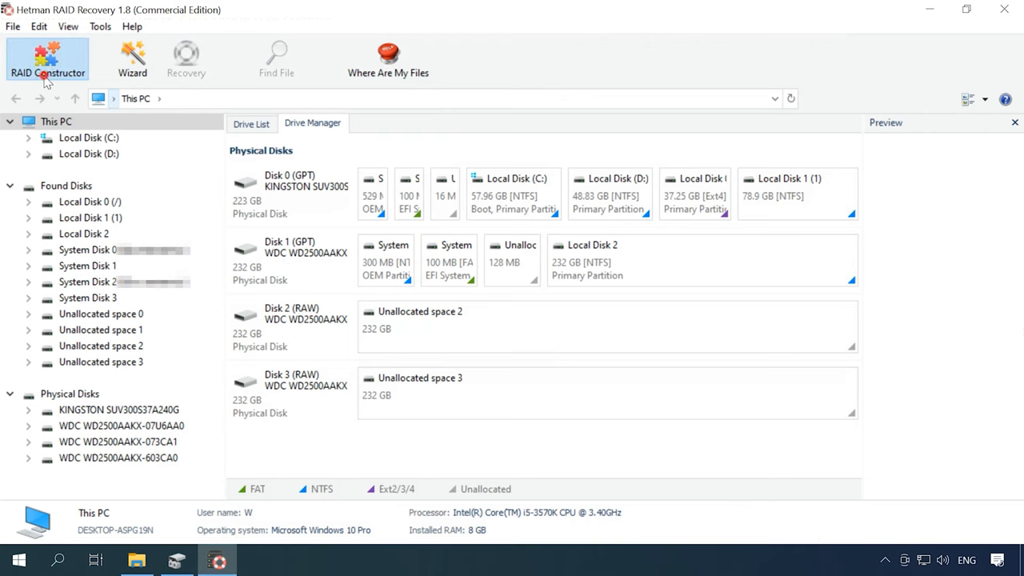
# Launch RAID Constructor in Manual mode and advance to the array parameters page.
pyautogui.click(47, 60)
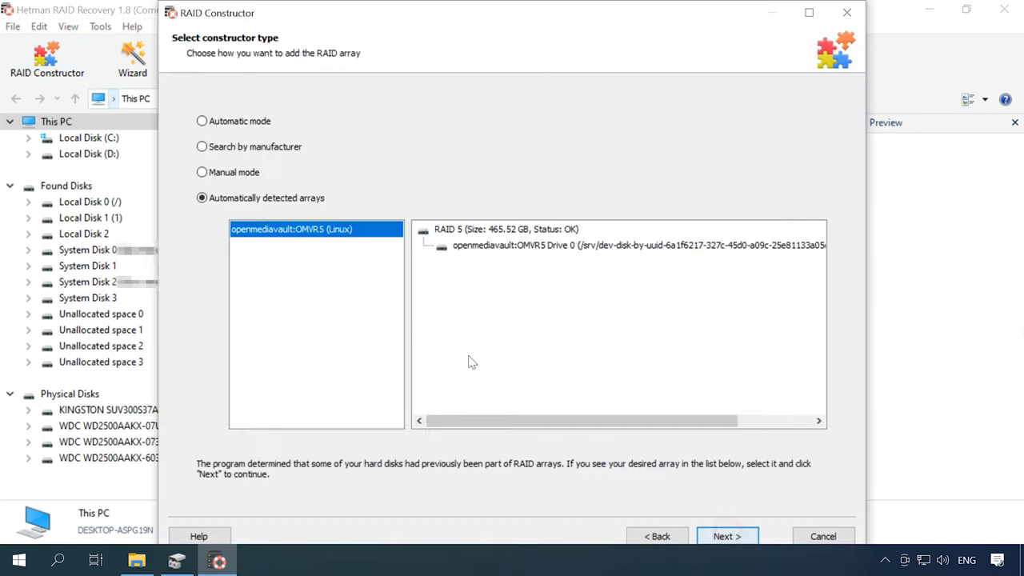
pyautogui.click(201, 172)
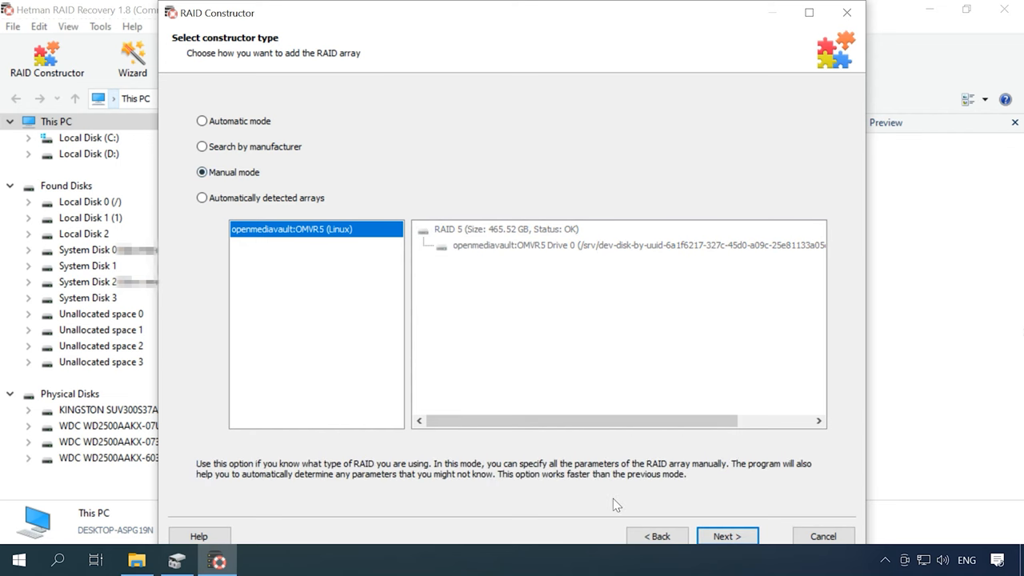
pyautogui.click(726, 536)
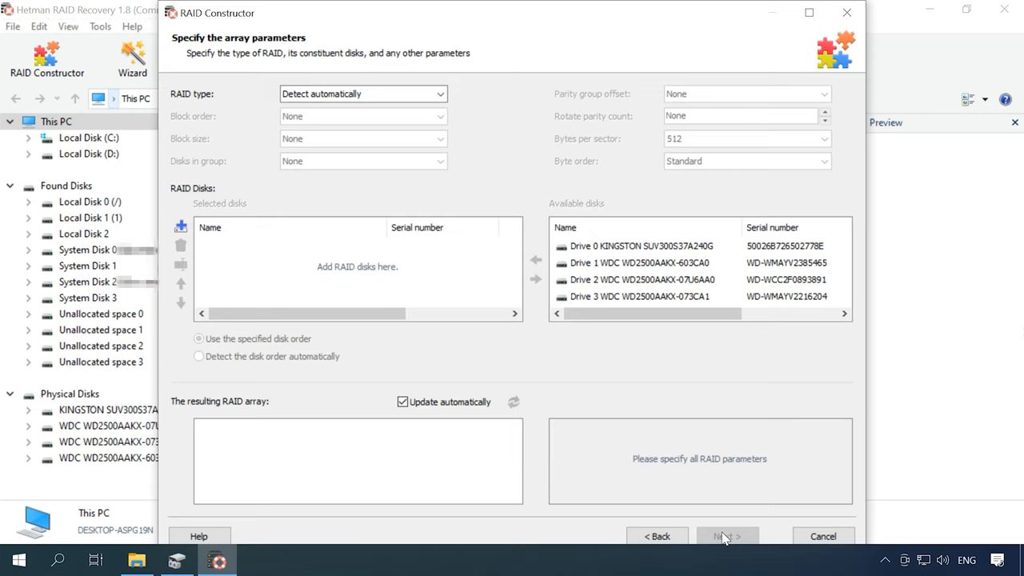
# Set the array to RAID 5 with Left Synchronous block order and 512 KB blocks.
pyautogui.click(439, 94)
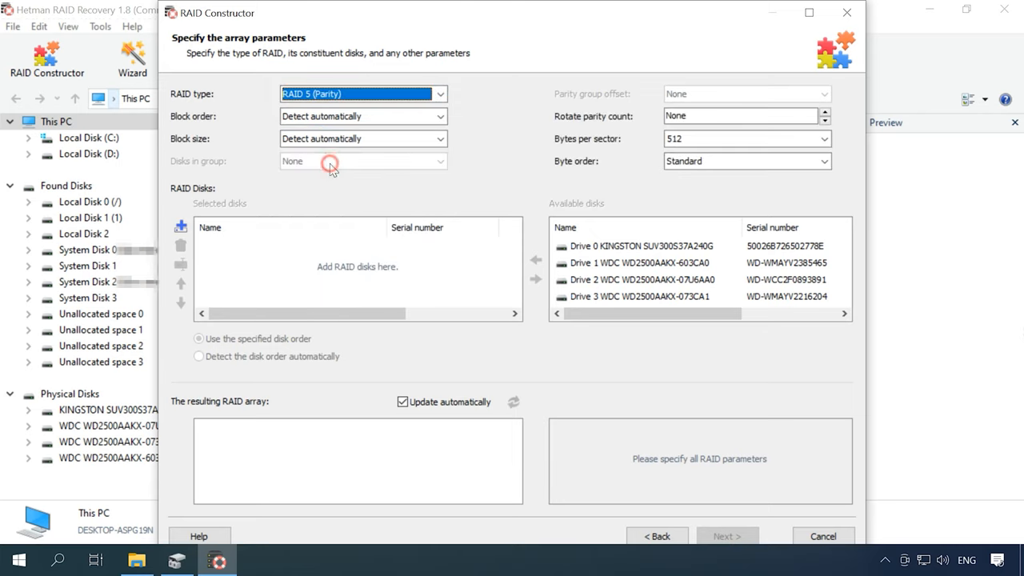
pyautogui.click(439, 116)
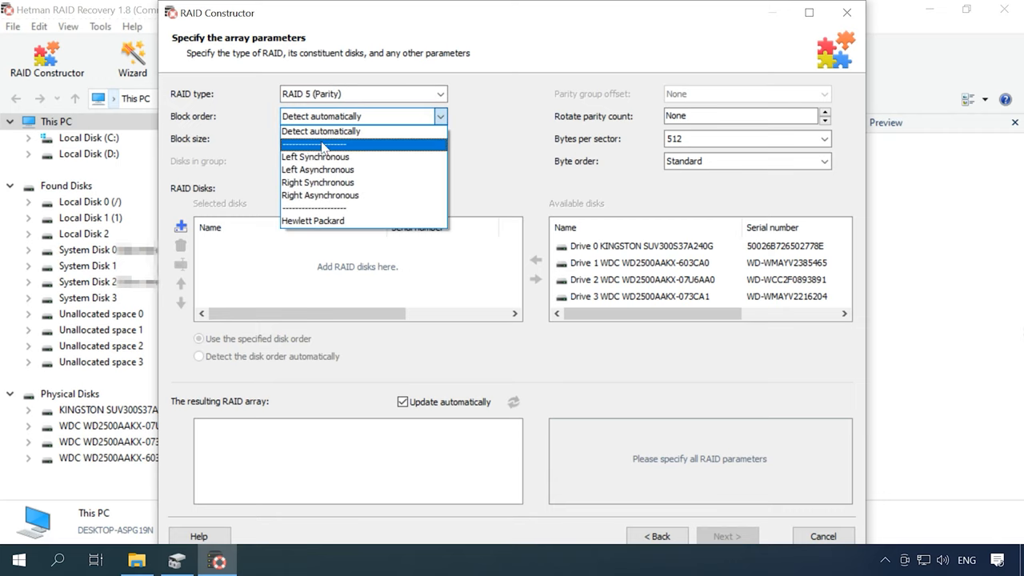
pyautogui.click(315, 156)
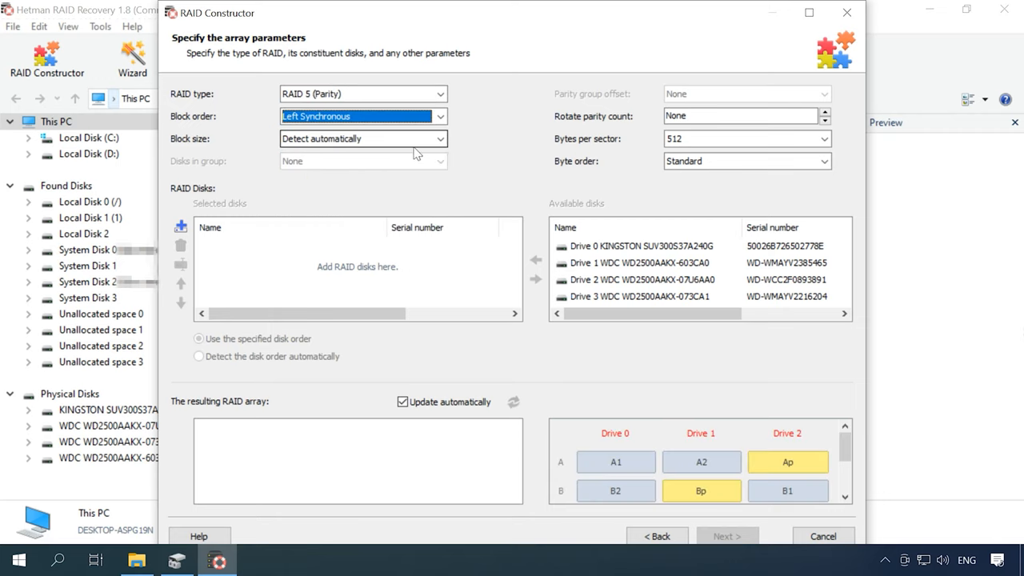
pyautogui.click(439, 138)
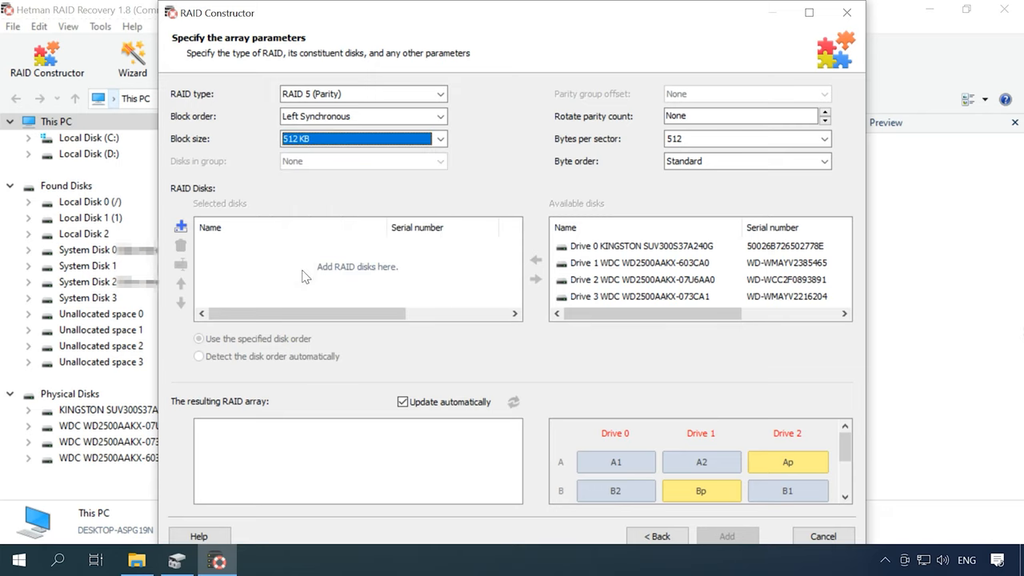
# Add WDC Drives 1–3 to the array and remove the empty placeholder disk.
pyautogui.click(640, 263)
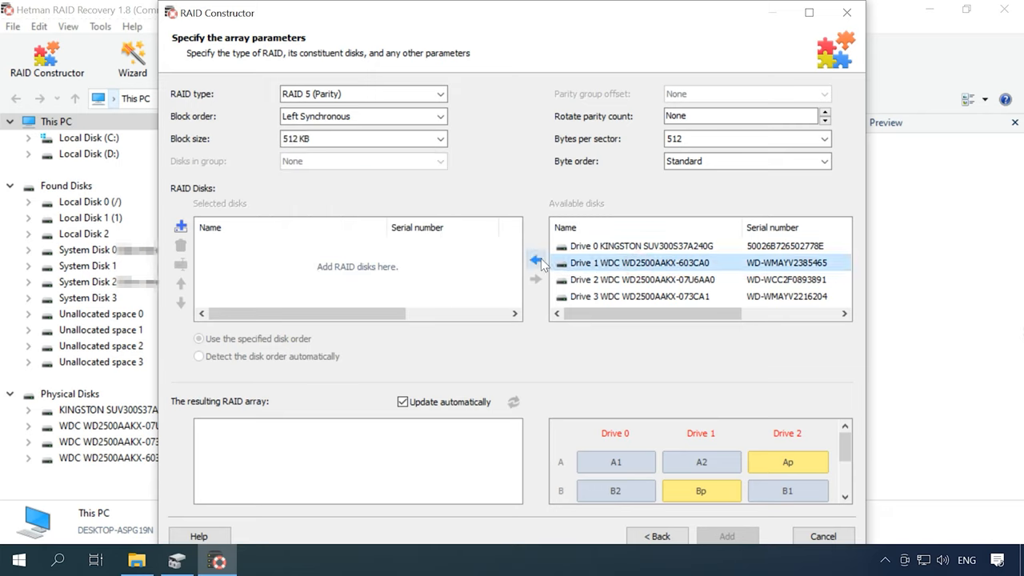
pyautogui.click(535, 259)
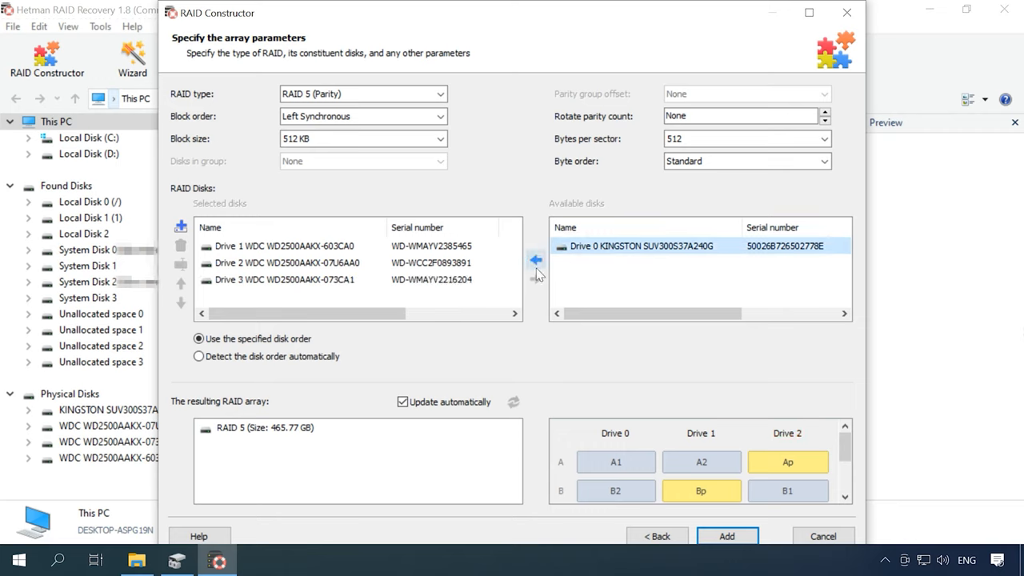
pyautogui.moveTo(536, 280)
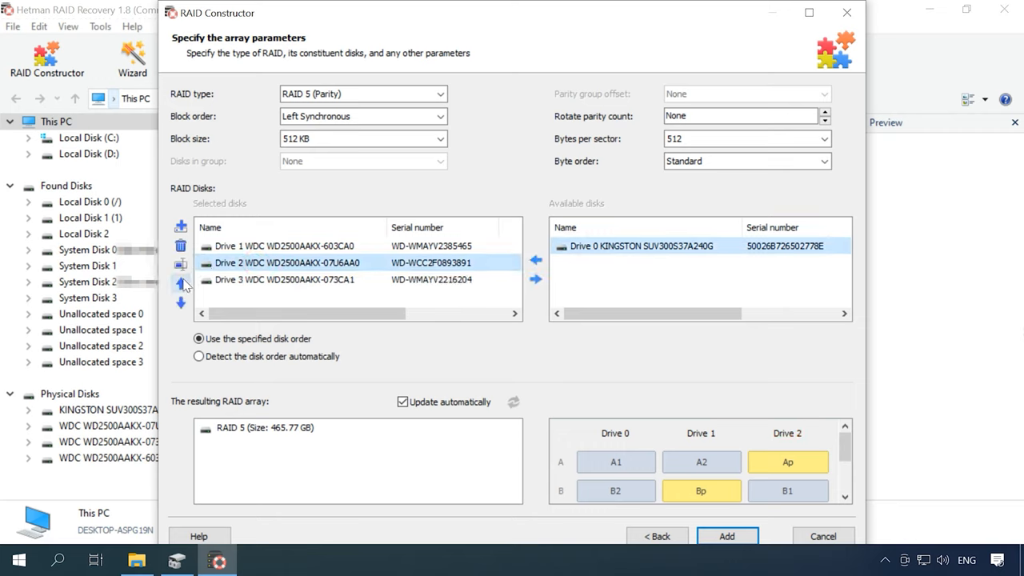
pyautogui.moveTo(181, 303)
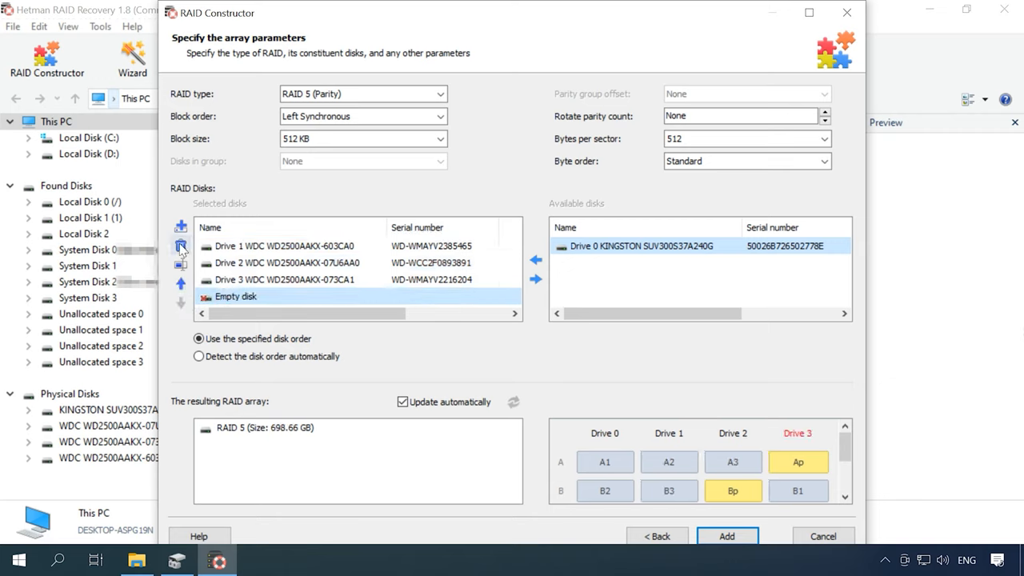
pyautogui.click(180, 246)
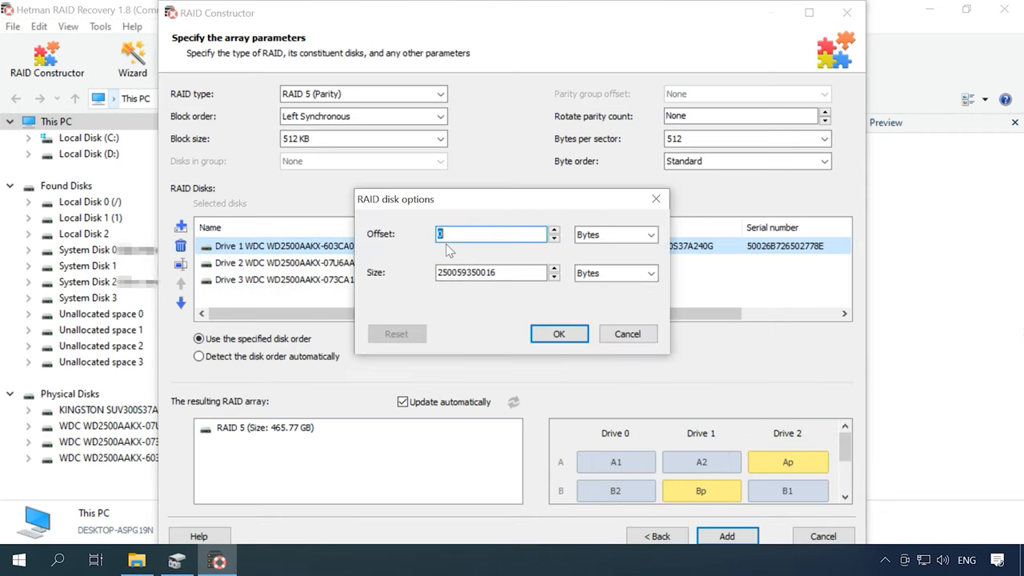
# Give the member disks an offset of 135266304 bytes.
pyautogui.write('135266304')
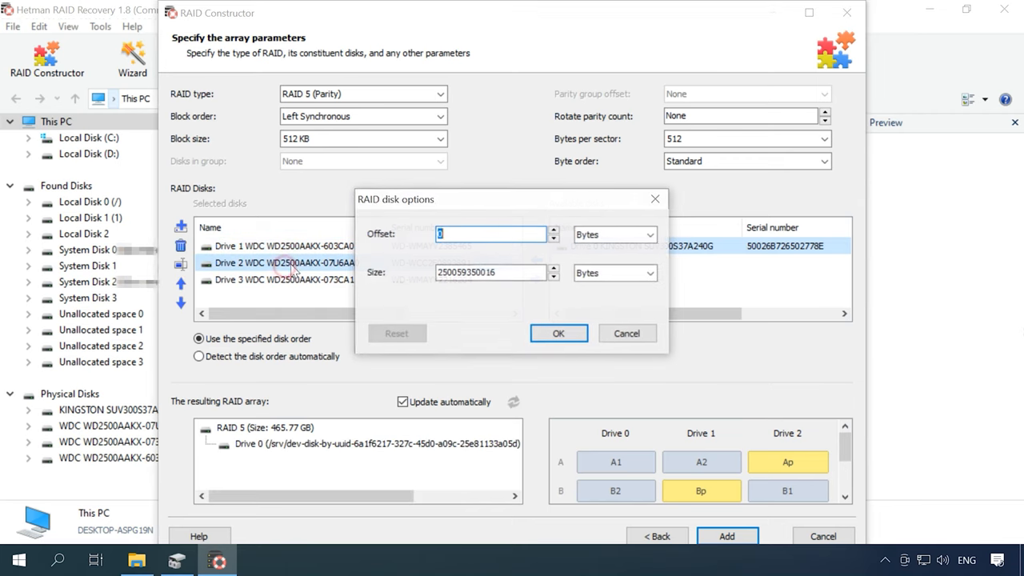
pyautogui.click(558, 333)
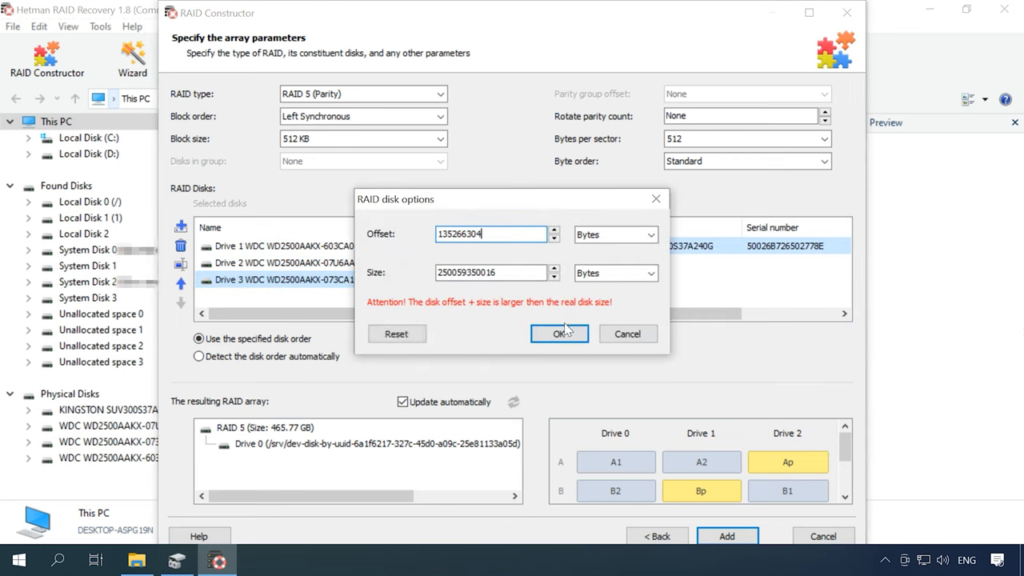
pyautogui.click(558, 334)
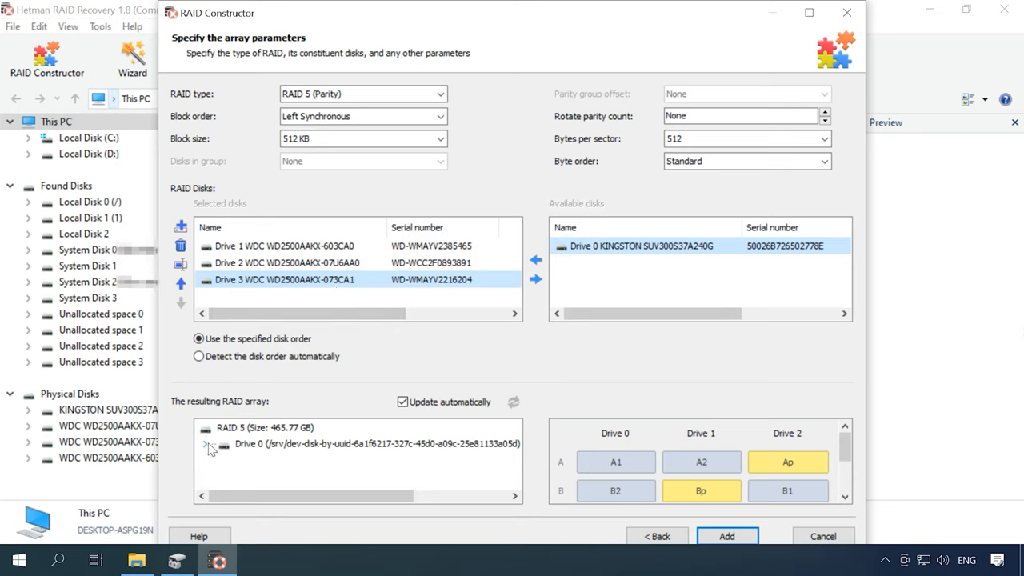
# Expand the array preview to reveal its Ext4 folders, then add the array.
pyautogui.click(208, 444)
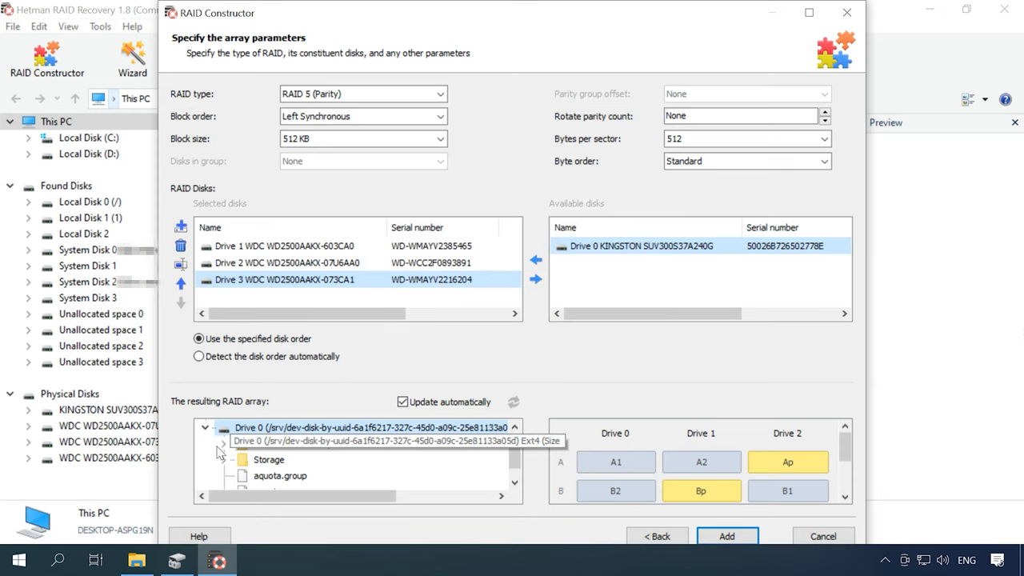
pyautogui.click(223, 442)
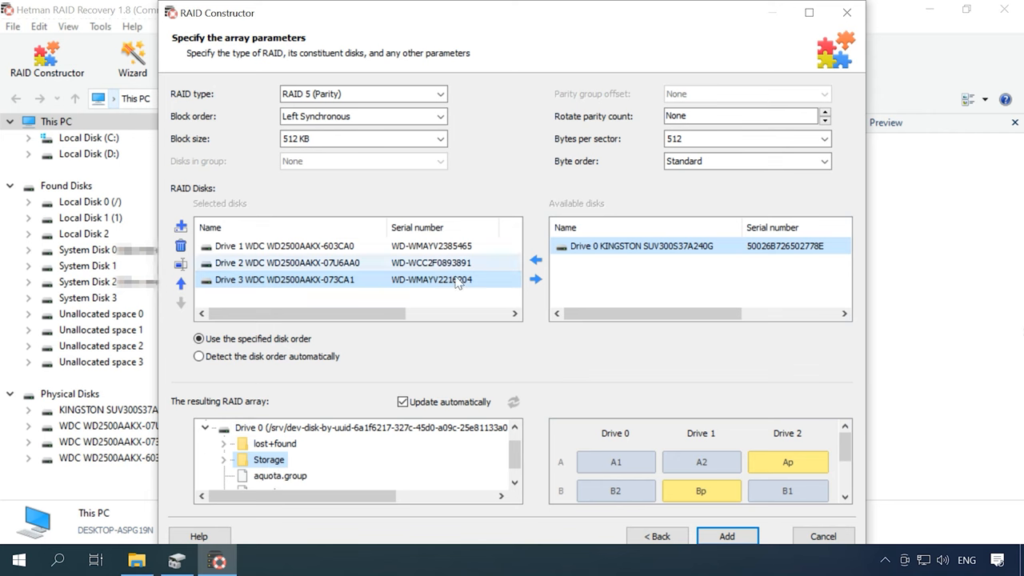
pyautogui.click(726, 536)
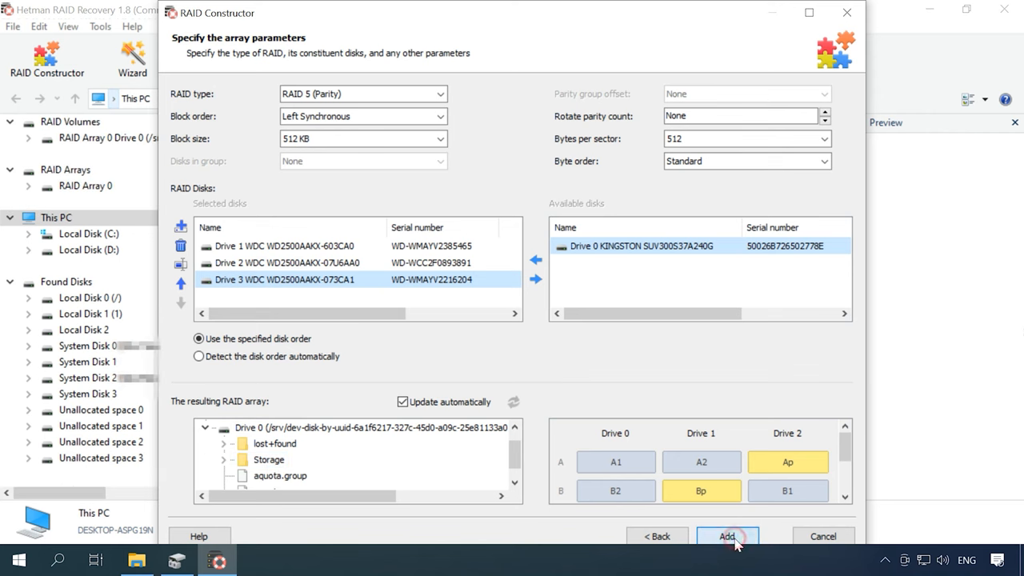
pyautogui.click(726, 536)
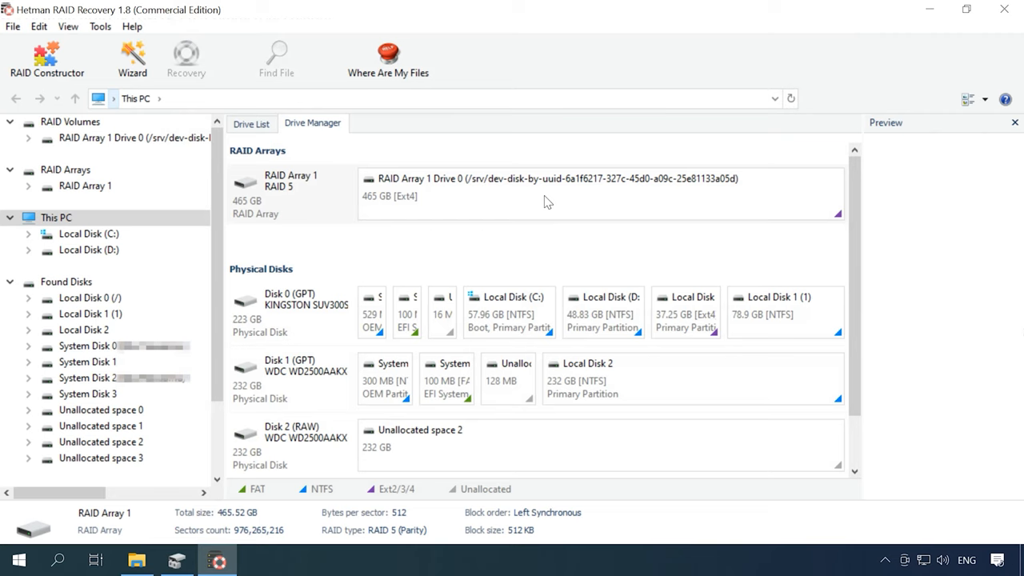
# Open the RAID Array 1 partition and run a Fast scan to list its files.
pyautogui.rightClick(543, 192)
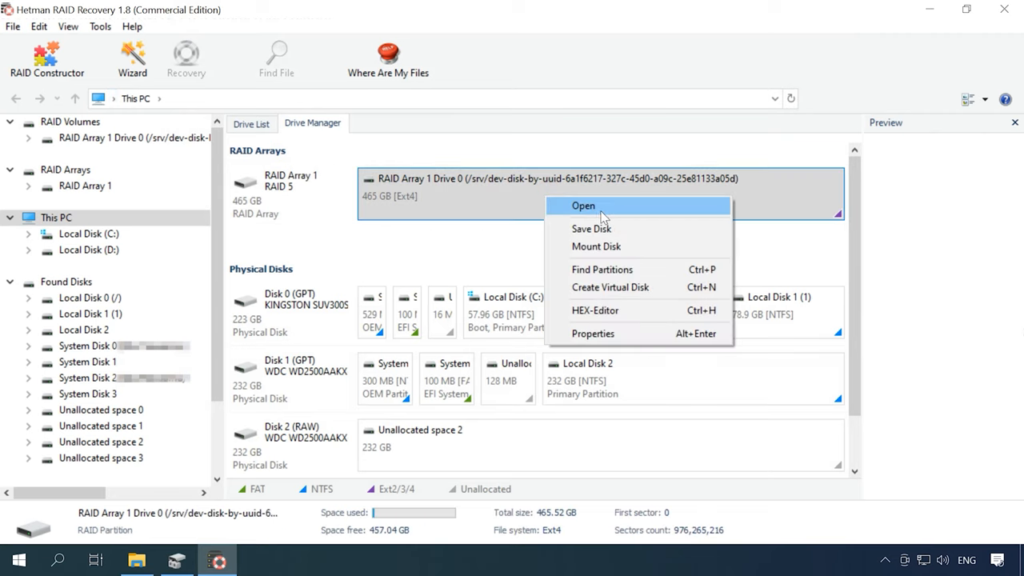
pyautogui.click(582, 206)
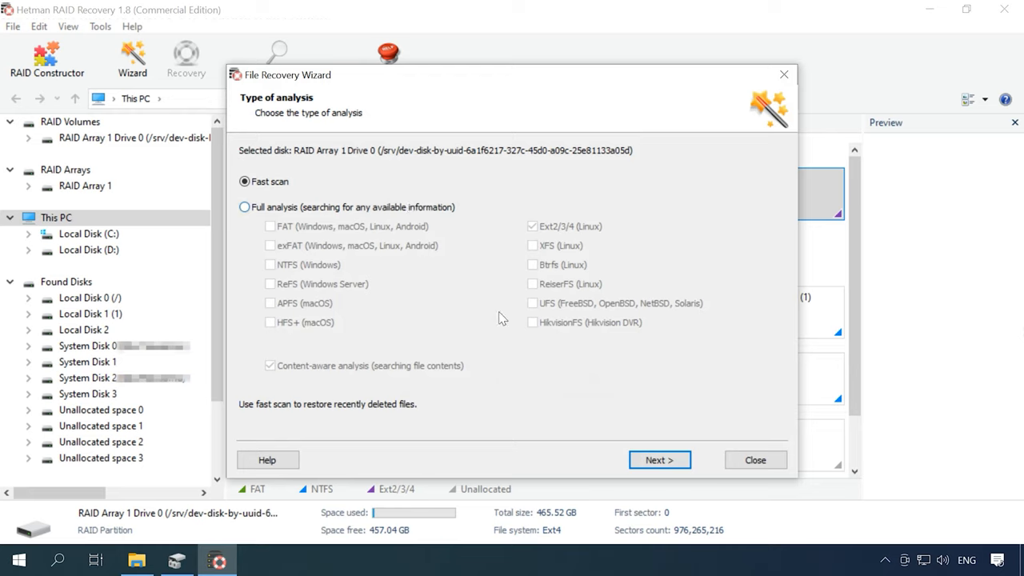
pyautogui.click(659, 459)
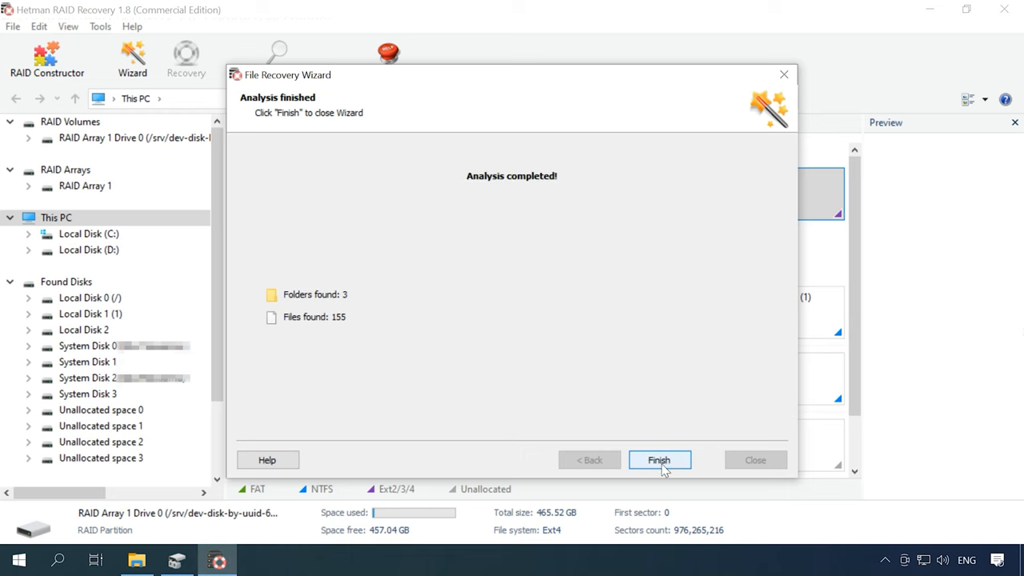
pyautogui.click(658, 459)
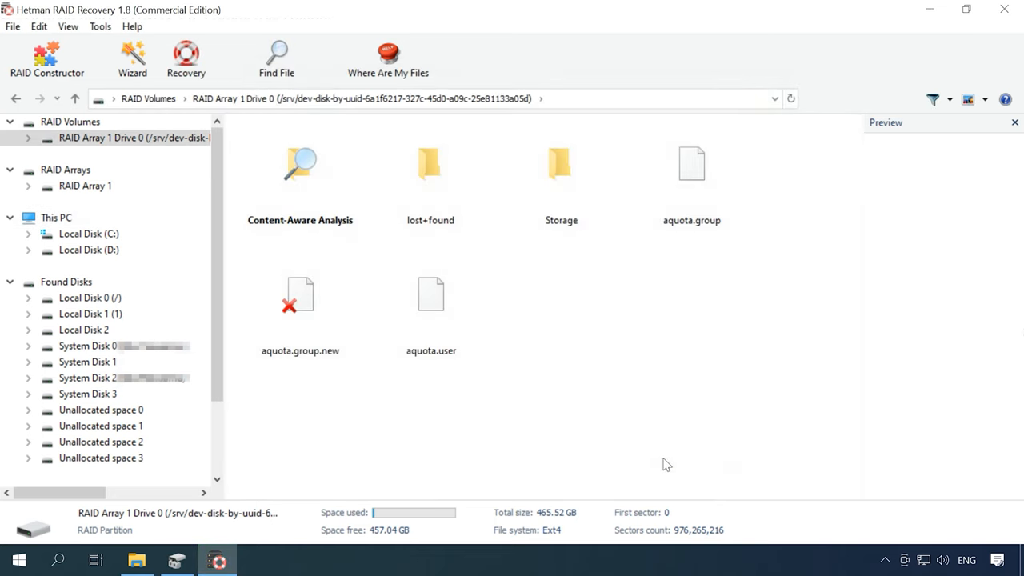
# Open the Storage folder and save the selected files to the hard disk.
pyautogui.doubleClick(561, 168)
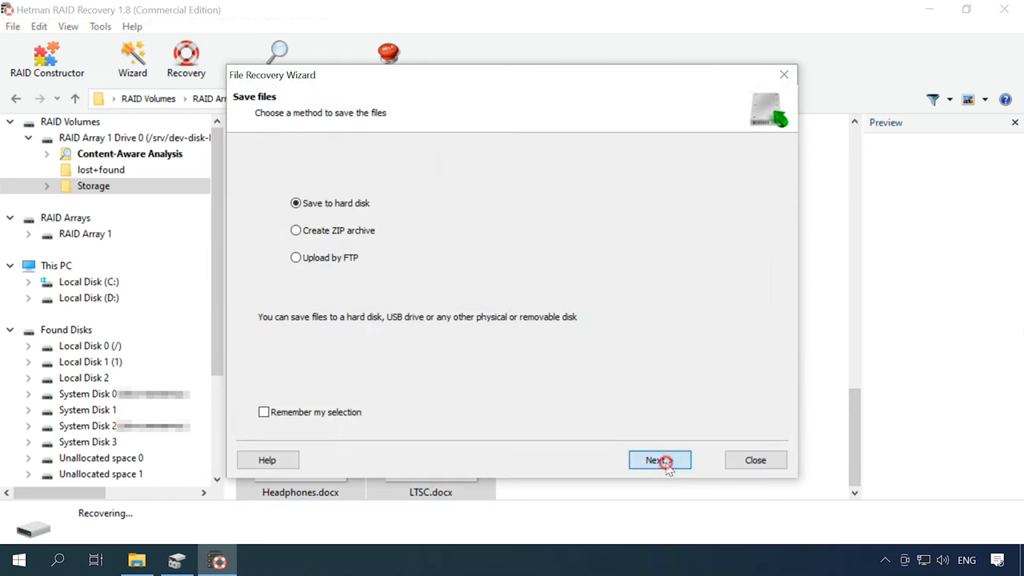
pyautogui.click(658, 460)
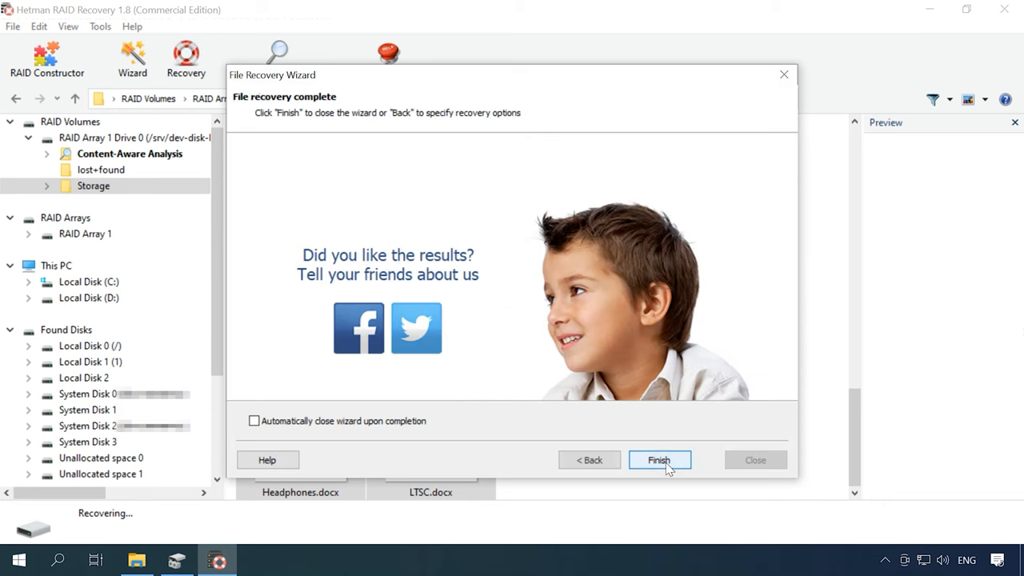
pyautogui.click(659, 459)
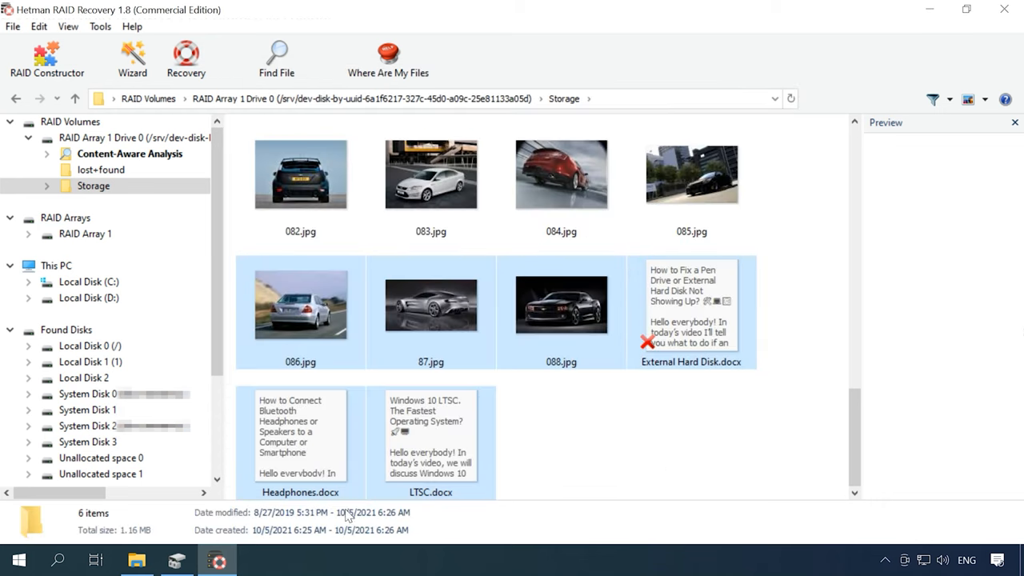